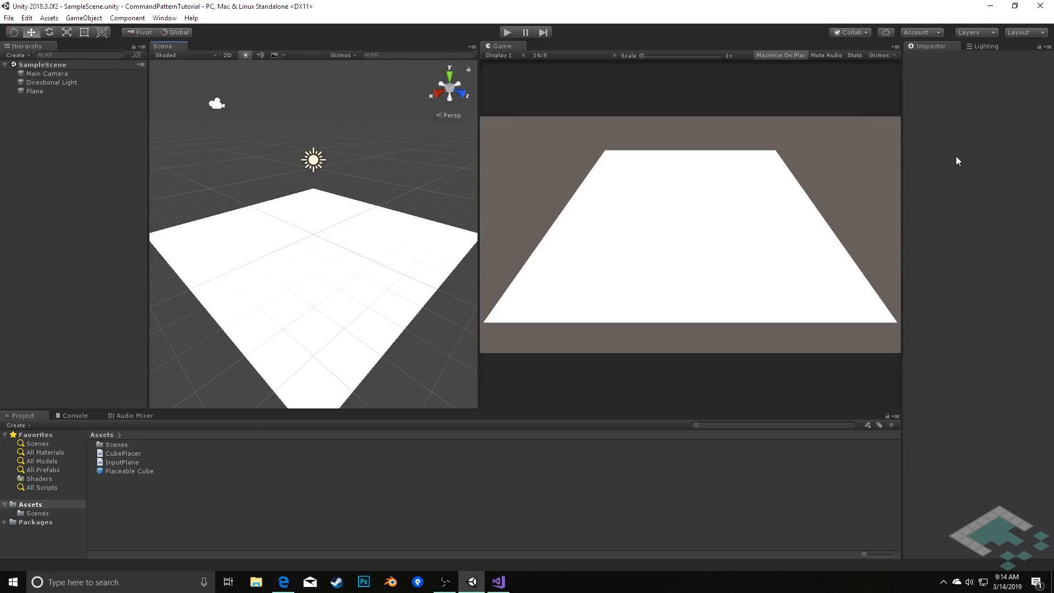
mouse_move(101, 391)
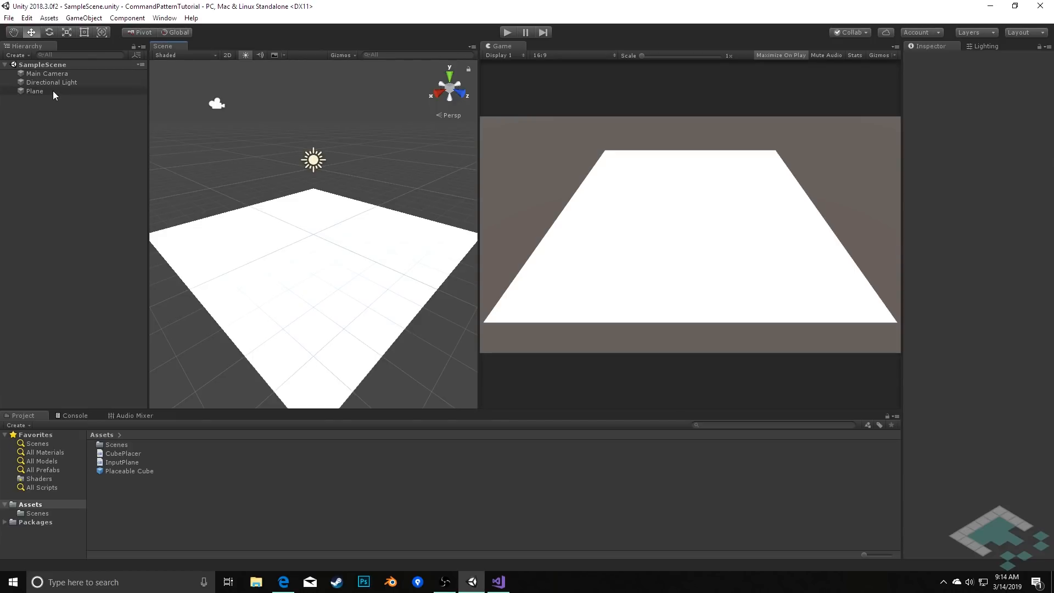
Step: Select the Plane to show its Mesh Collider and InputPlane script linked to Placeable Cube
left_click(30, 91)
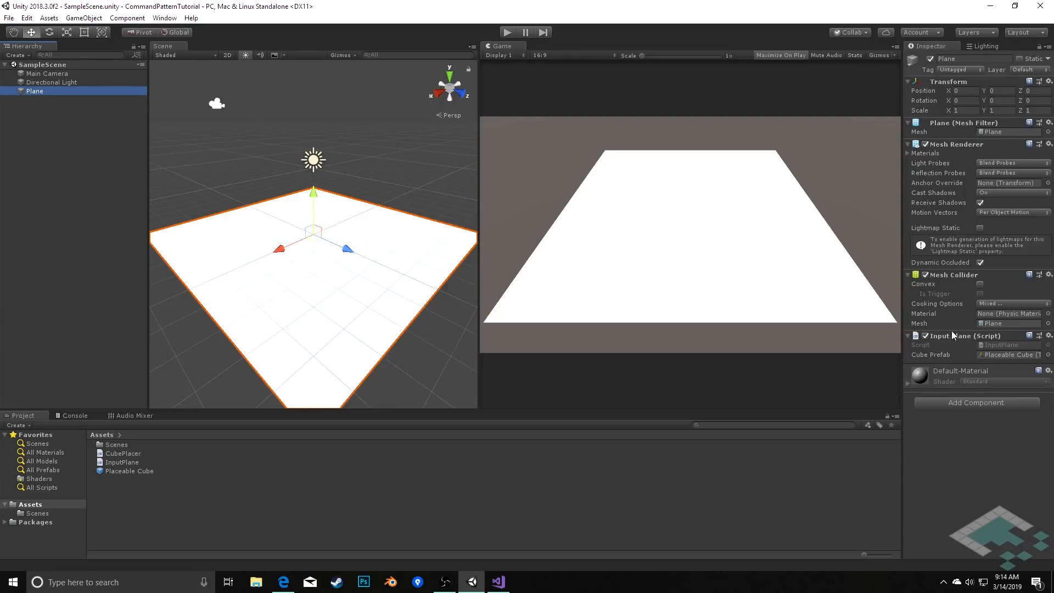
mouse_move(970, 352)
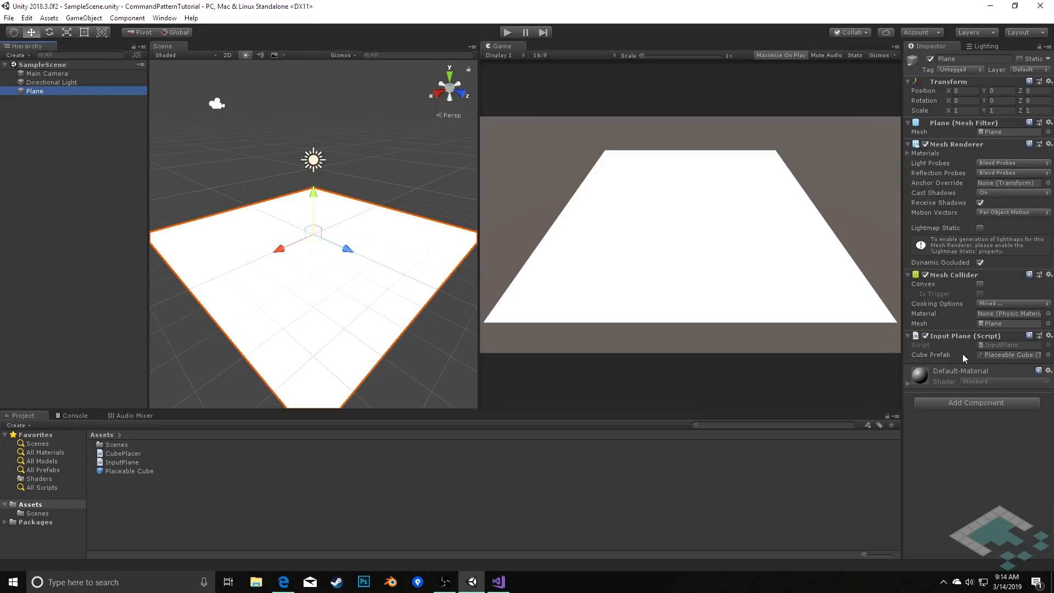
mouse_move(194, 474)
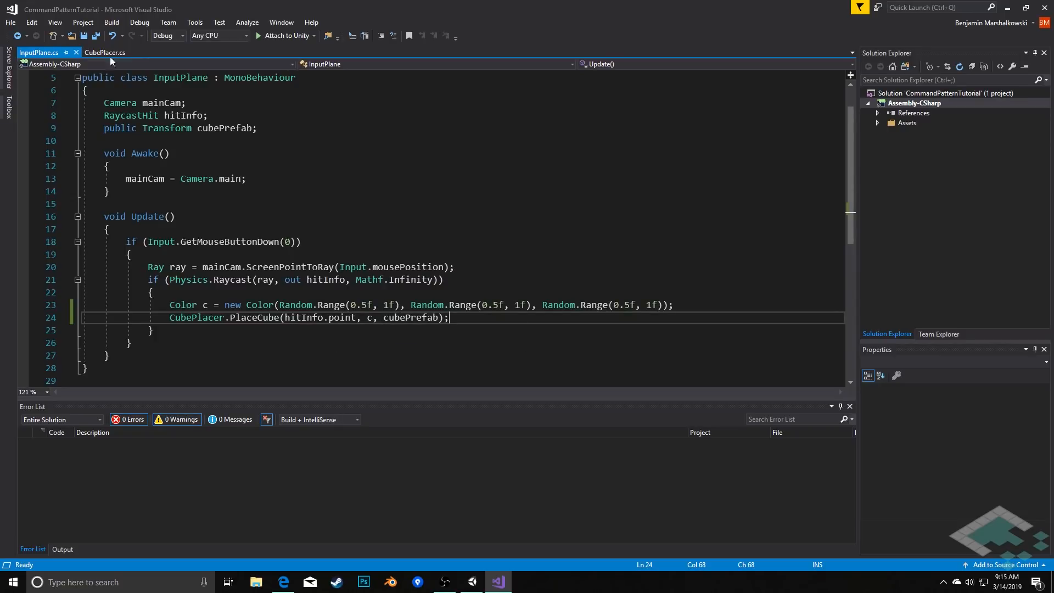
Step: Bring up CubePlacer.cs and select GameObject in its Instantiate line
left_click(105, 52)
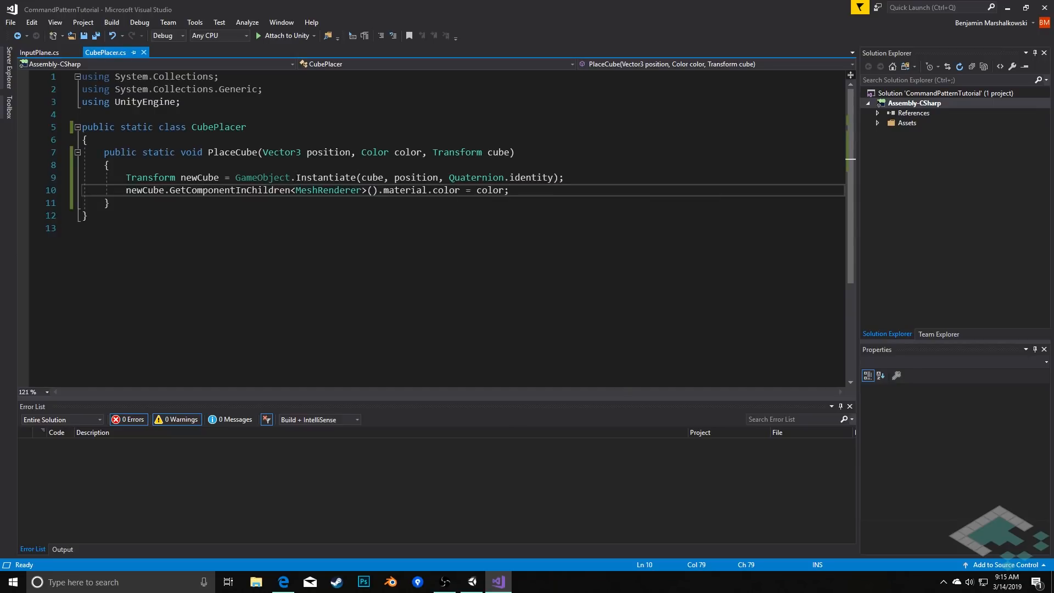
mouse_move(328, 190)
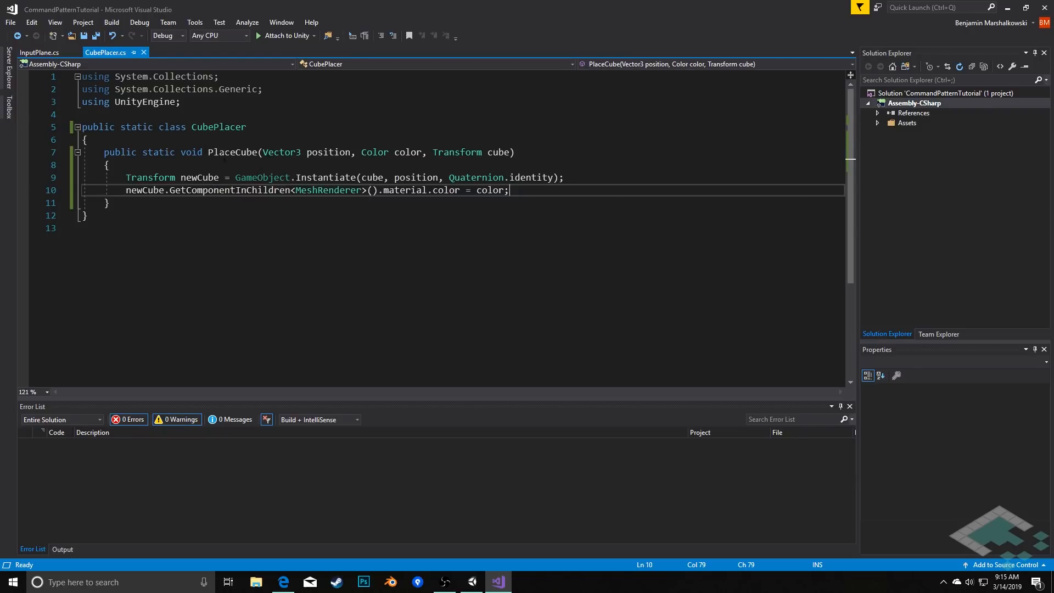
double_click(263, 177)
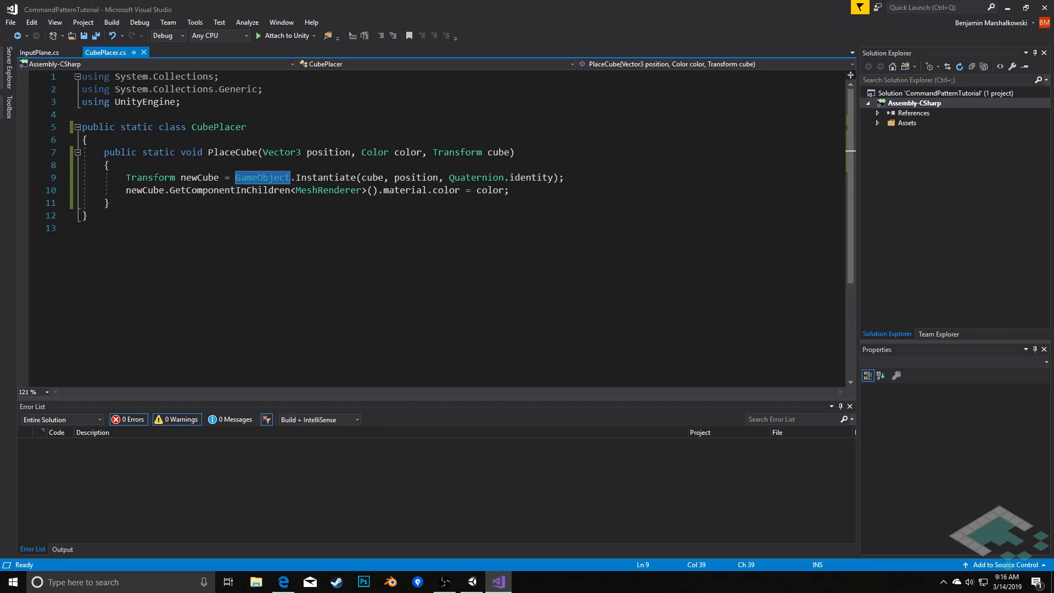
mouse_move(260, 181)
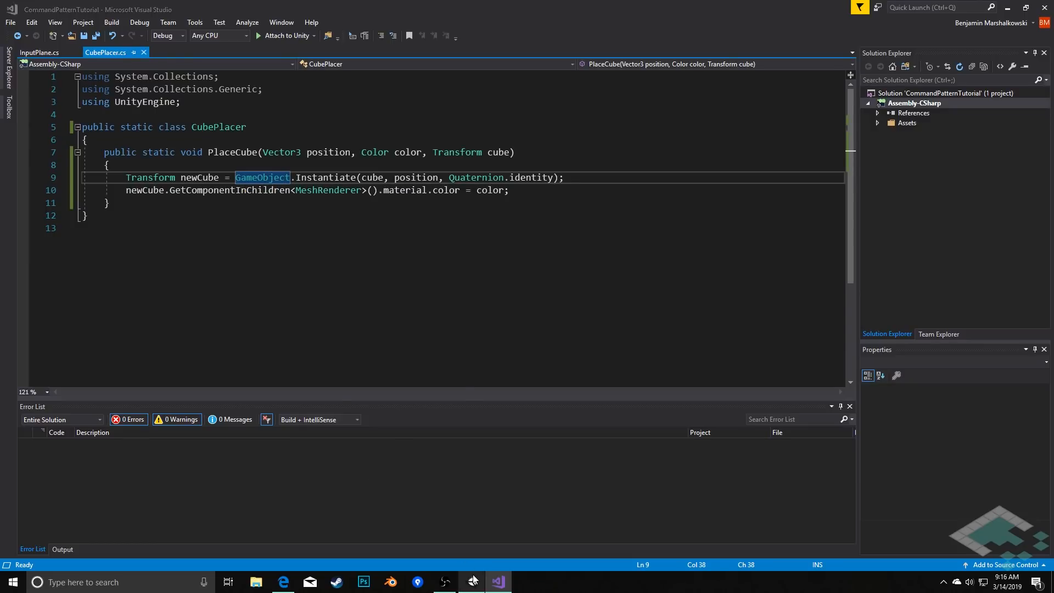
Step: Return to Unity and create a C# script named ICommand in Assets
left_click(472, 581)
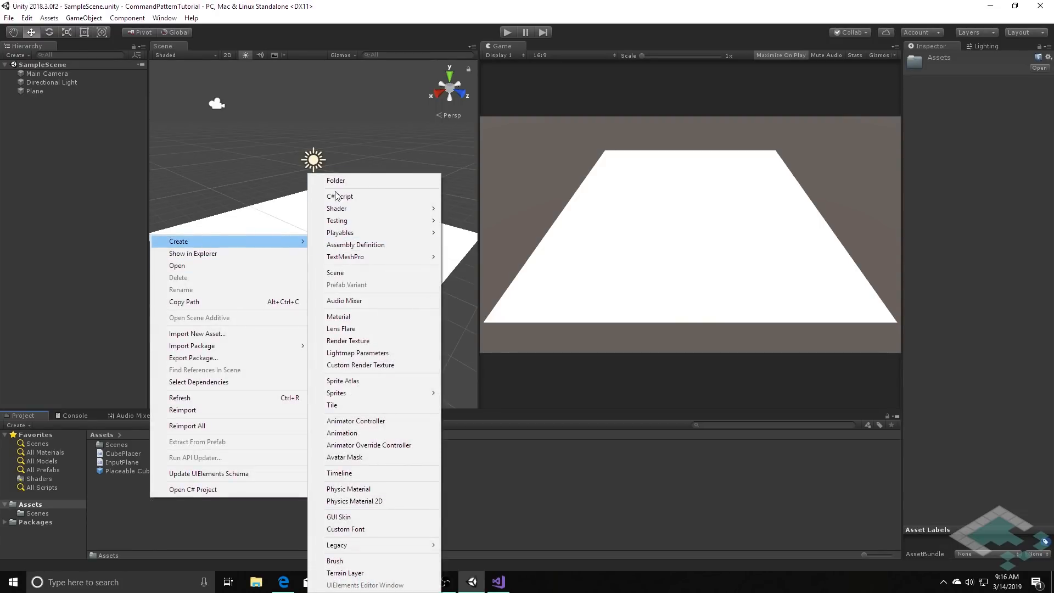
left_click(340, 196)
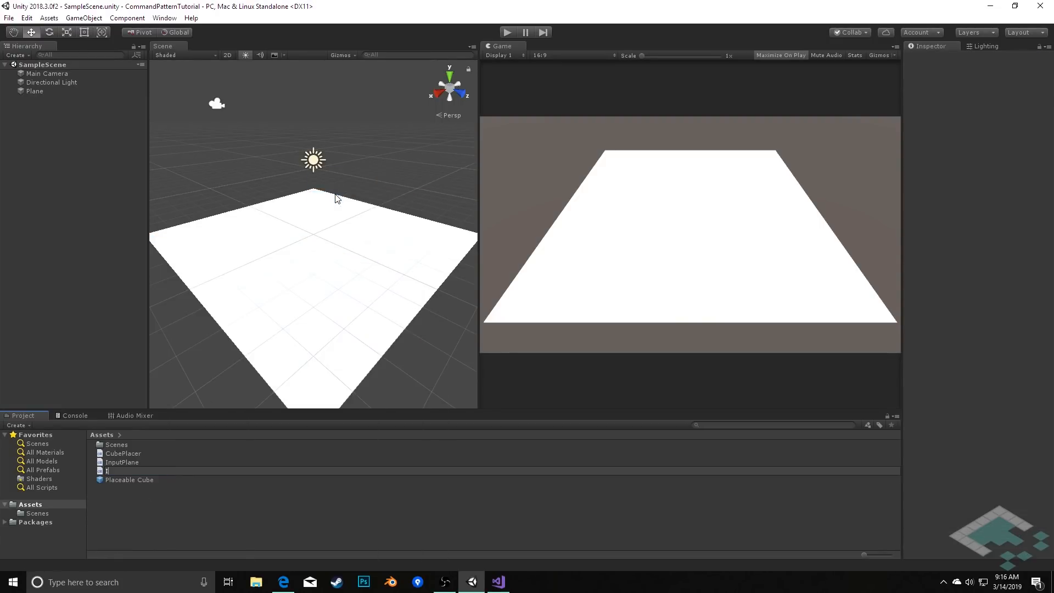
type("ICommand")
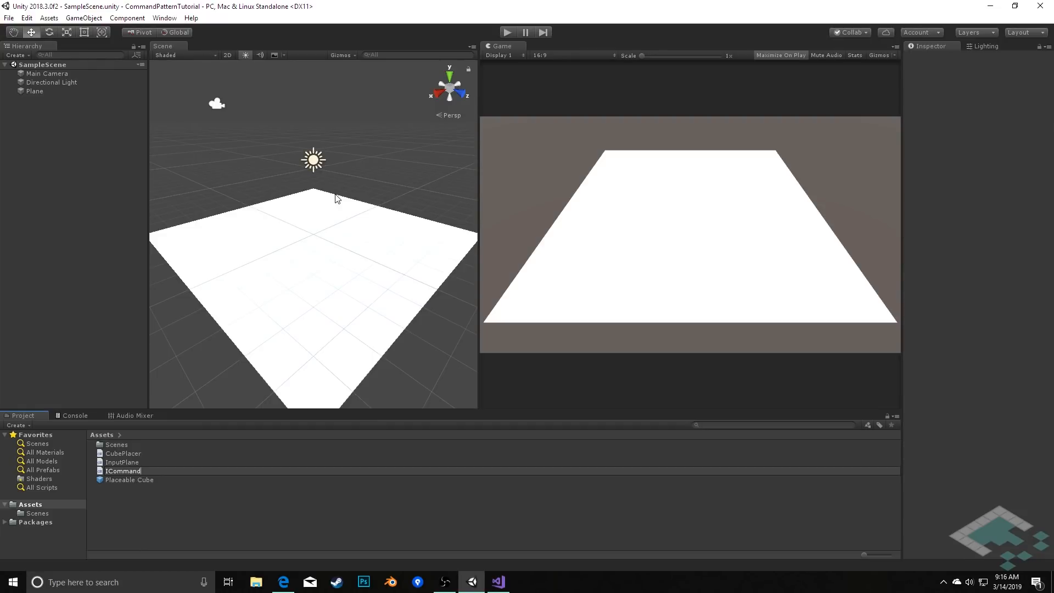
left_click(122, 461)
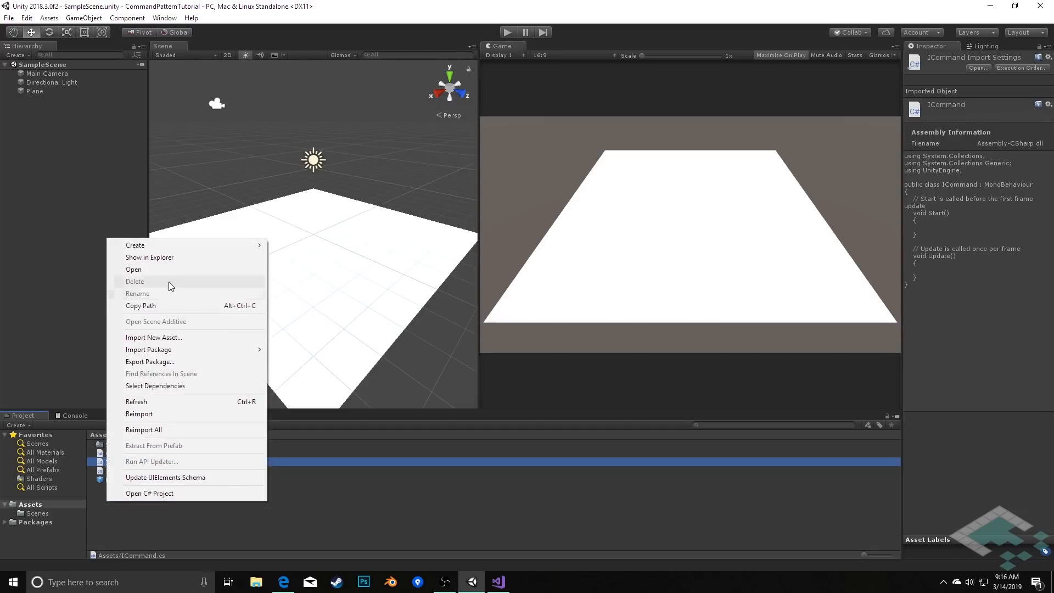
mouse_move(135, 245)
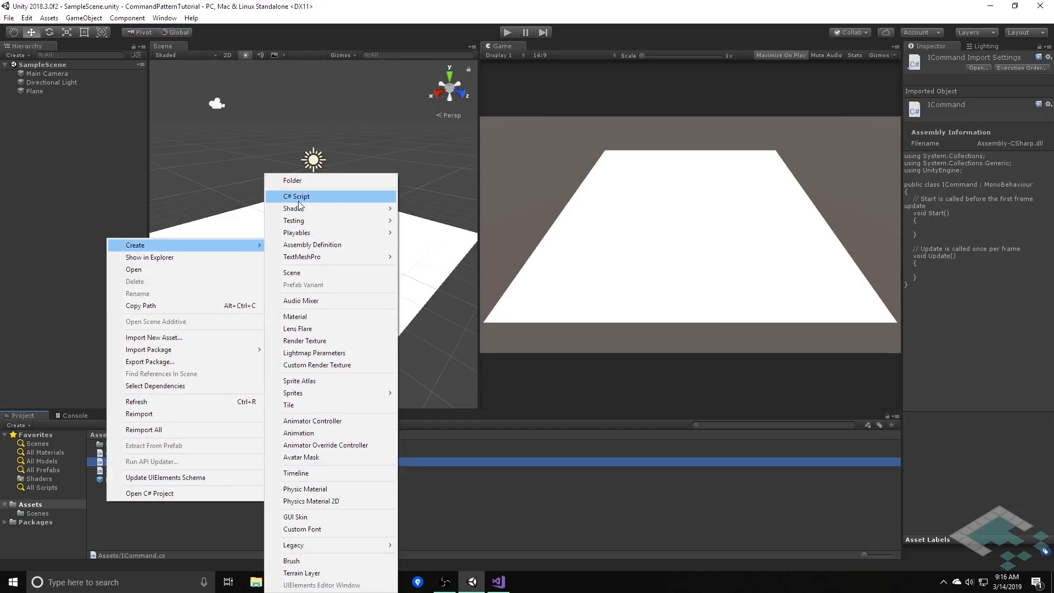
Step: Create two more C# scripts, PlaceCubeCommand and CommandInvoker
left_click(297, 196)
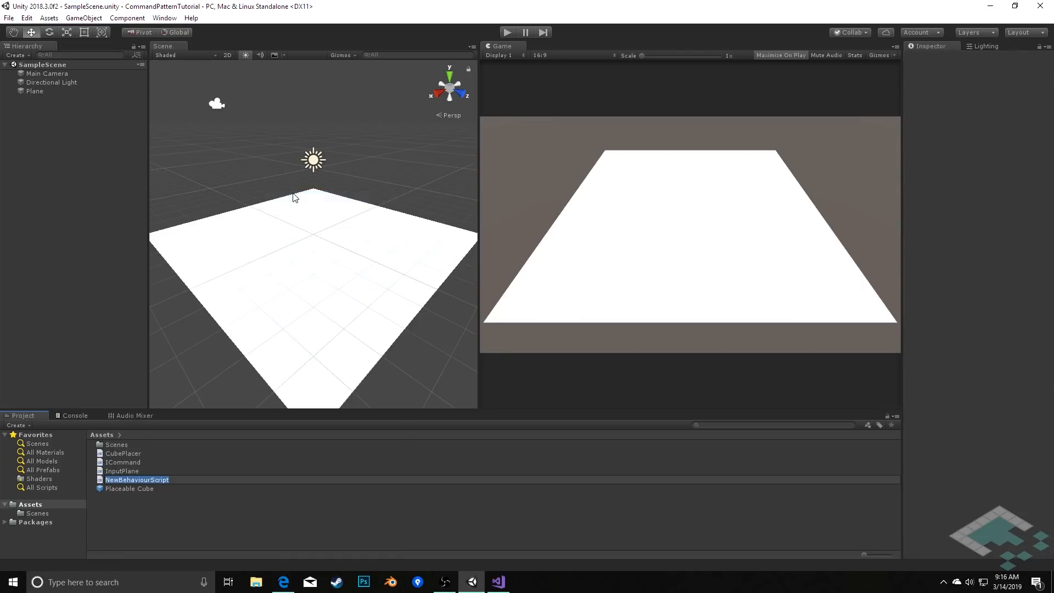
type("P")
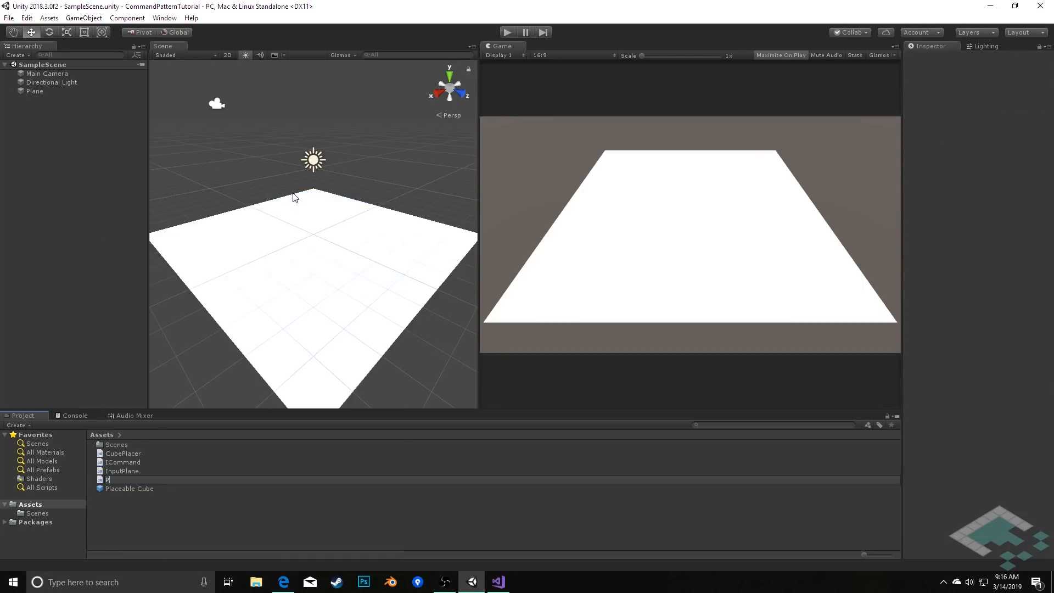
type("laceCubeCommand")
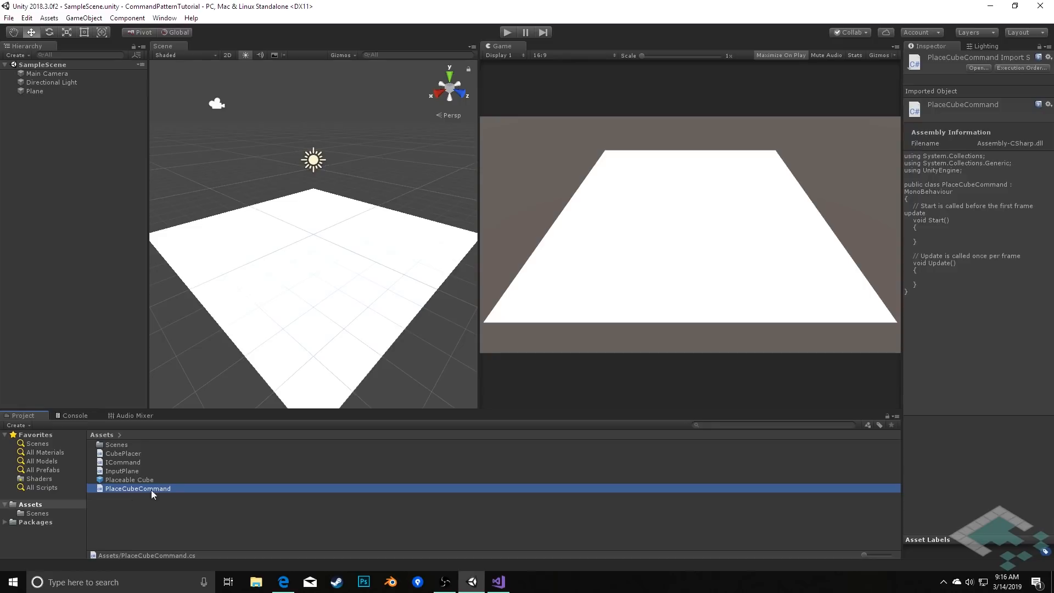
mouse_move(141, 495)
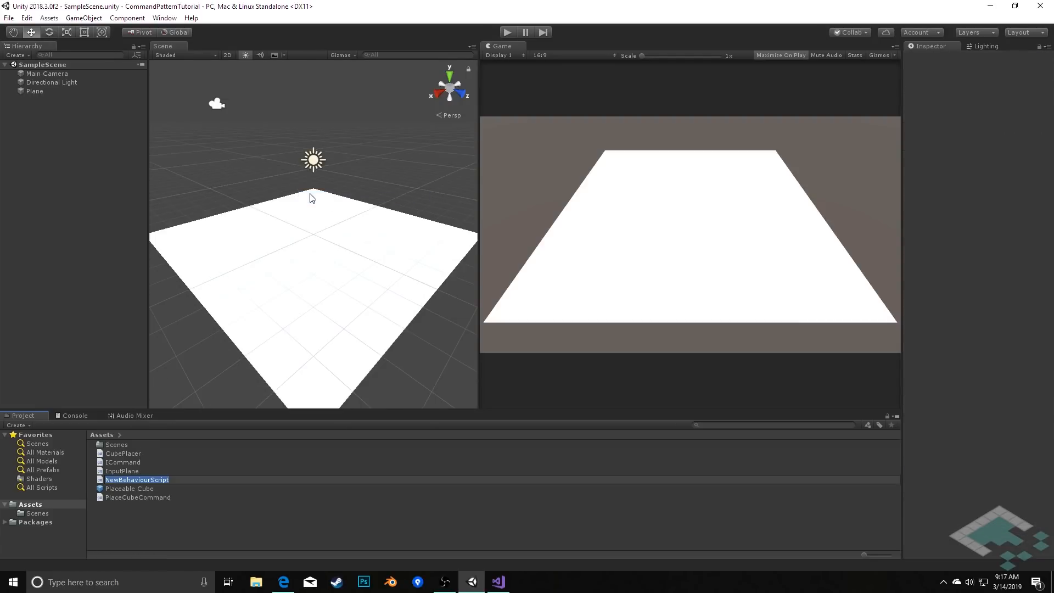
type("Command")
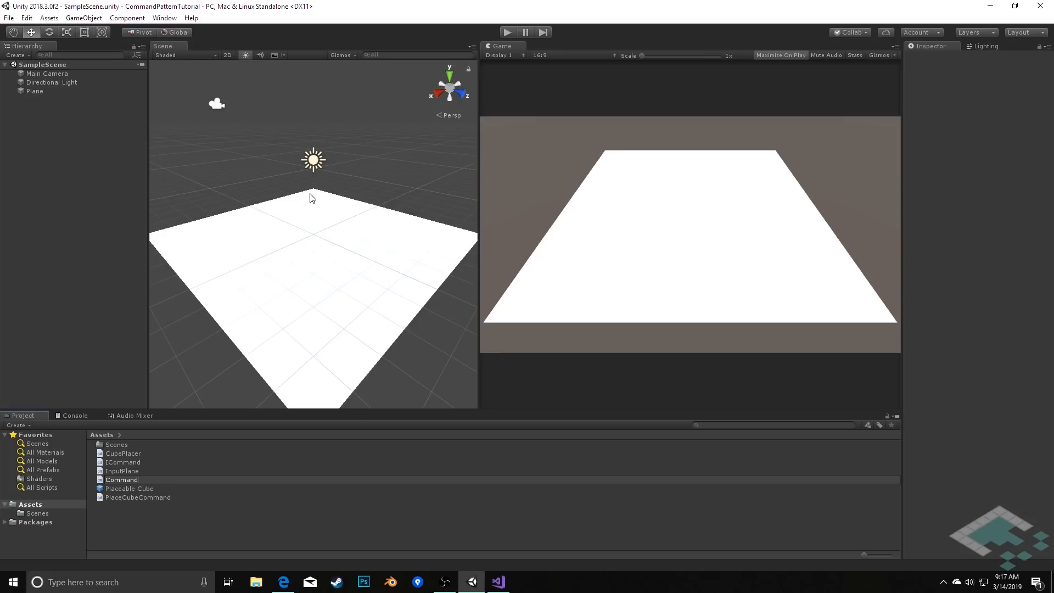
type("CommandInvoker")
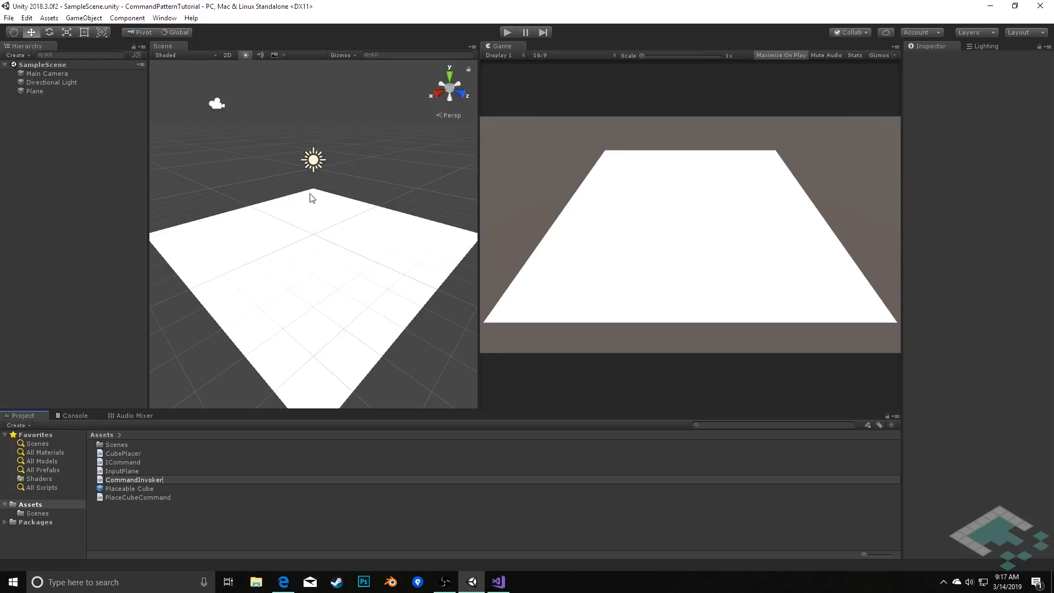
left_click(134, 479)
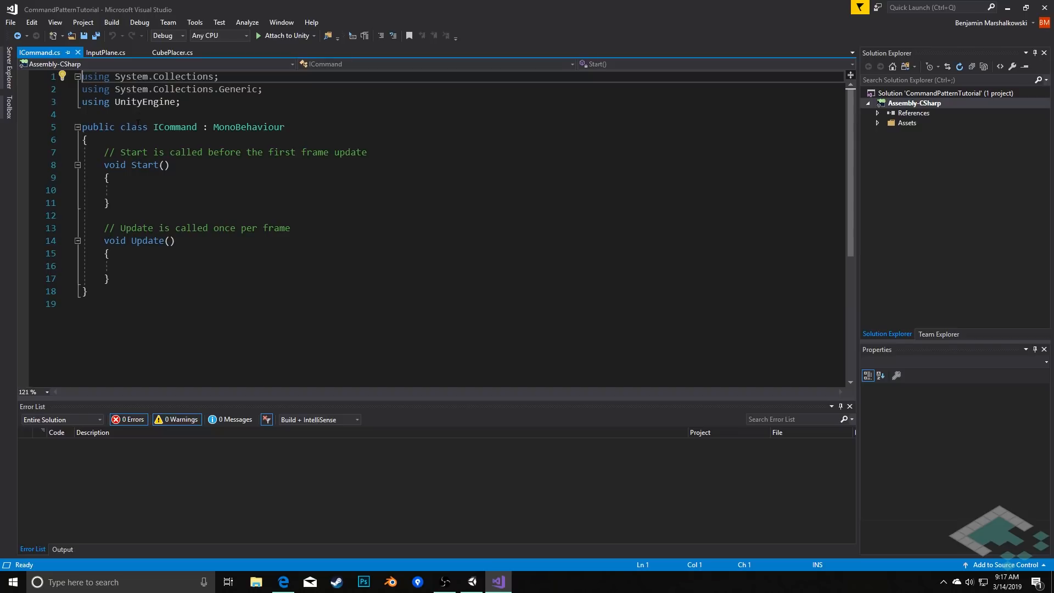
Step: Turn ICommand into an interface without MonoBehaviour and delete Start and Update
double_click(248, 127)
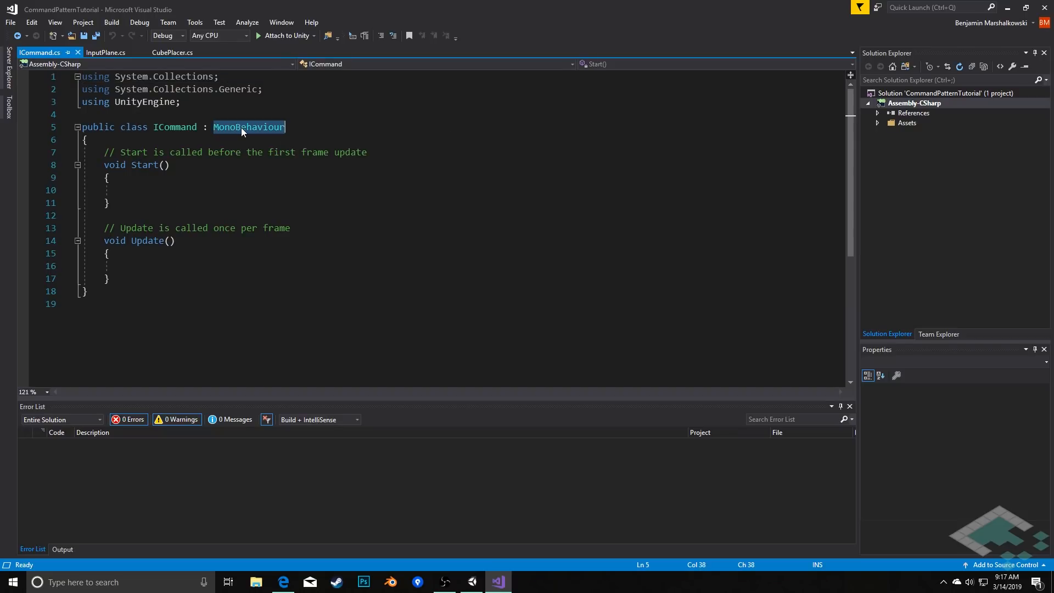
key("Delete")
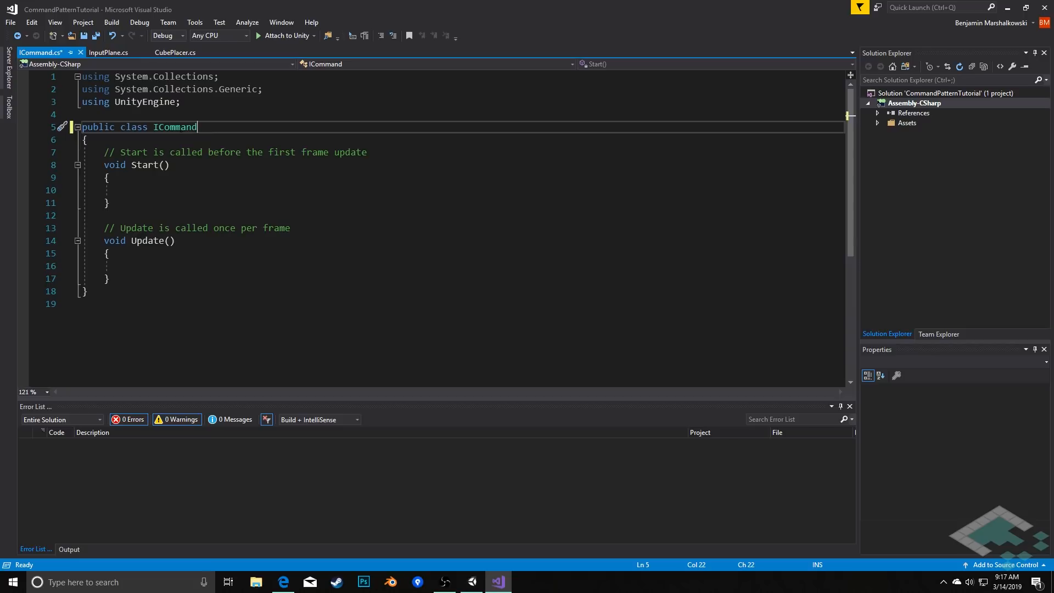
type("interface")
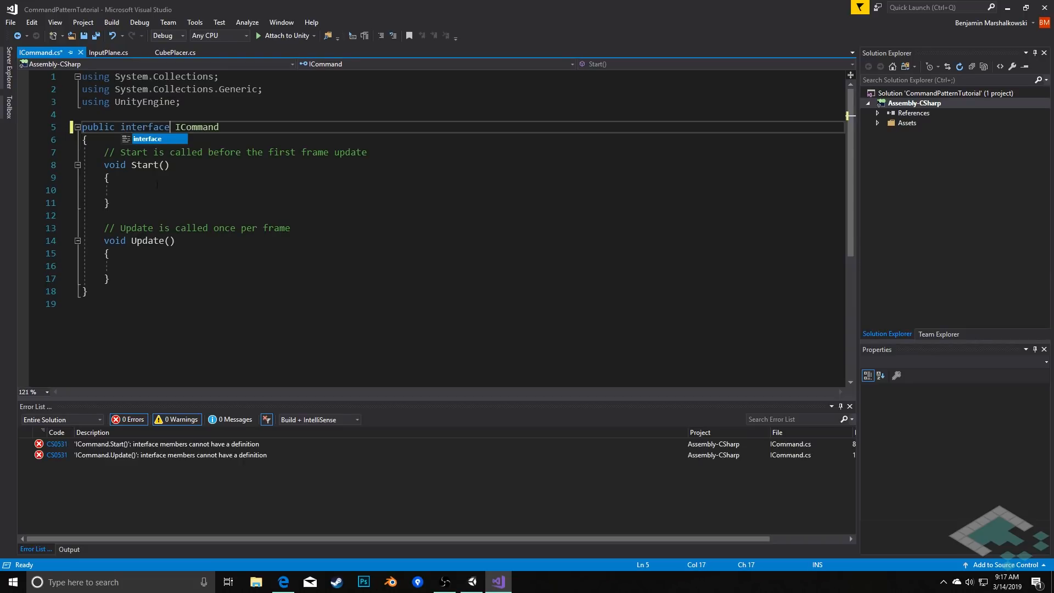
left_click_drag(104, 165, 109, 279)
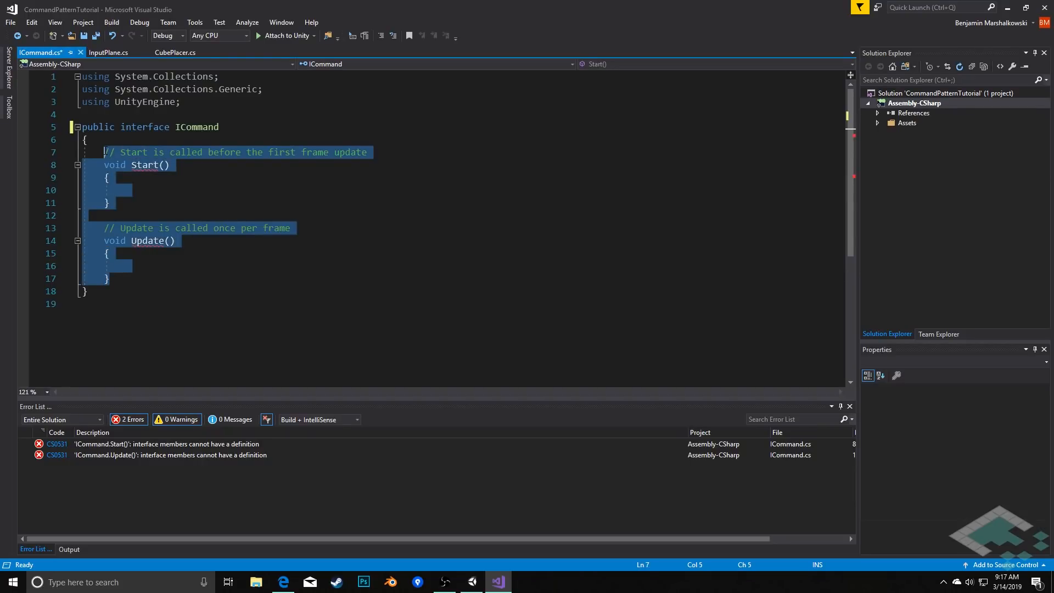
key("Delete")
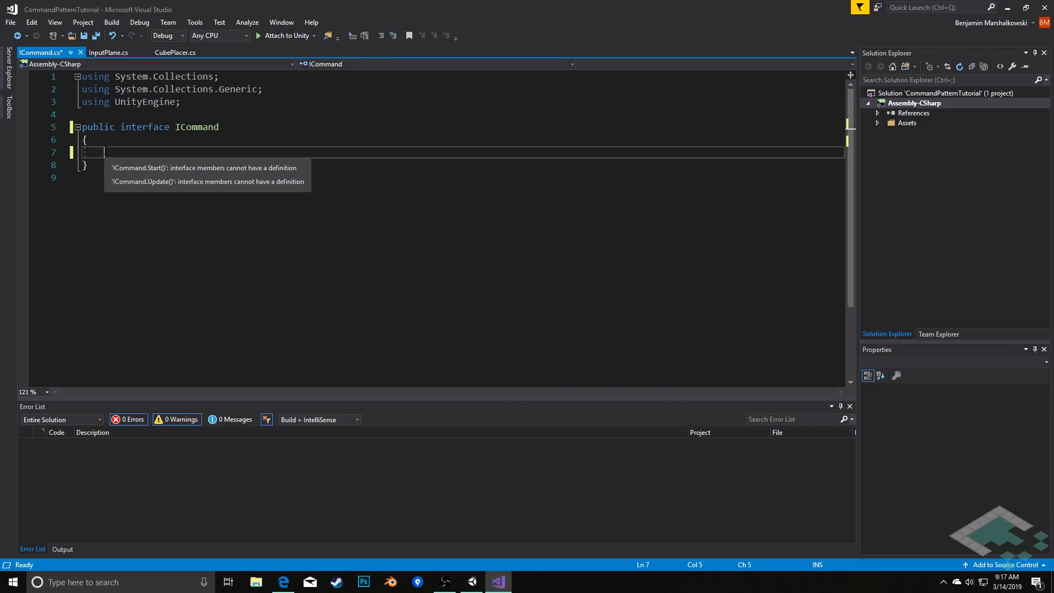
Step: Declare 'void Execute();' inside the ICommand interface
type("v")
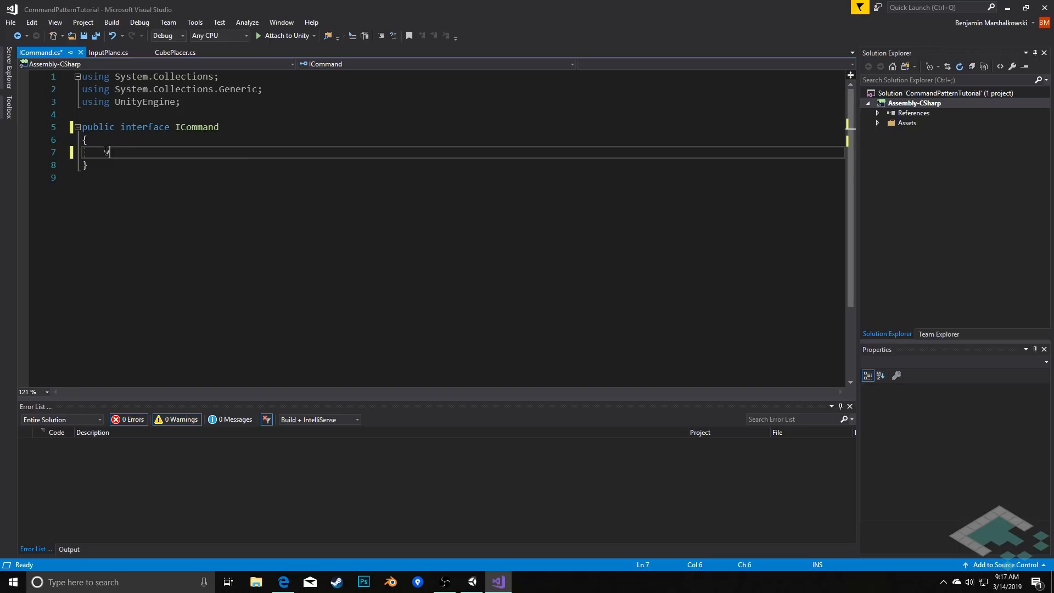
type("oid Exec")
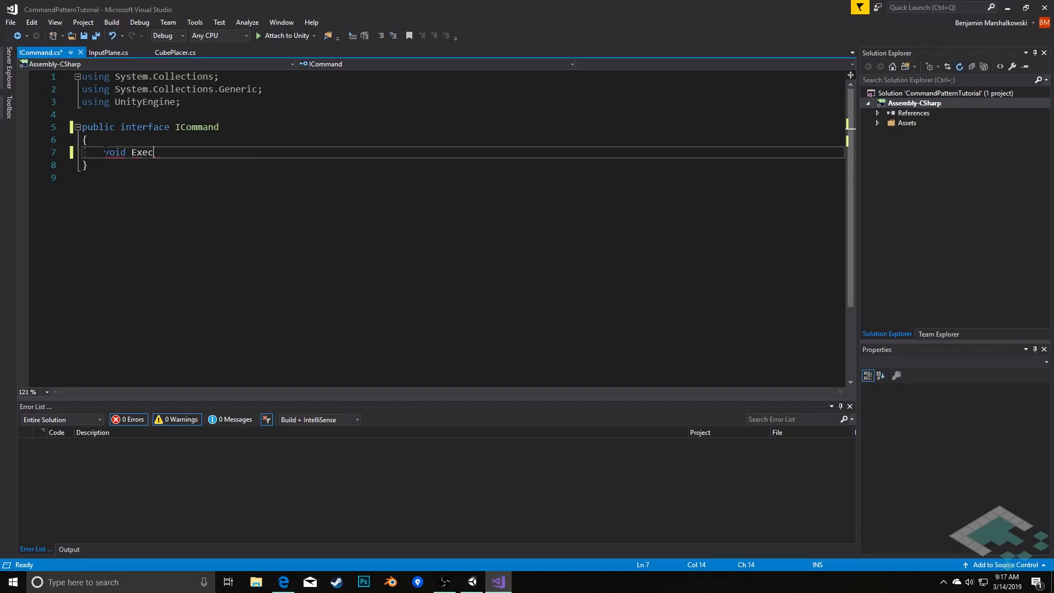
type("ute")
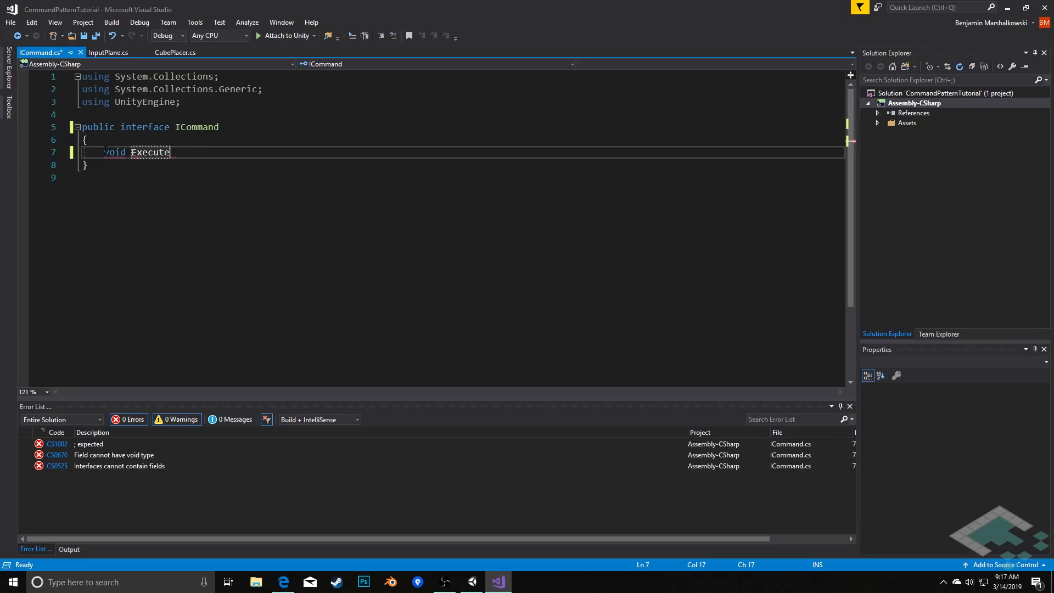
type("();")
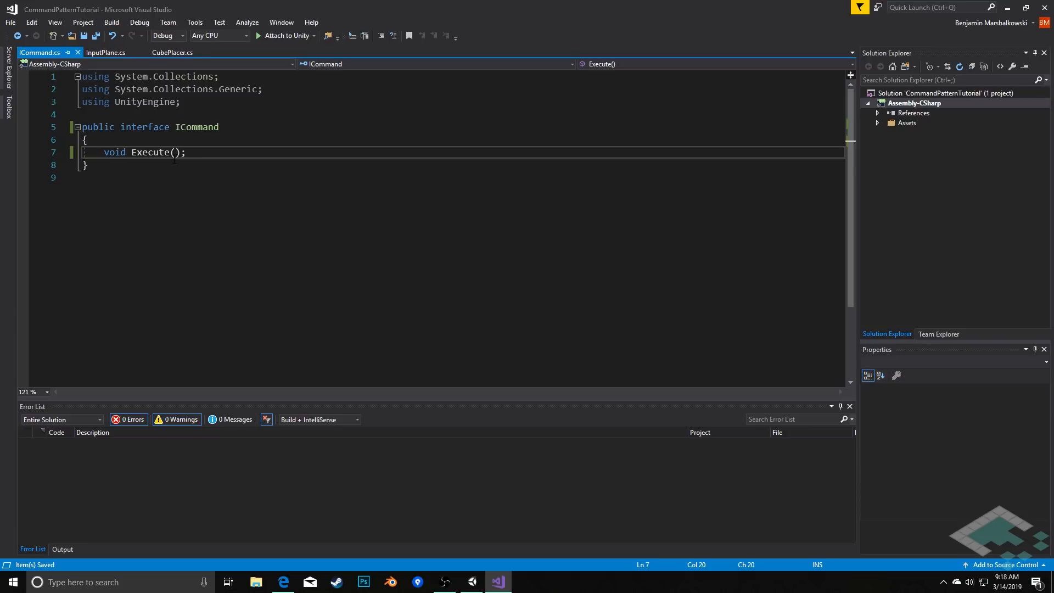
mouse_move(201, 126)
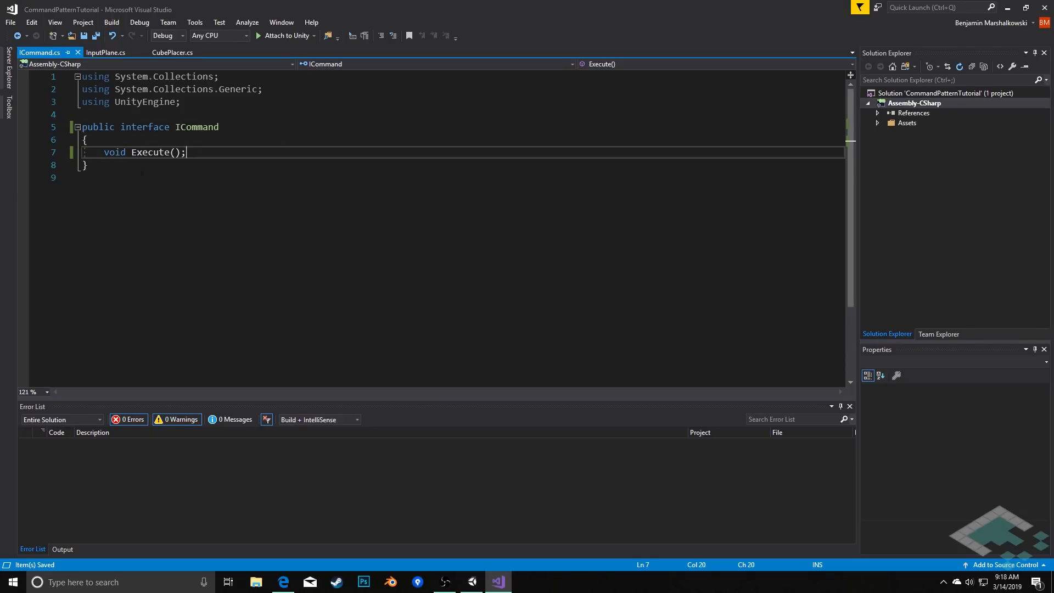
mouse_move(145, 152)
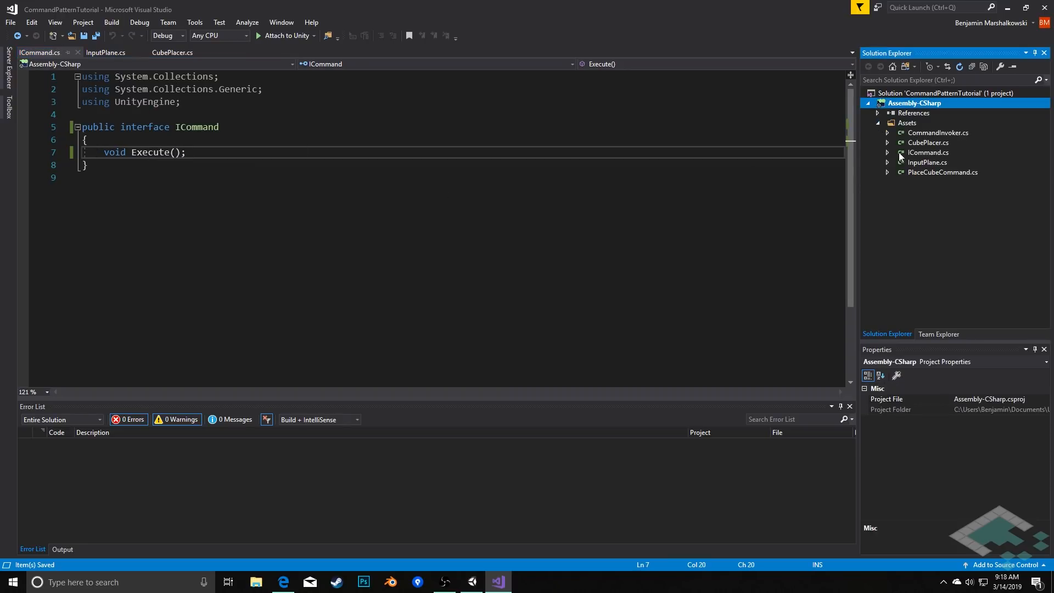
mouse_move(937, 176)
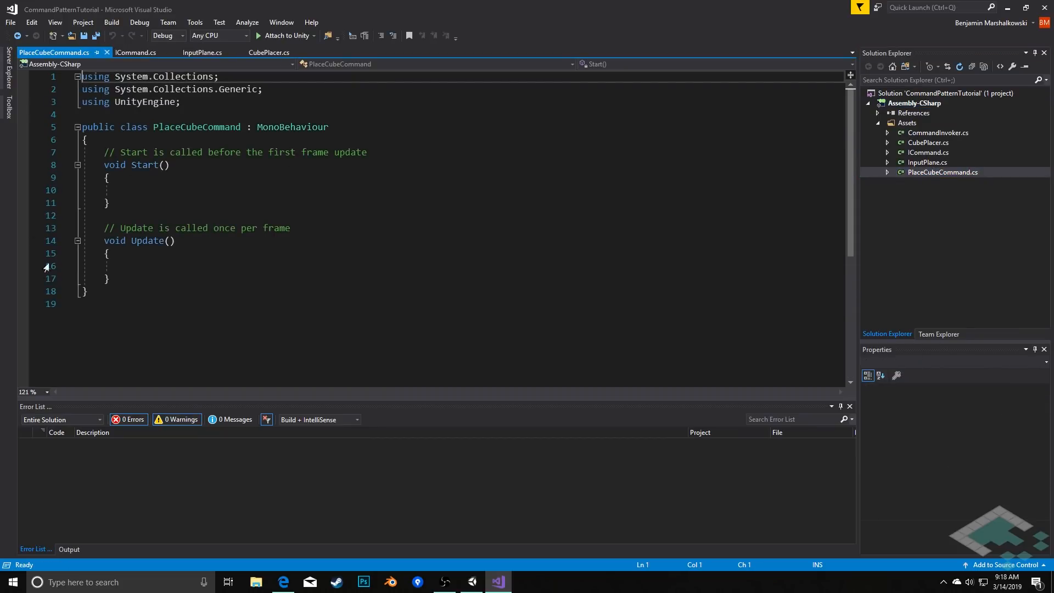
Step: Make PlaceCubeCommand implement ICommand, remove Start/Update, and generate the Execute stub
double_click(292, 127)
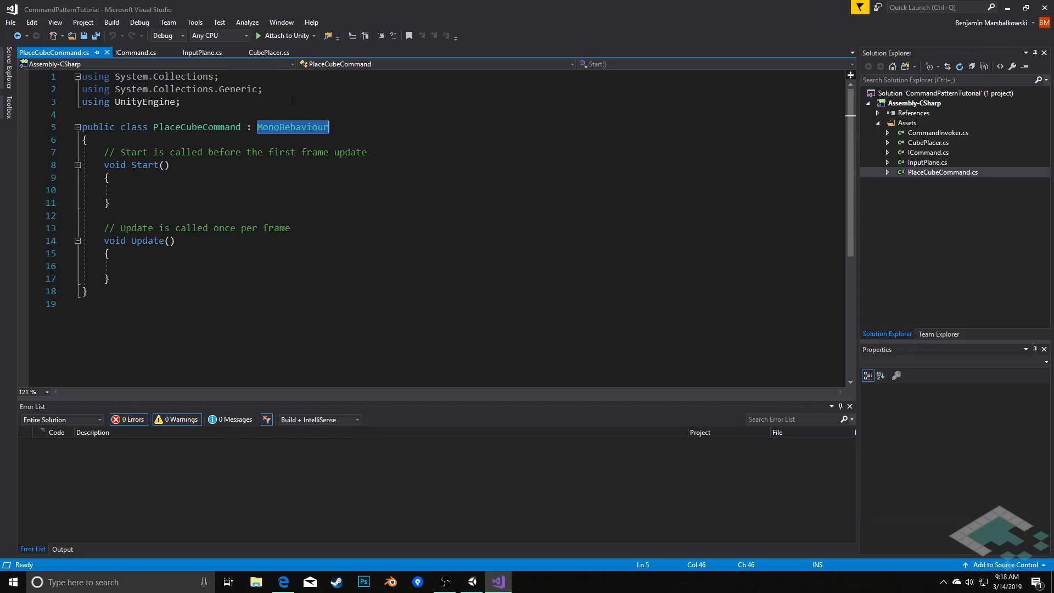
type("ICommand")
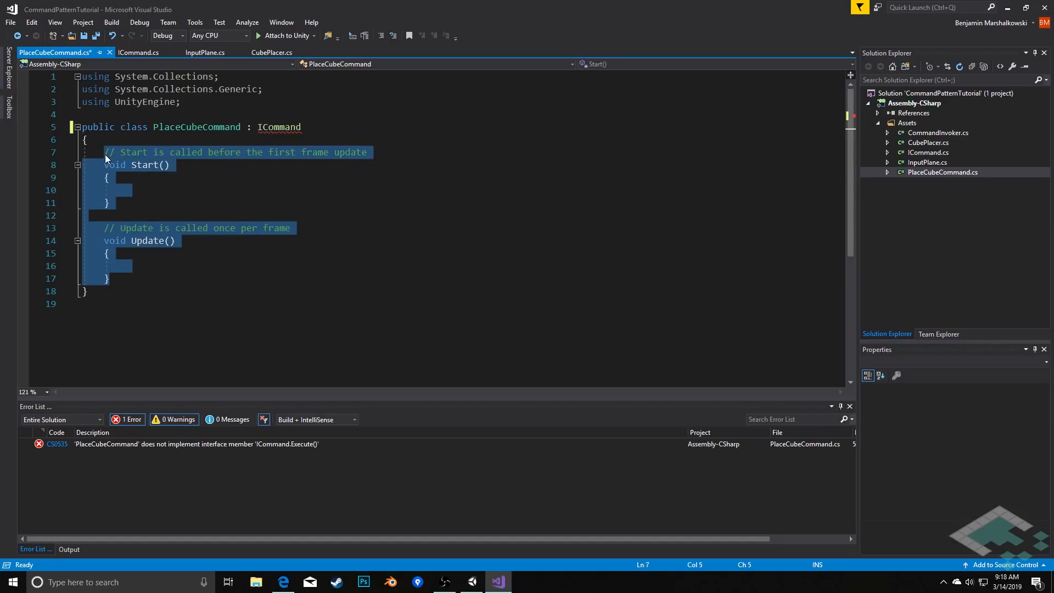
key("Delete")
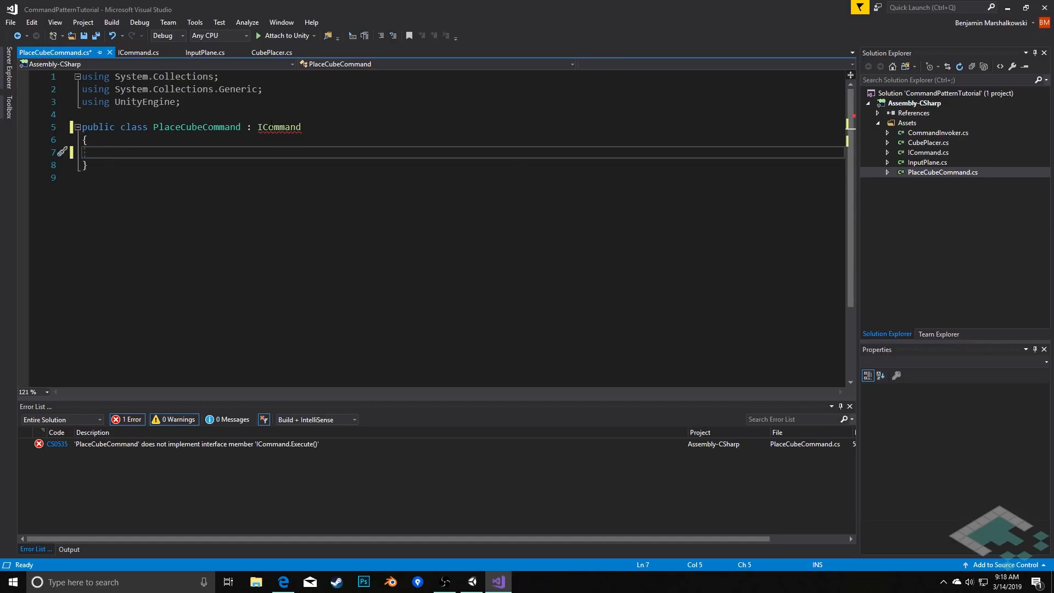
mouse_move(279, 126)
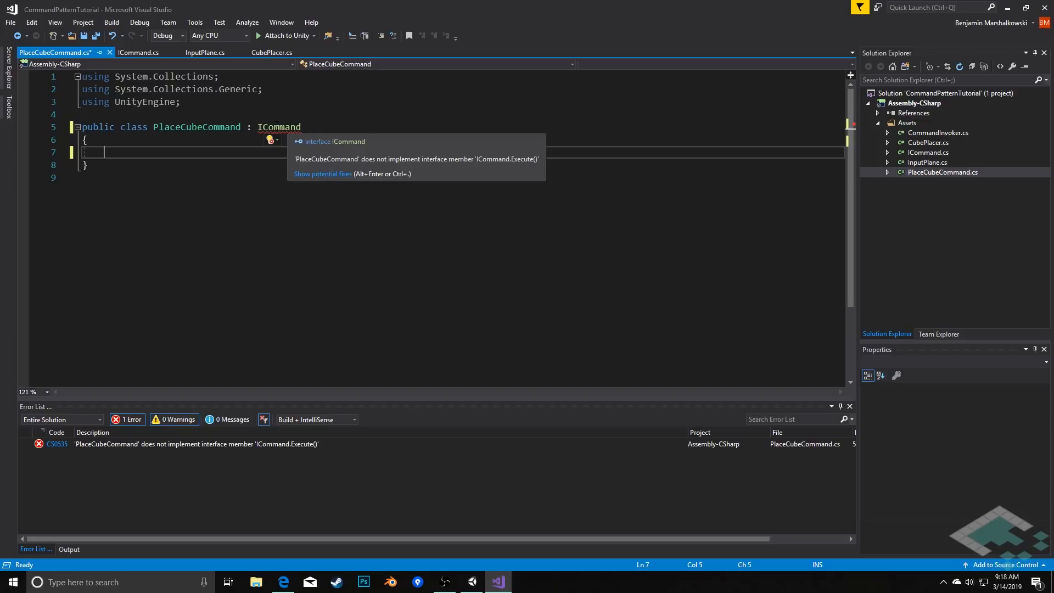
mouse_move(278, 145)
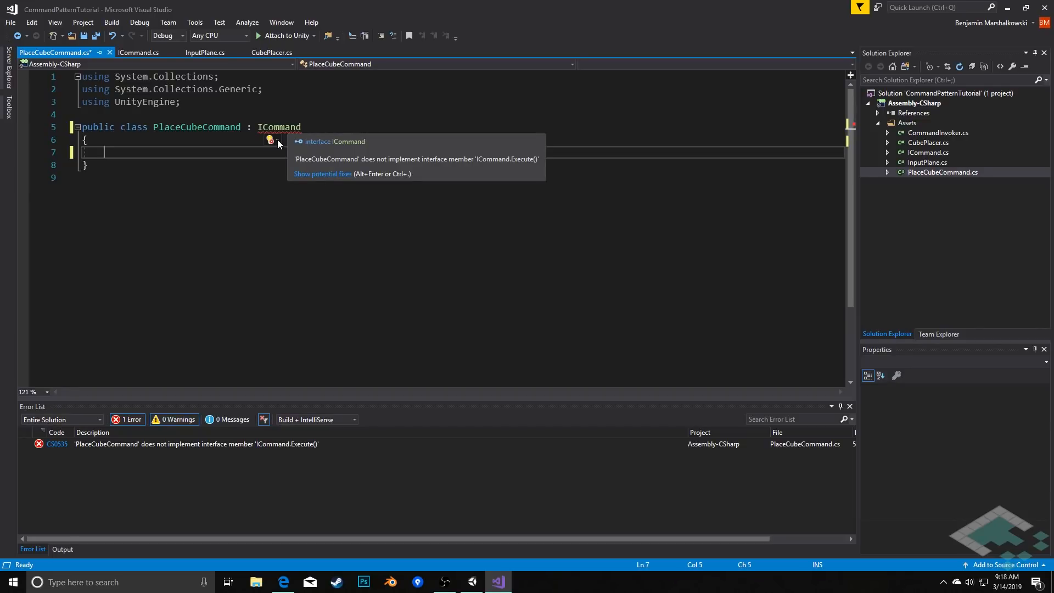
left_click(269, 139)
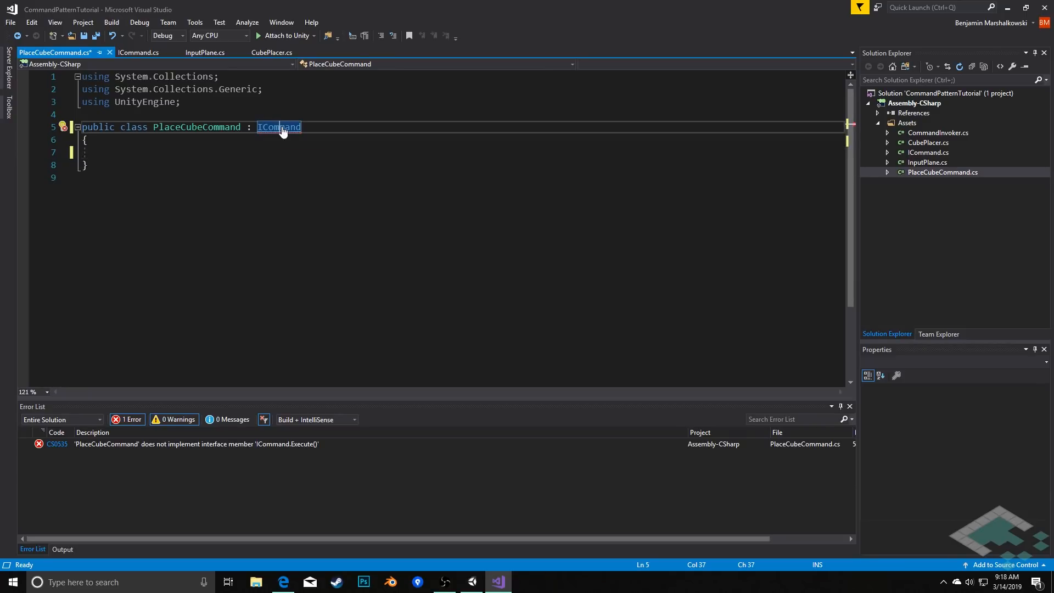
left_click(65, 127)
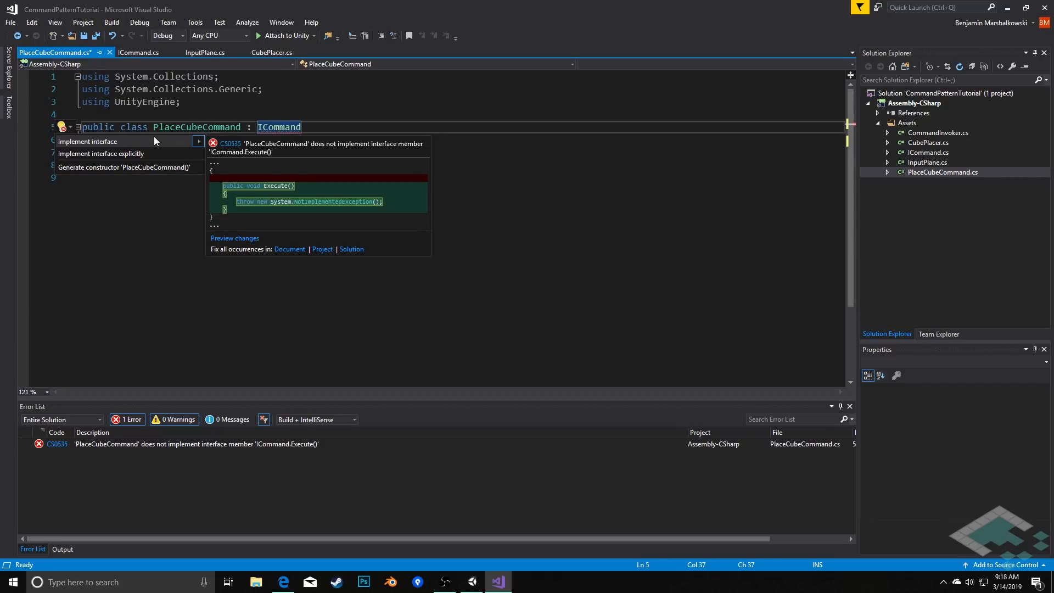
mouse_move(132, 141)
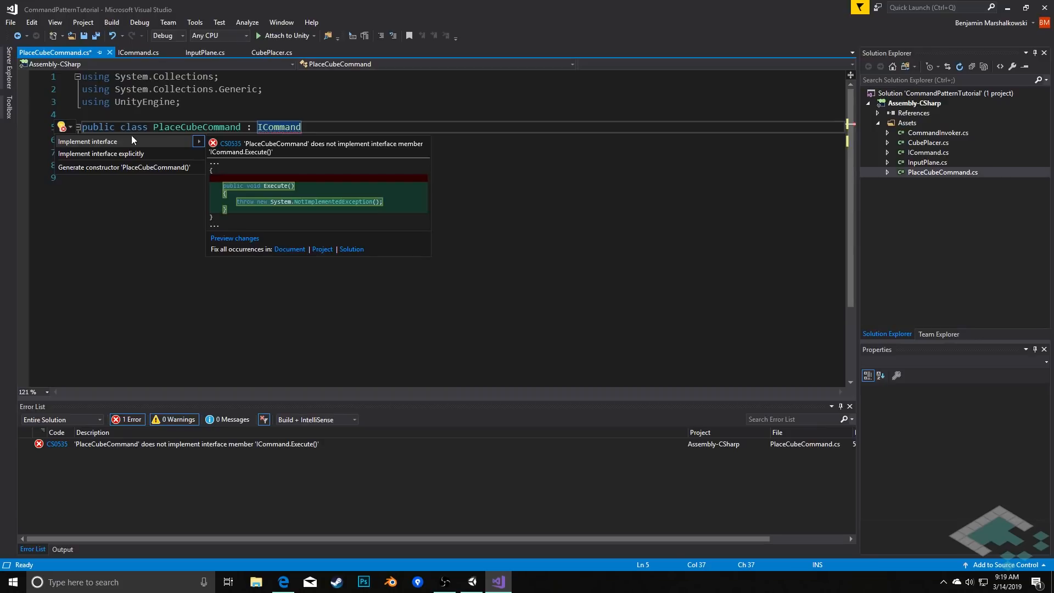
left_click(87, 141)
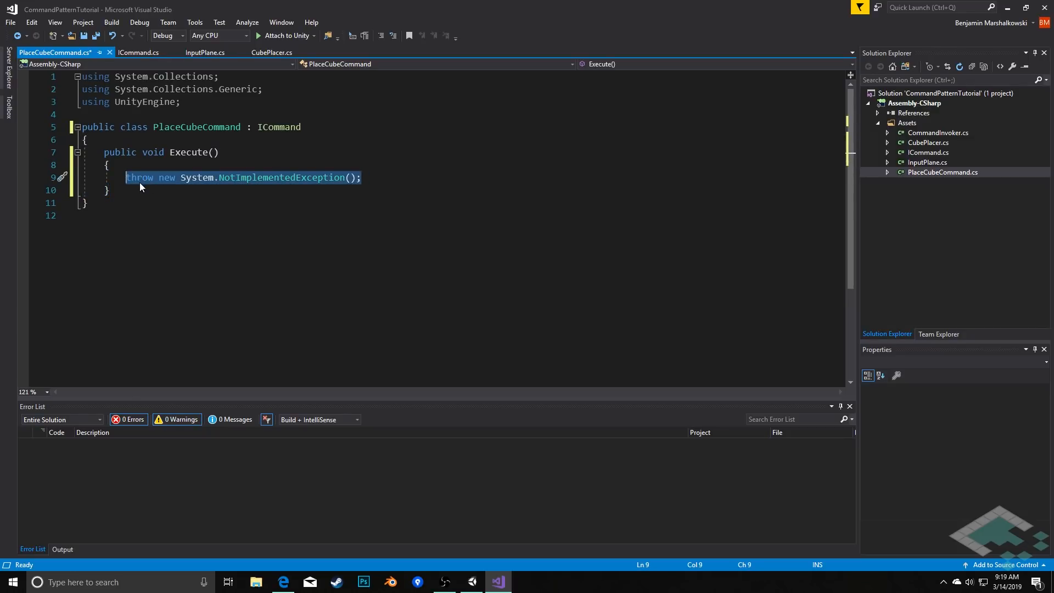
Step: Replace the placeholder exception with CubePlacer.PlaceCube(position, color, cube)
key("Delete")
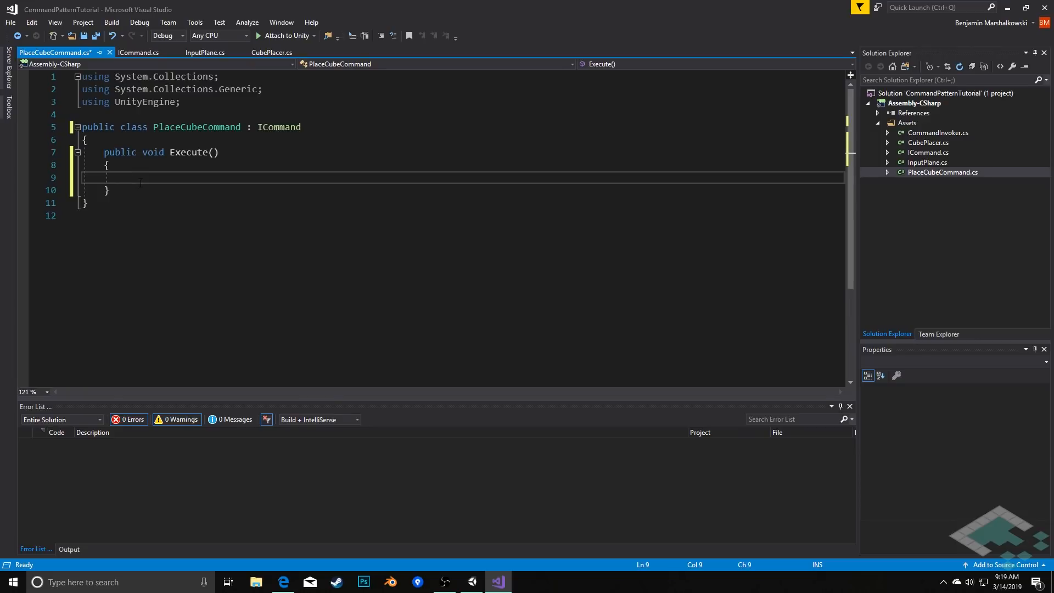
type("CubePlac")
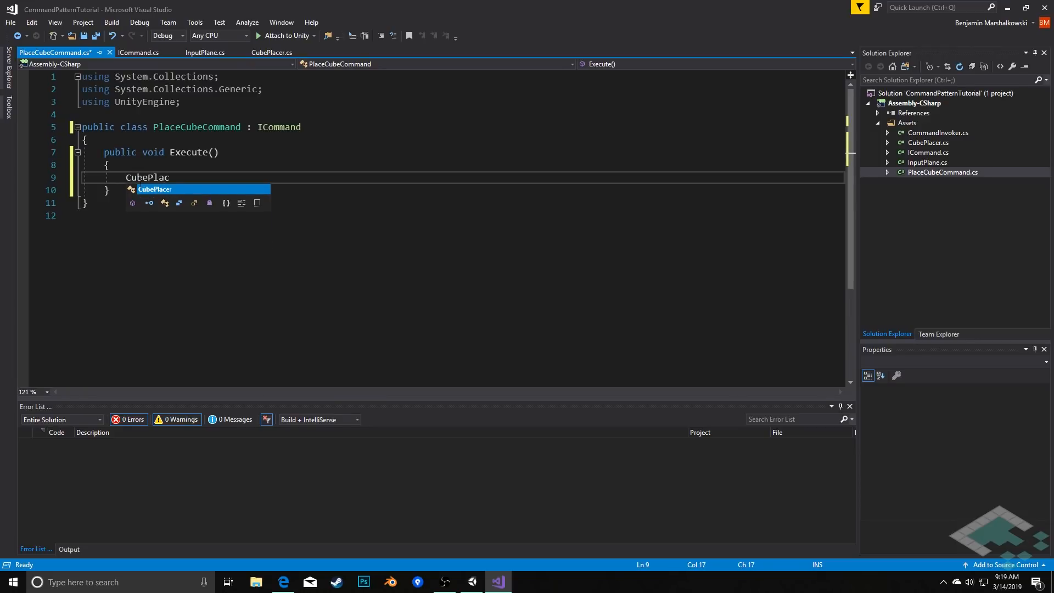
type("er.P")
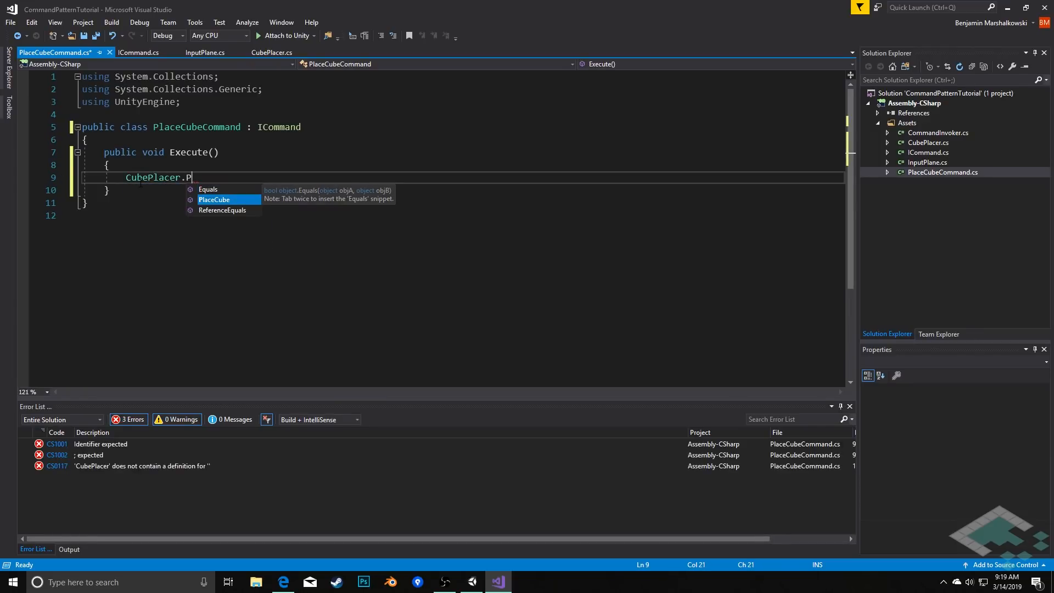
type("laceCube")
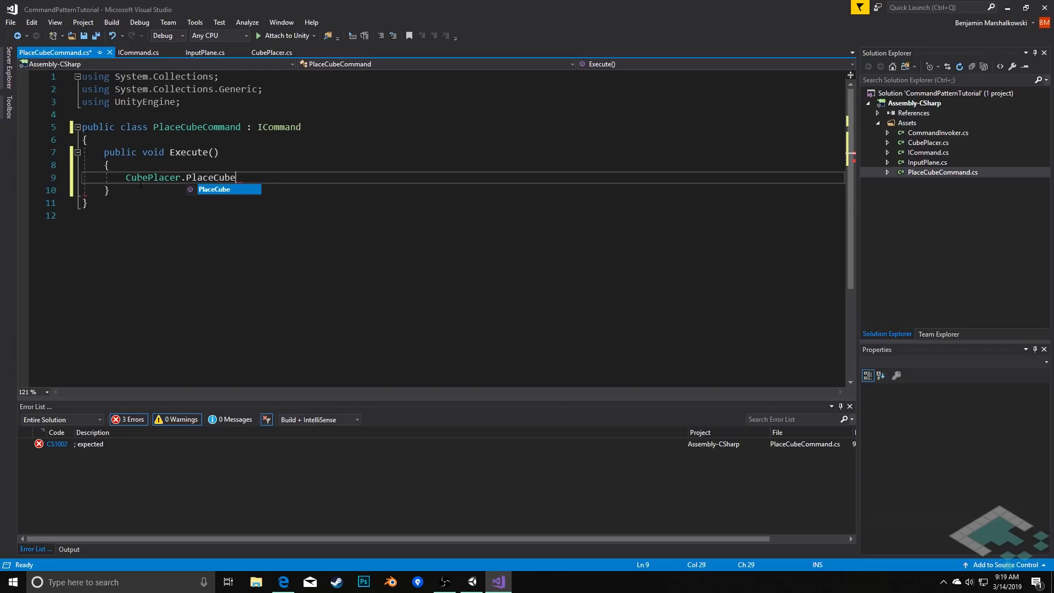
type("(")
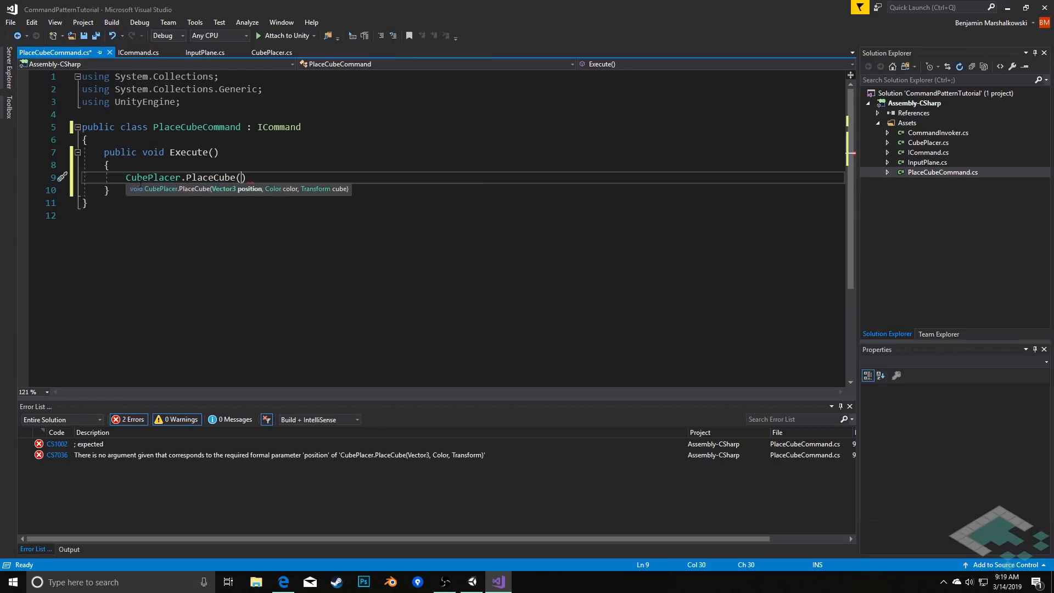
type("position")
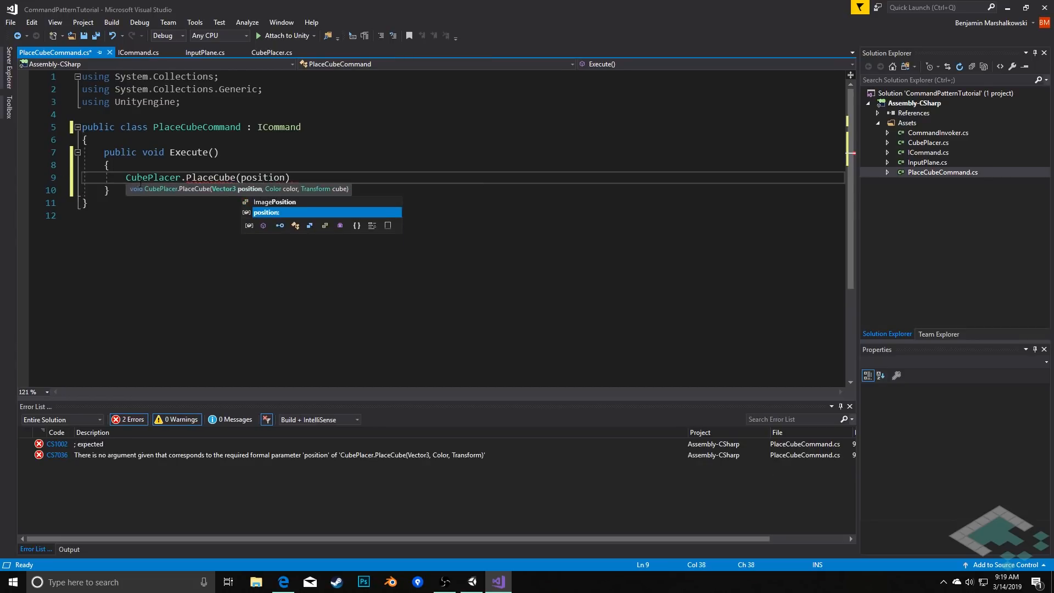
type(", color, cube")
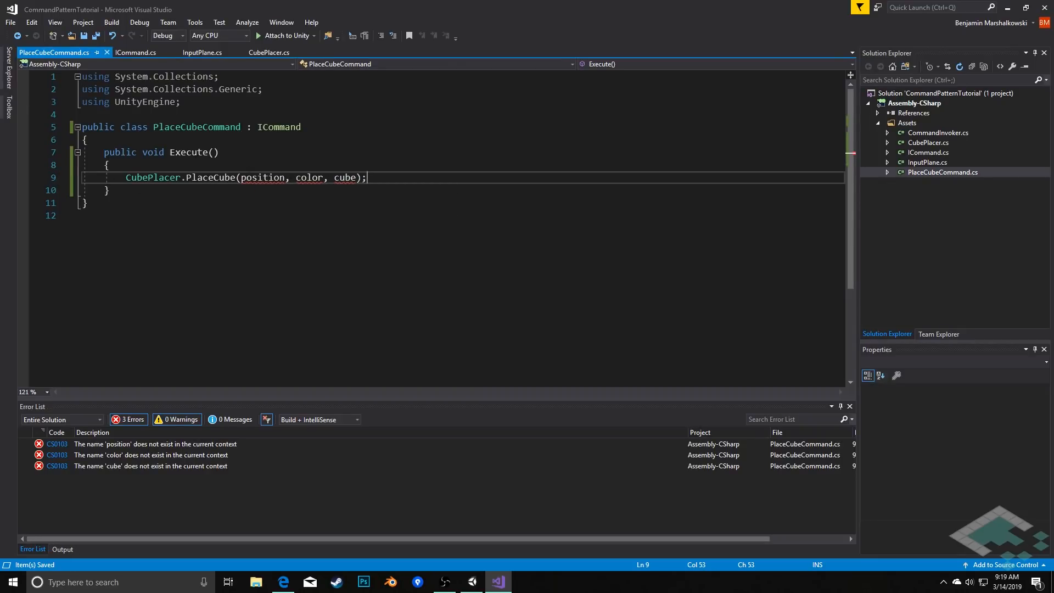
mouse_move(152, 177)
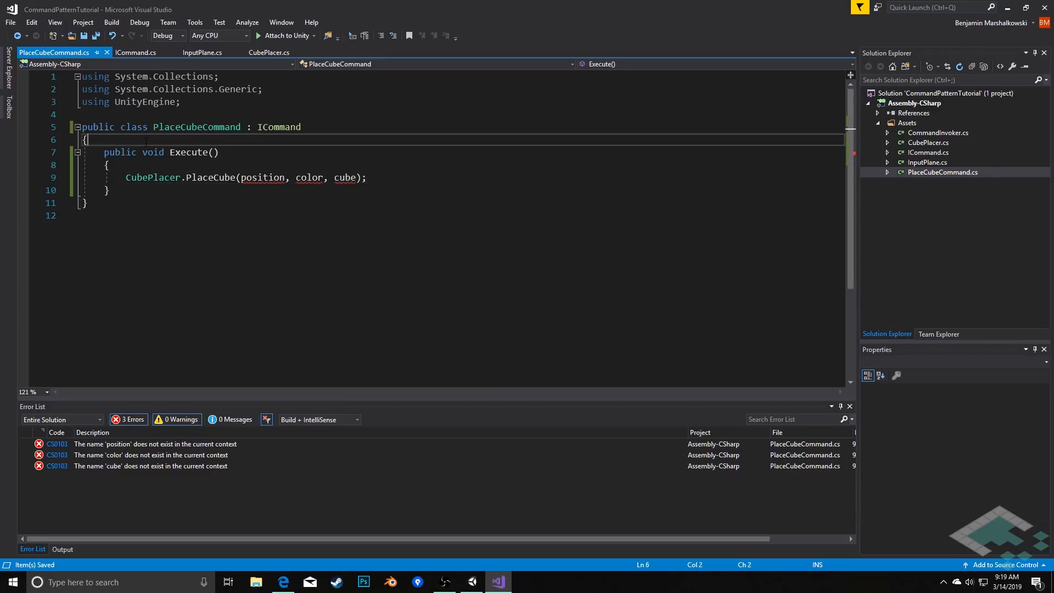
Step: Declare Vector3 position, Color color and Transform cube fields in PlaceCubeCommand
key("Enter")
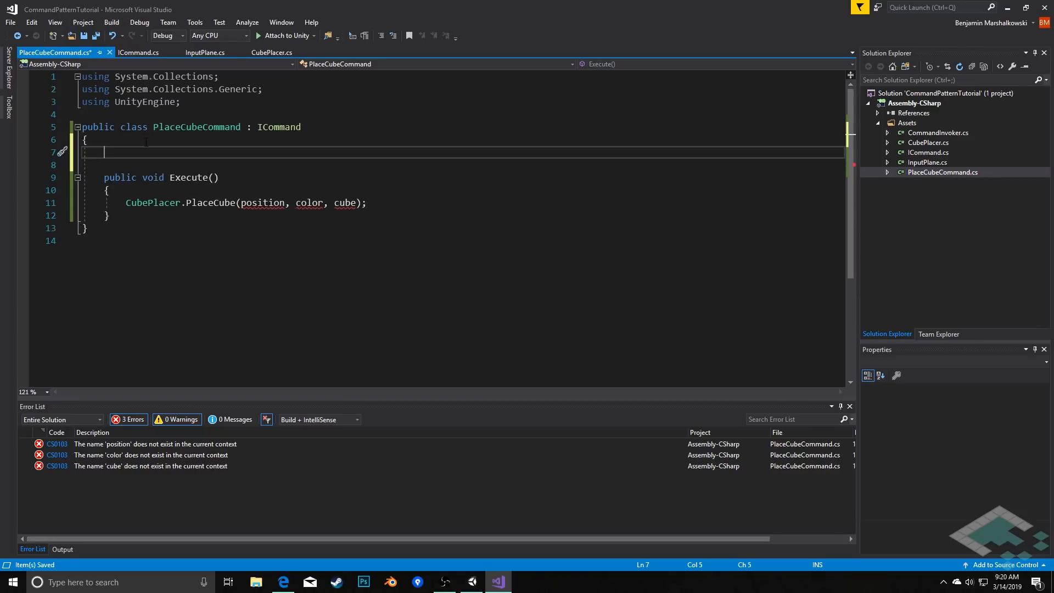
type("Vecto")
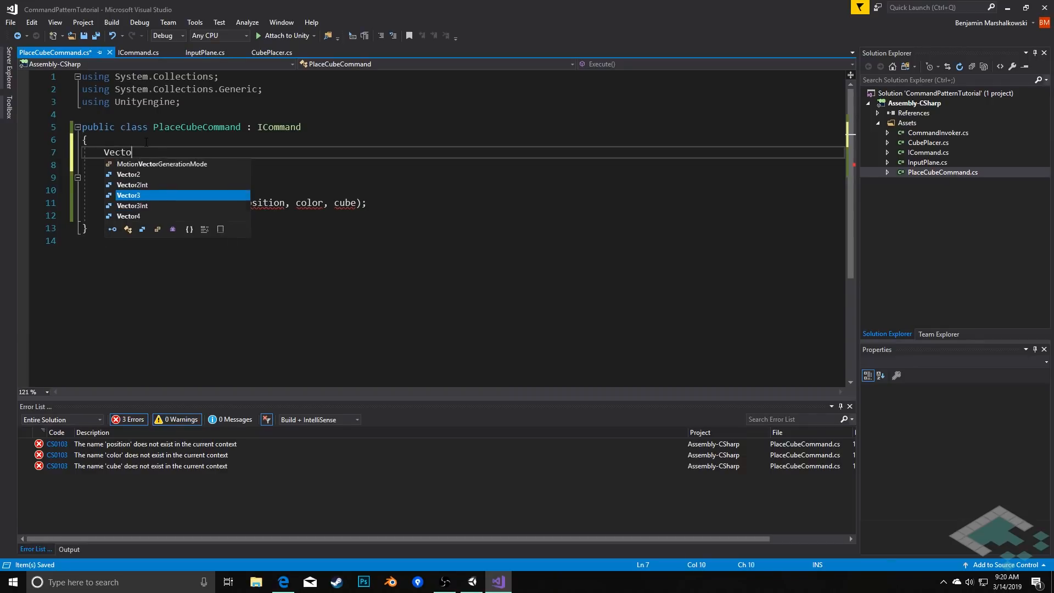
type("3 position;")
type("Color")
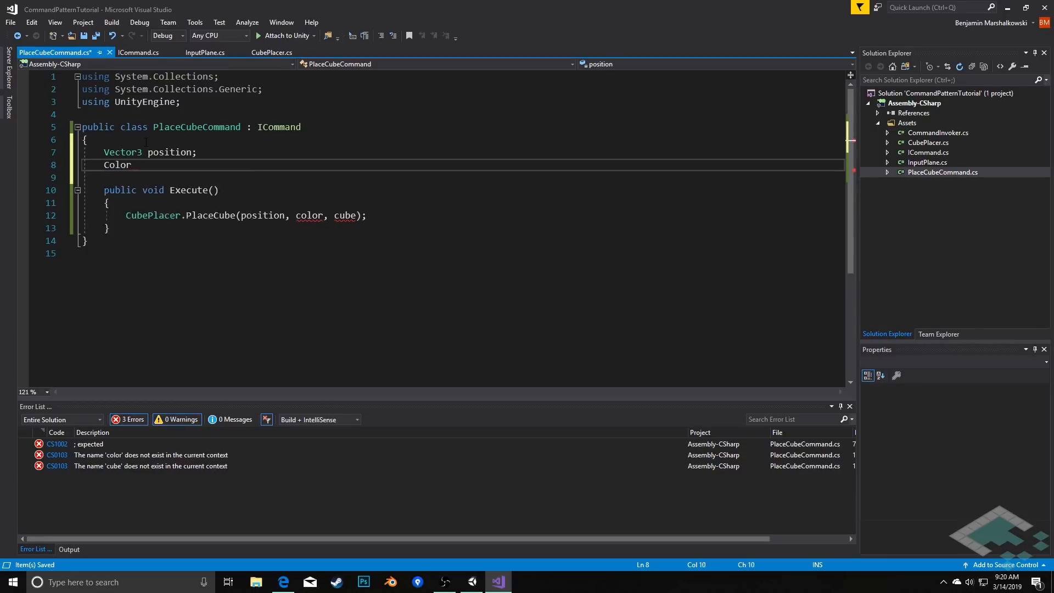
type("color;")
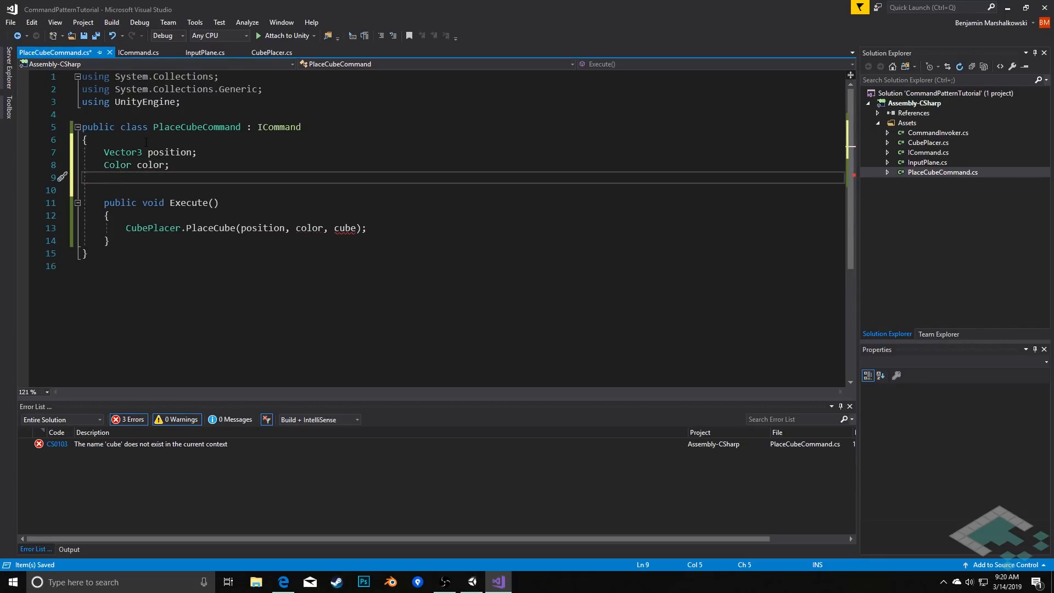
type("Transform")
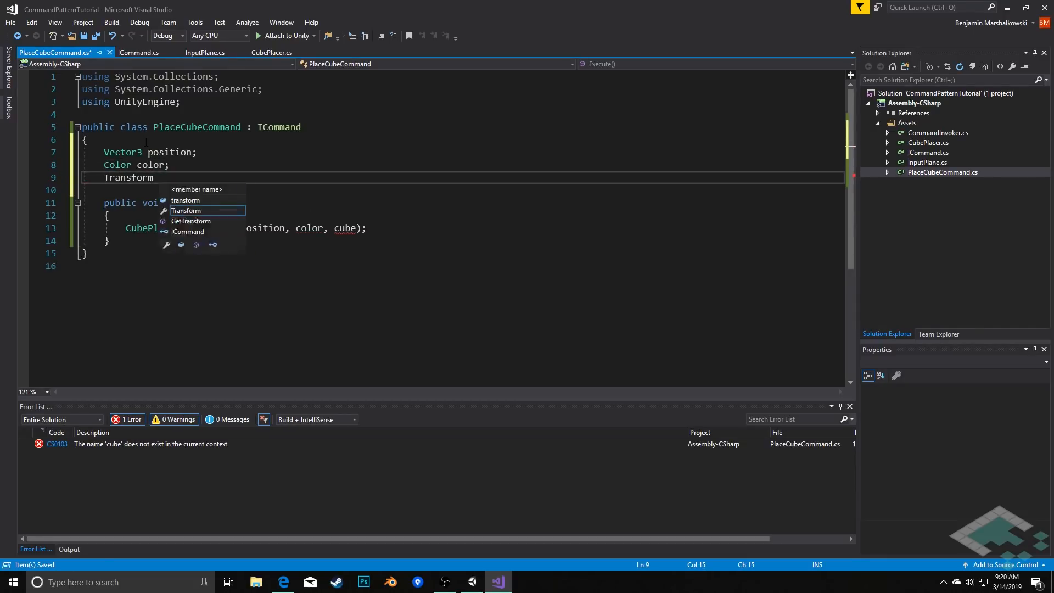
type("cube;")
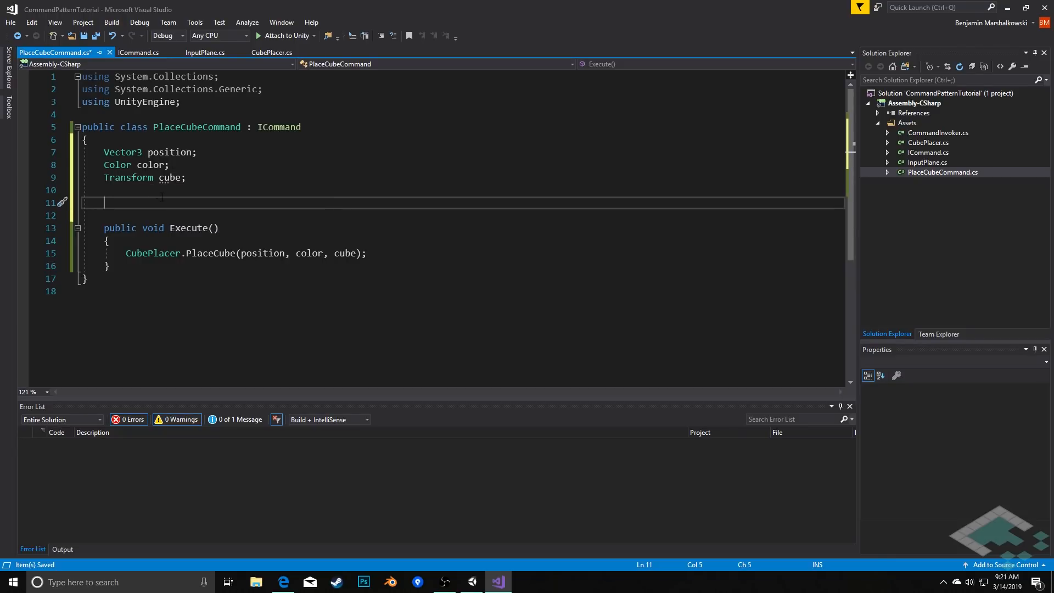
Step: Write the constructor signature PlaceCubeCommand(Vector3 position, Color color, Transform cube)
type("pu")
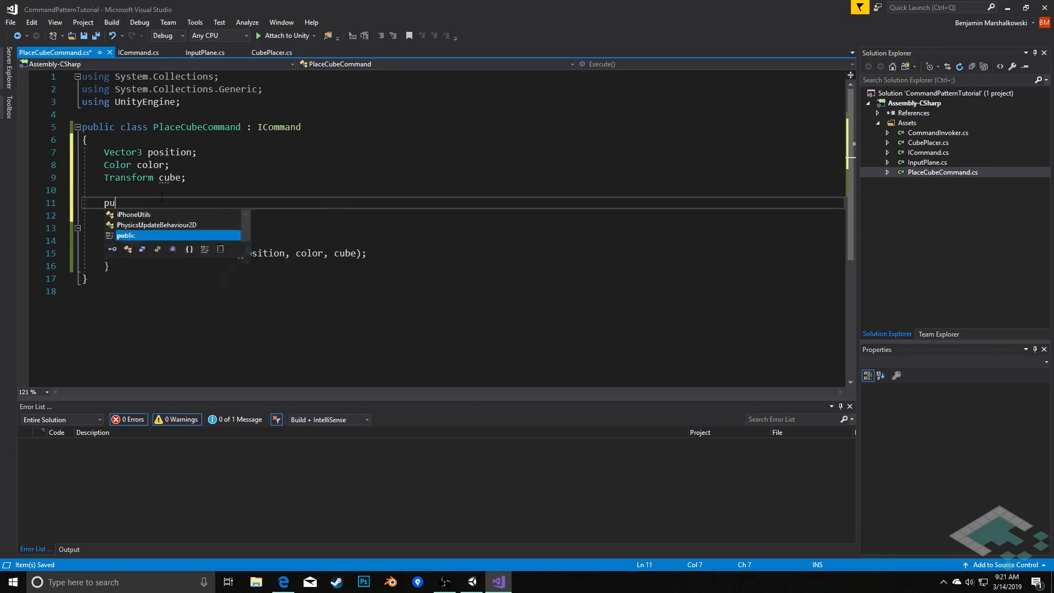
type("blic PlaceCubeCommand")
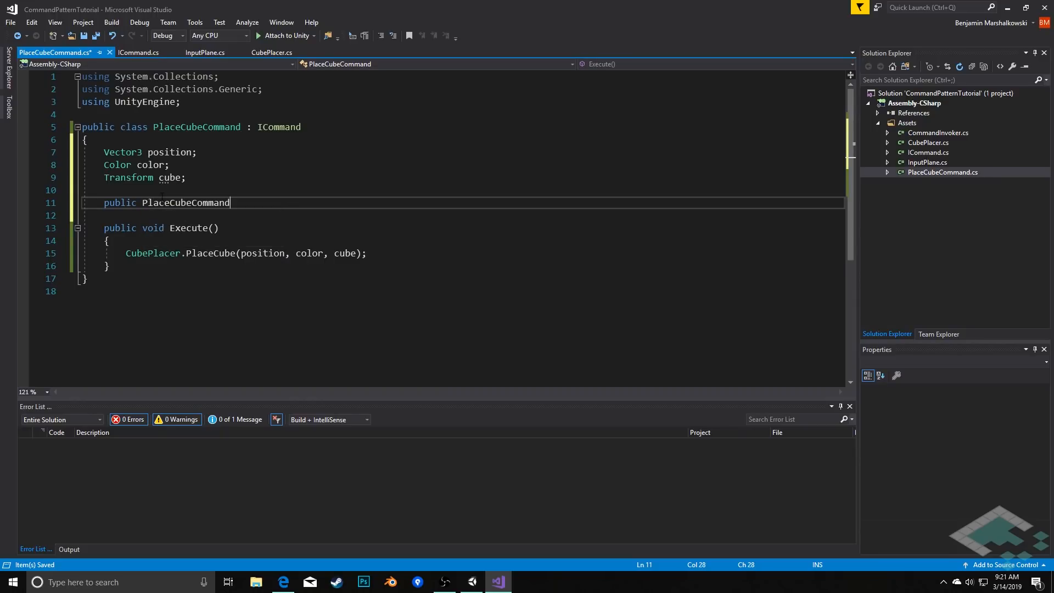
type("(Ve")
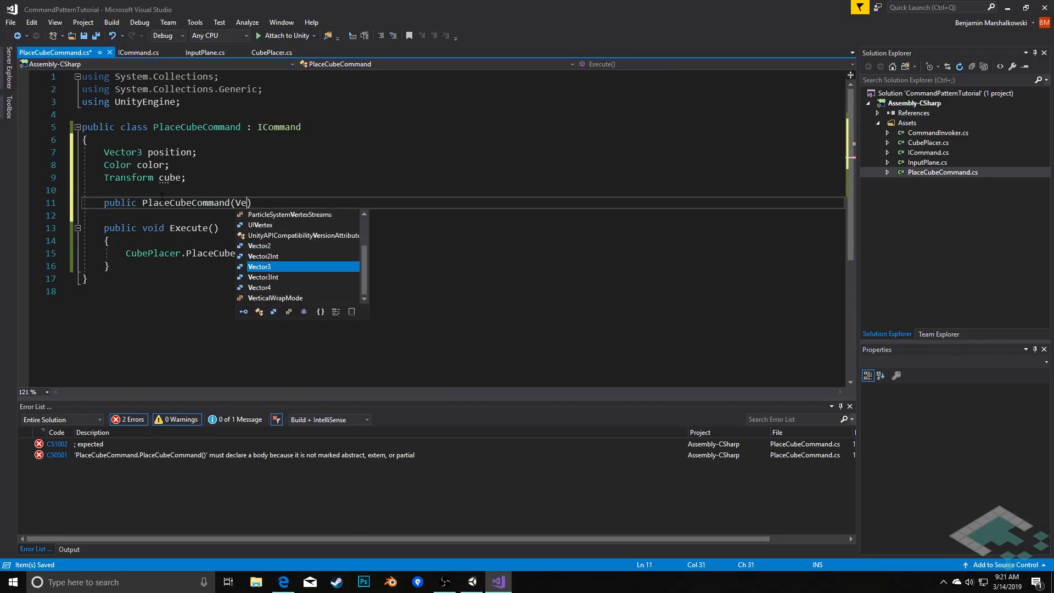
type("ctor3 position,")
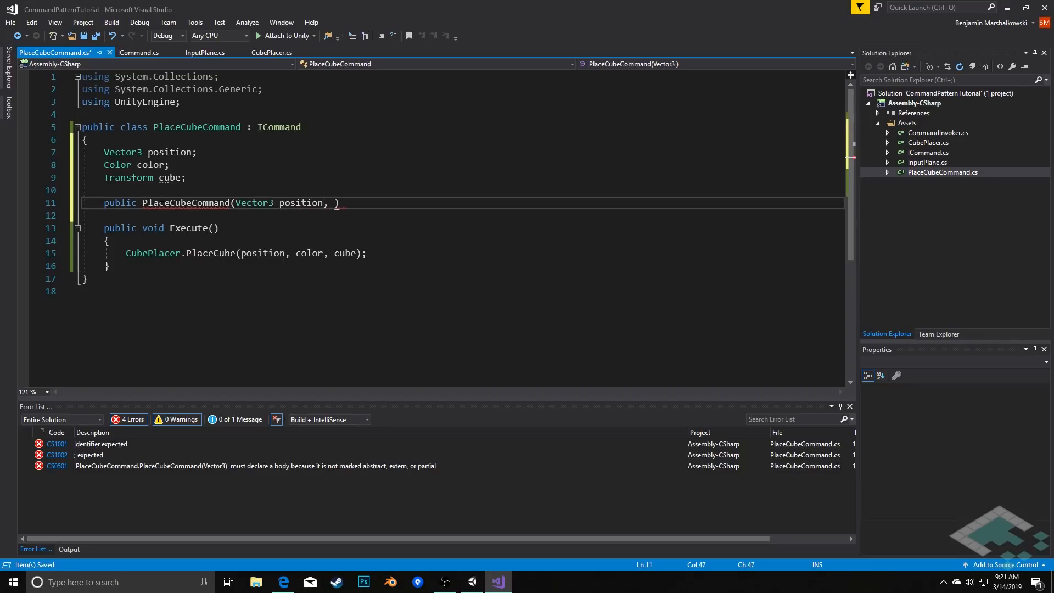
type("Color color,")
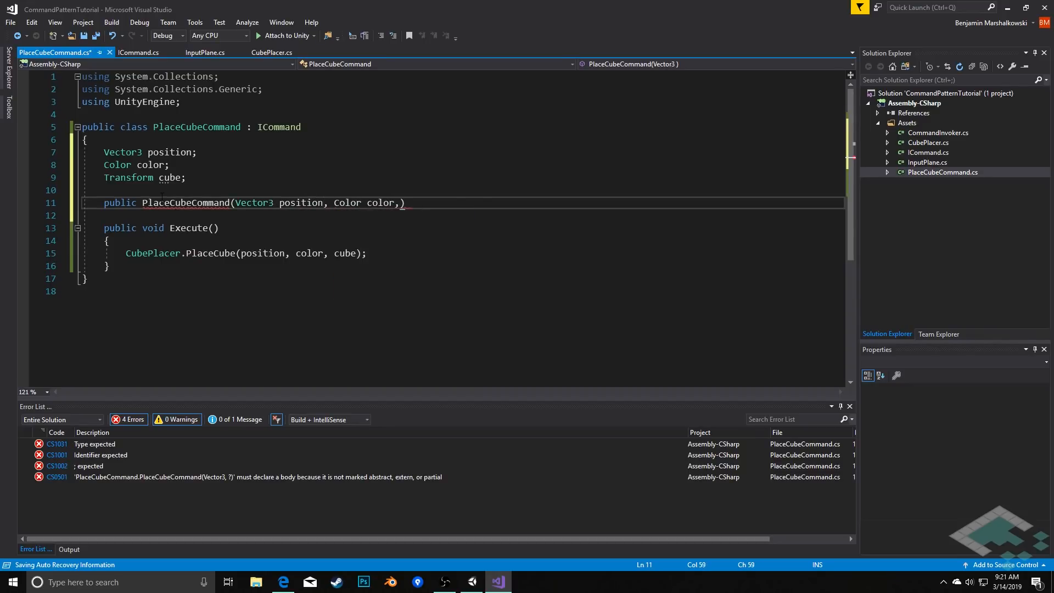
type("Transform")
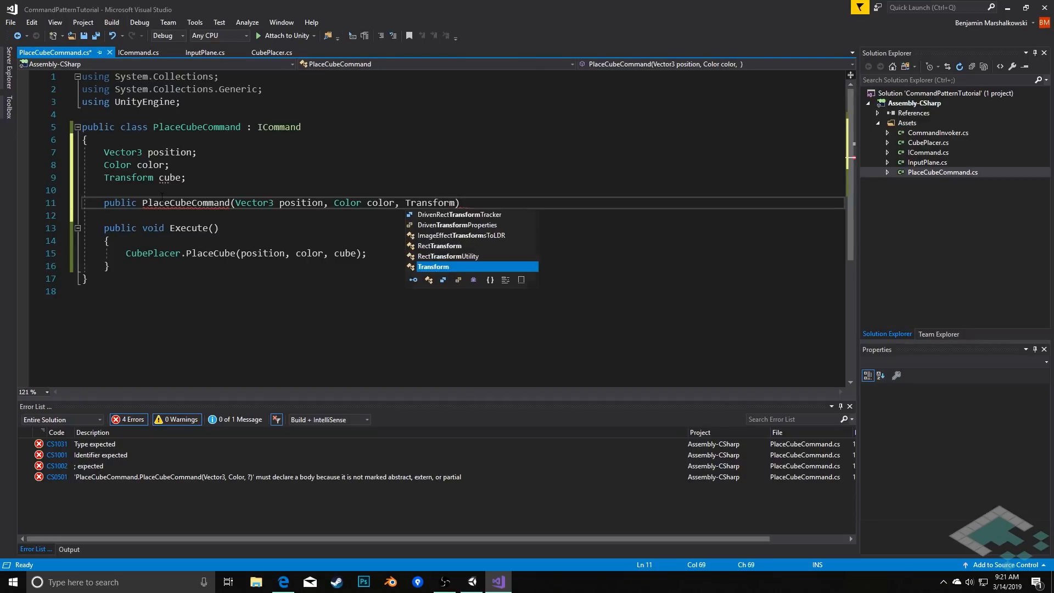
type("cube) { }")
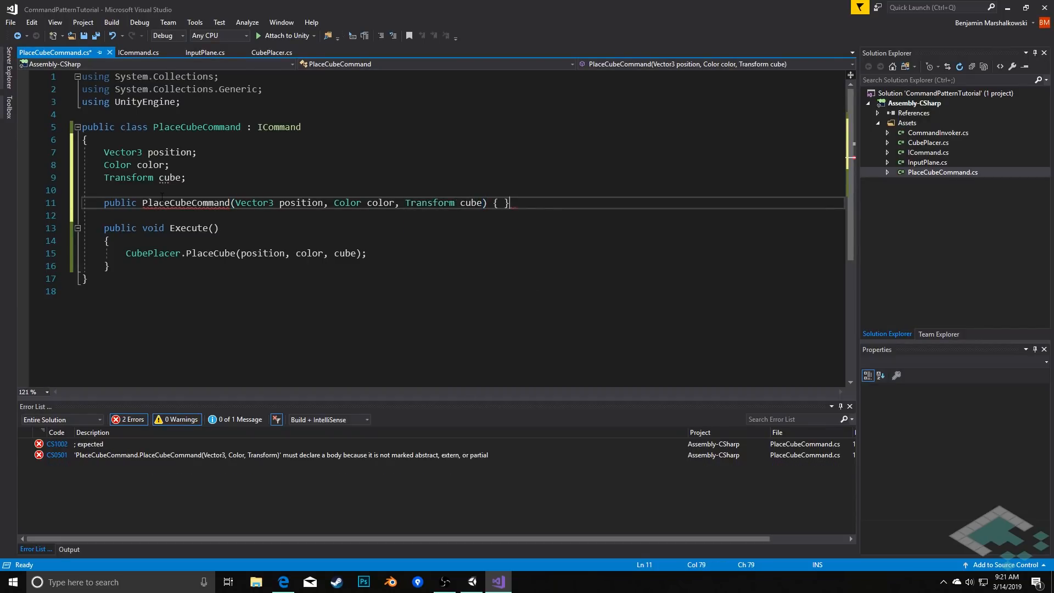
Step: Assign this.position, this.color and this.cube in the constructor and save
type("t")
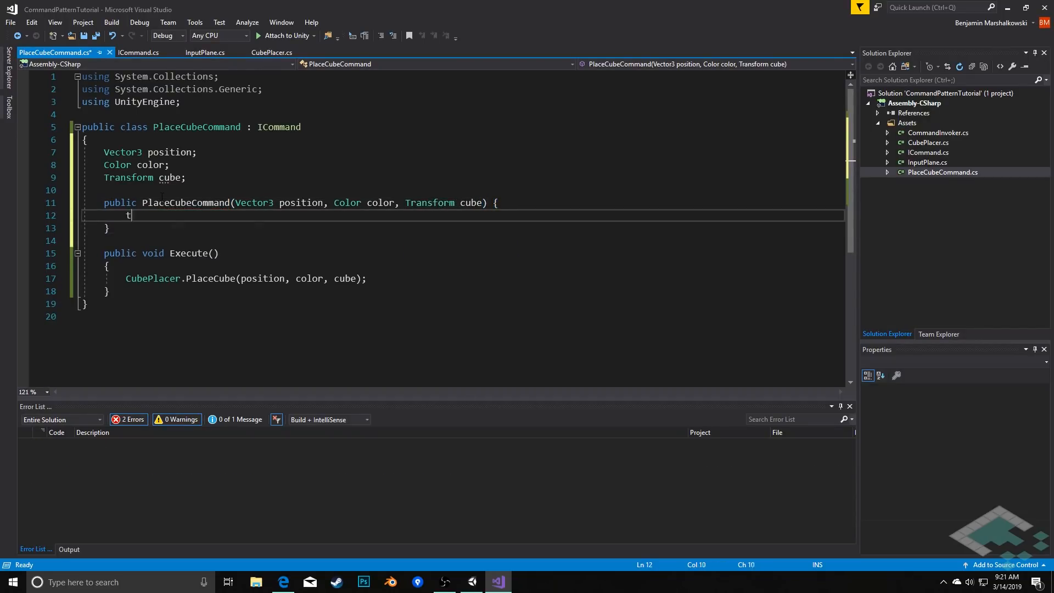
type("his.po")
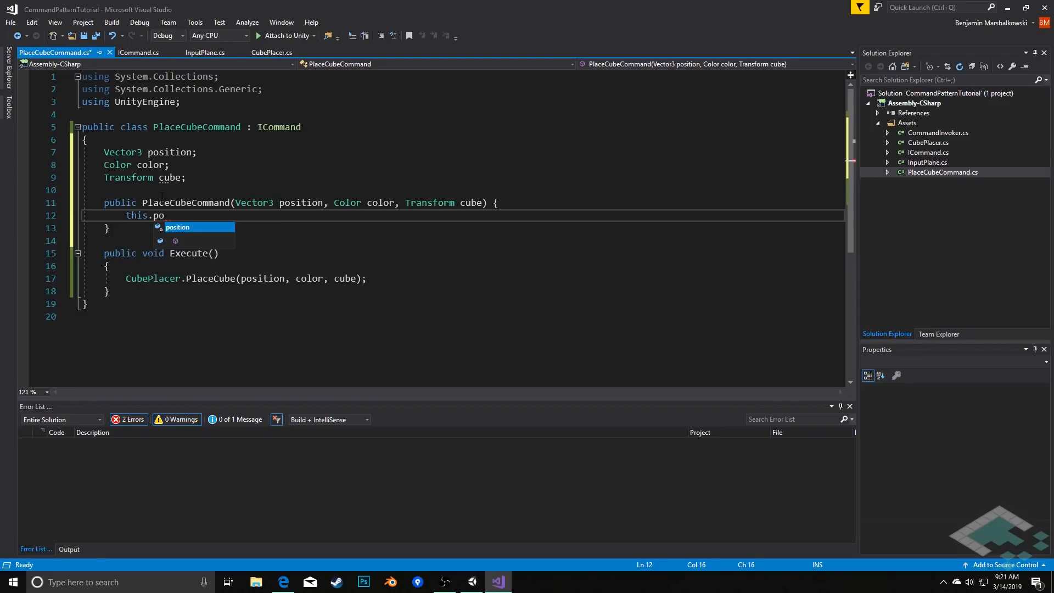
type("sition = position")
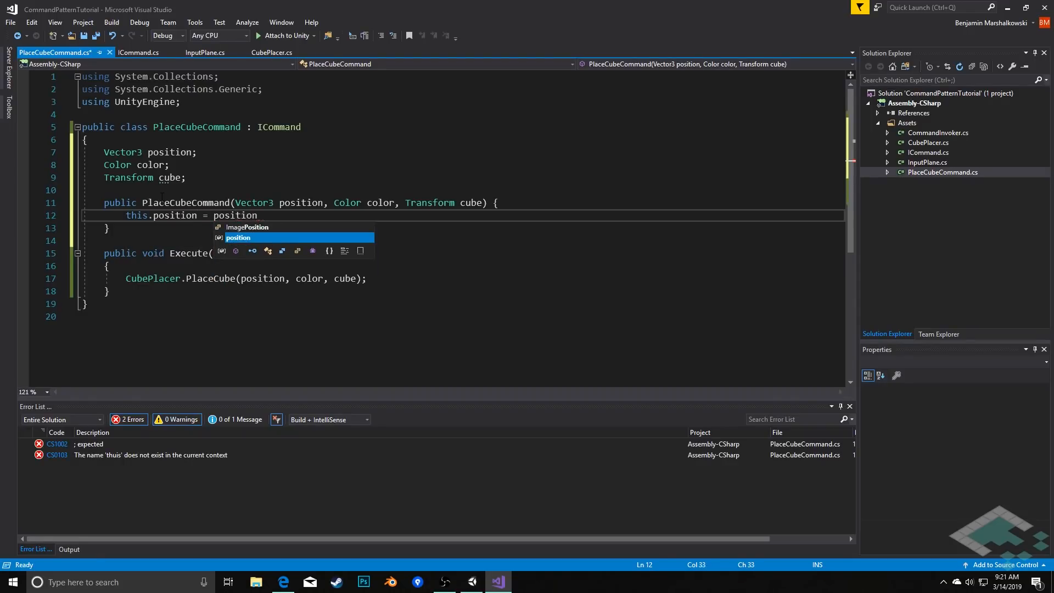
type(";")
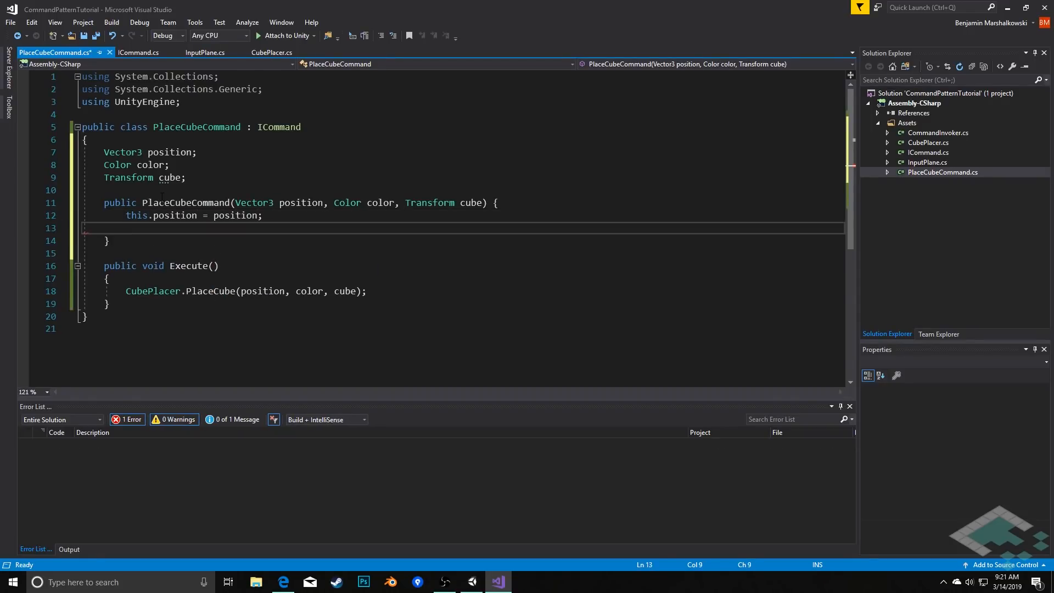
type("this.color = color;")
type("this.cube = cube;")
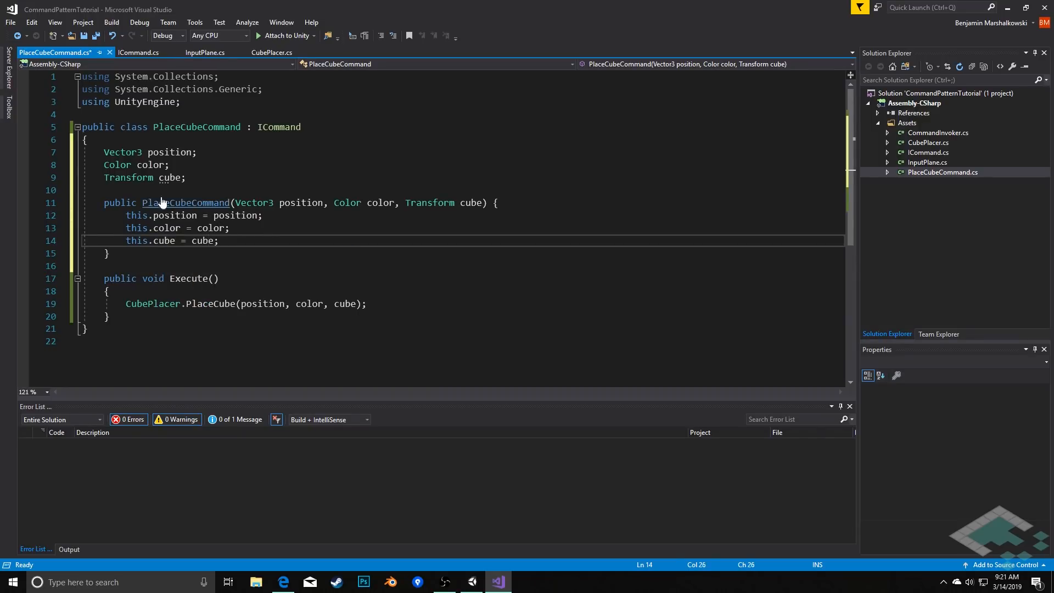
key("ctrl+s")
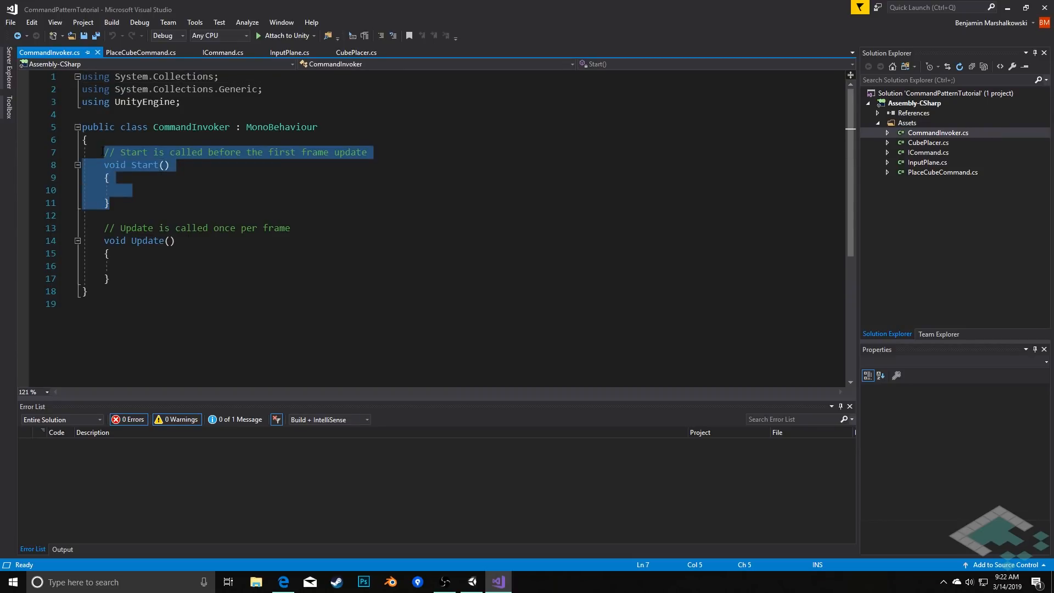
Step: Delete CommandInvoker's default Start method and its comment
key("Delete")
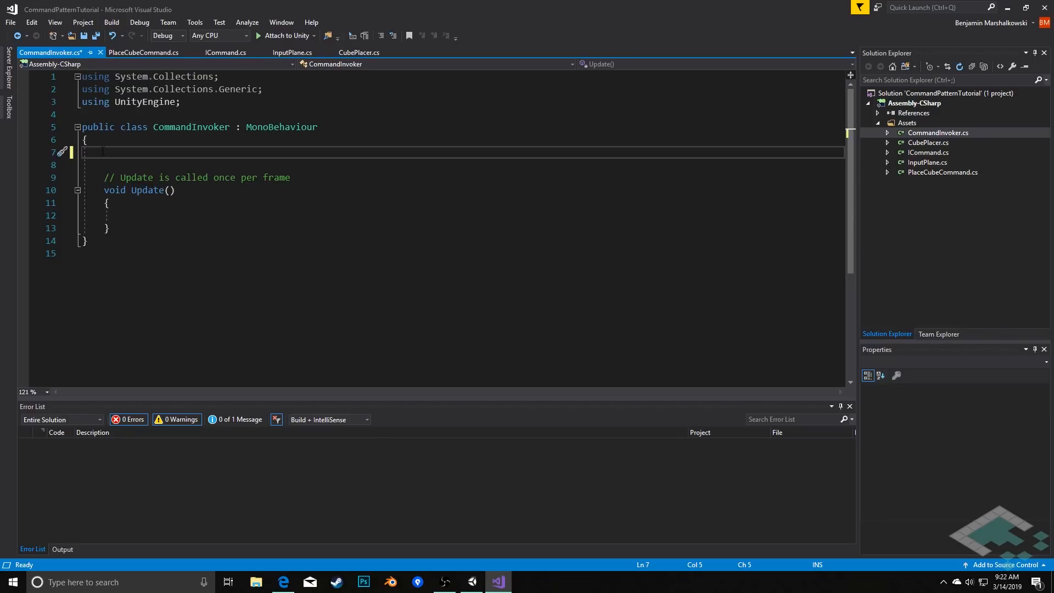
Step: Declare static Queue<ICommand> commandBuffer and initialize it with a new Queue in Awake
type("static")
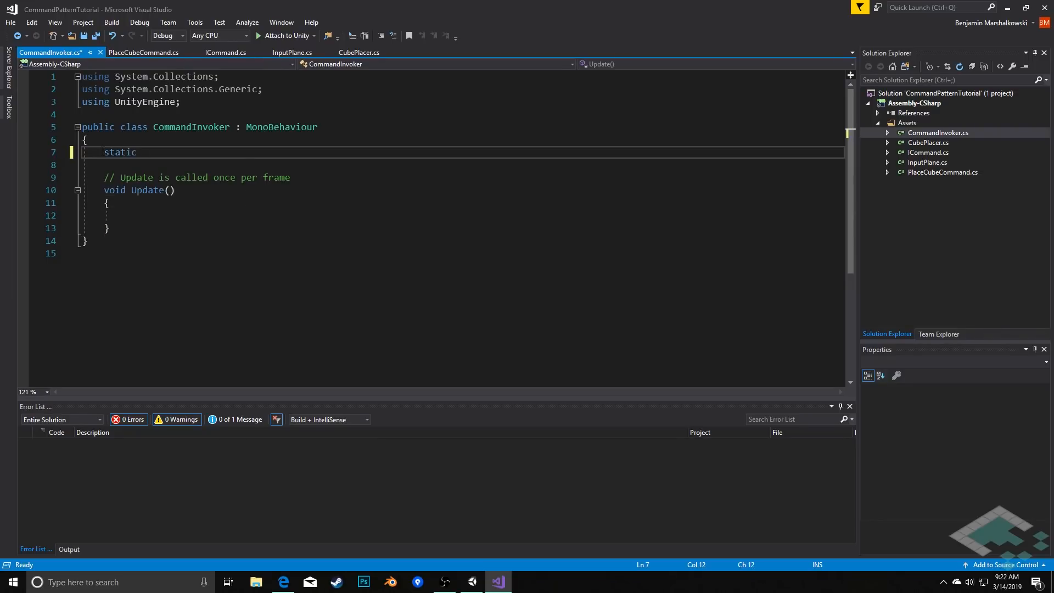
type("Queue")
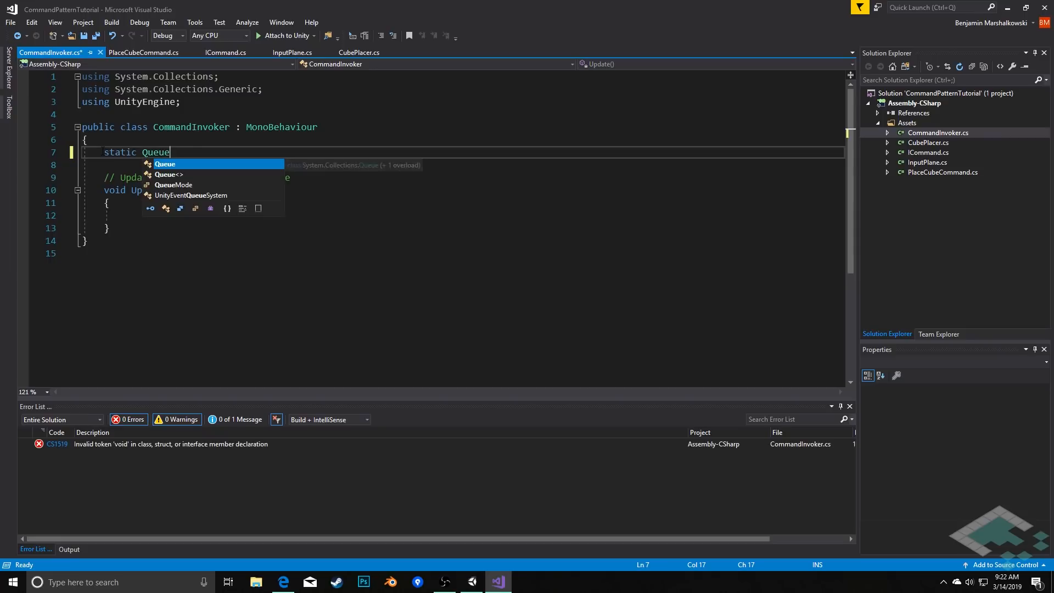
type("<IcO")
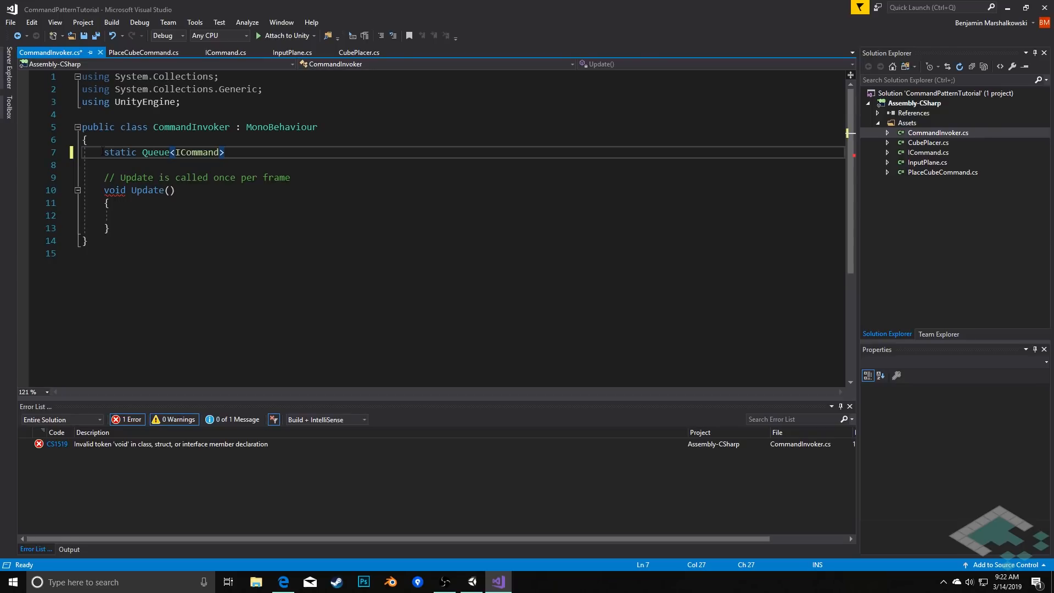
type("commandBug")
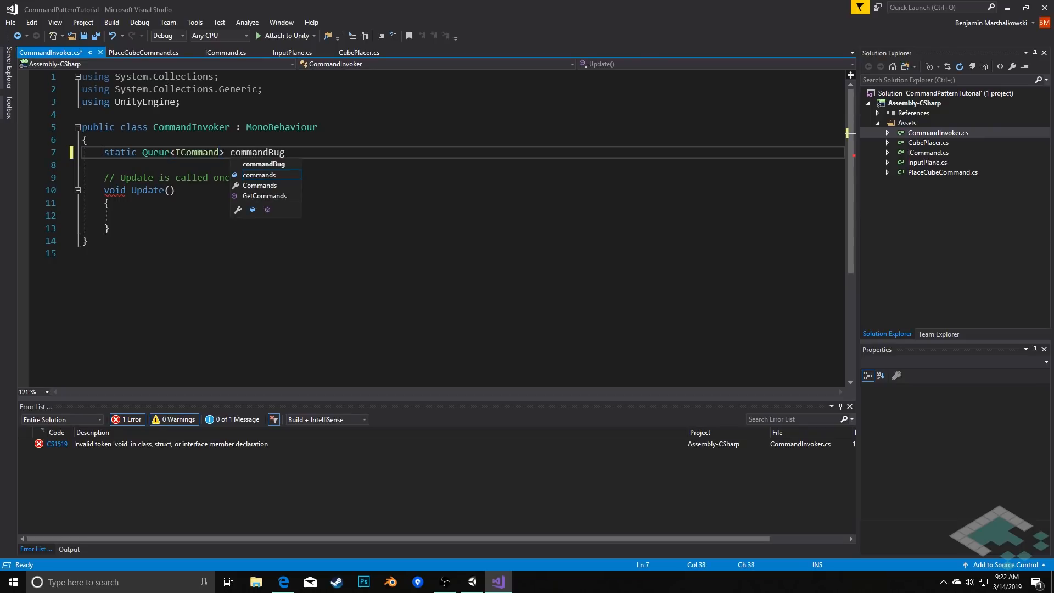
type("Buffer;")
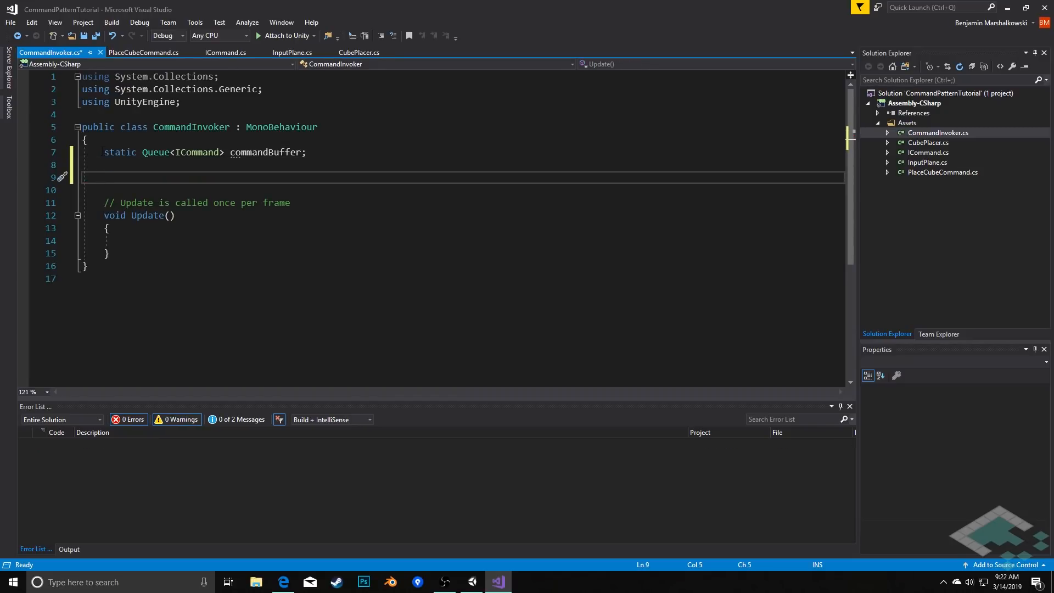
type("void Awake(")
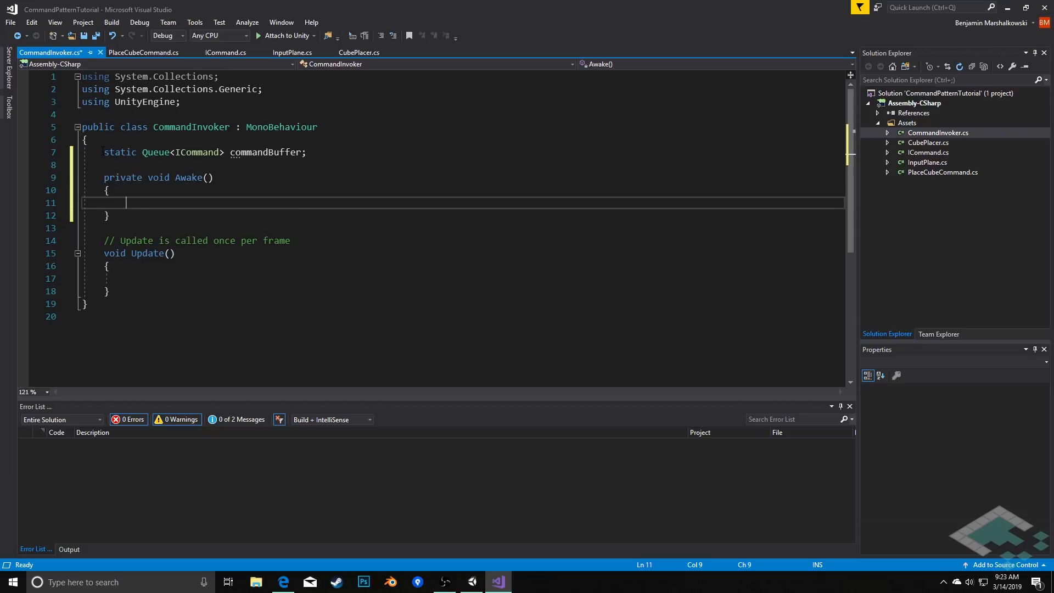
type("commandBuffer = new")
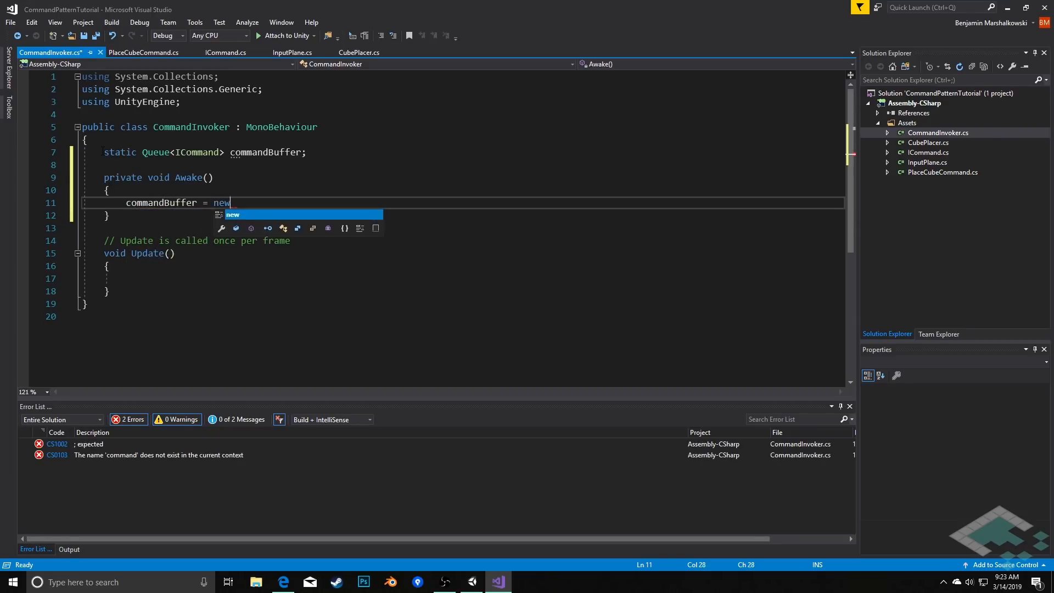
type("Queue<ICommand>();")
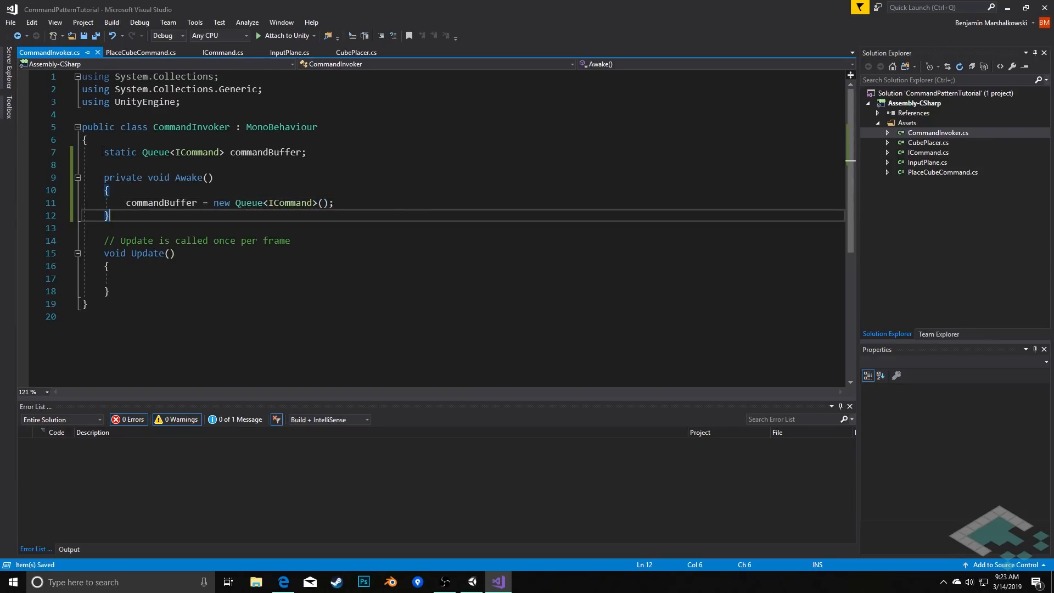
key("Enter")
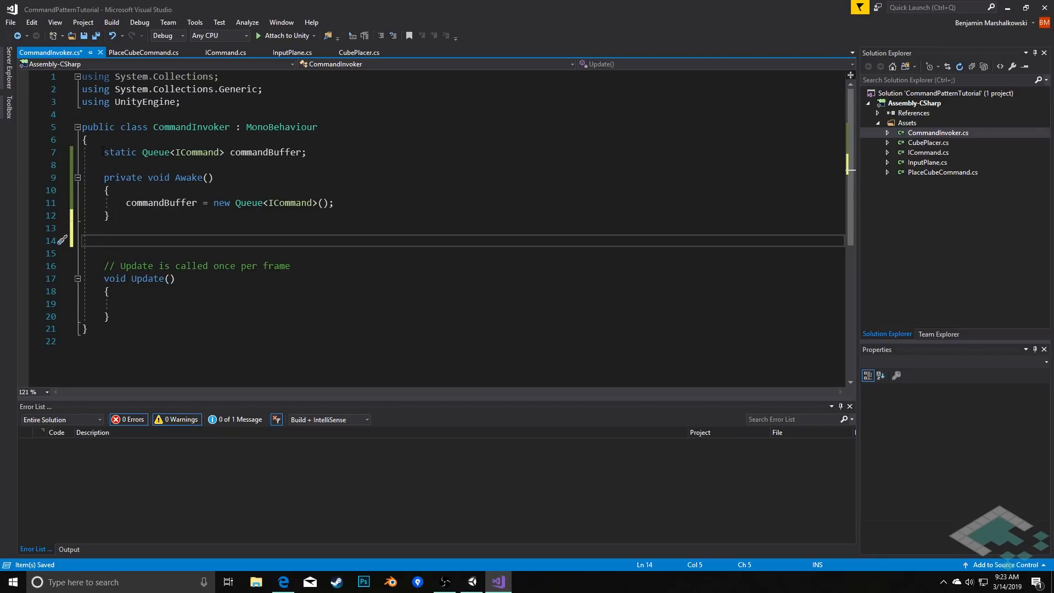
Step: Write public static void AddCommand(ICommand command) calling commandBuffer.Enqueue(command)
type("public static")
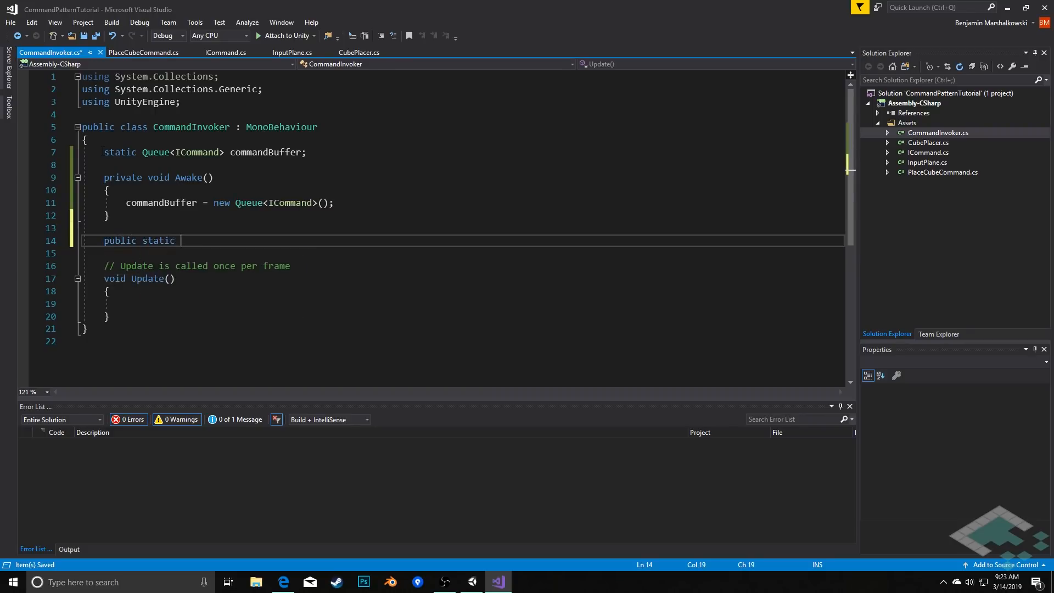
type("void A")
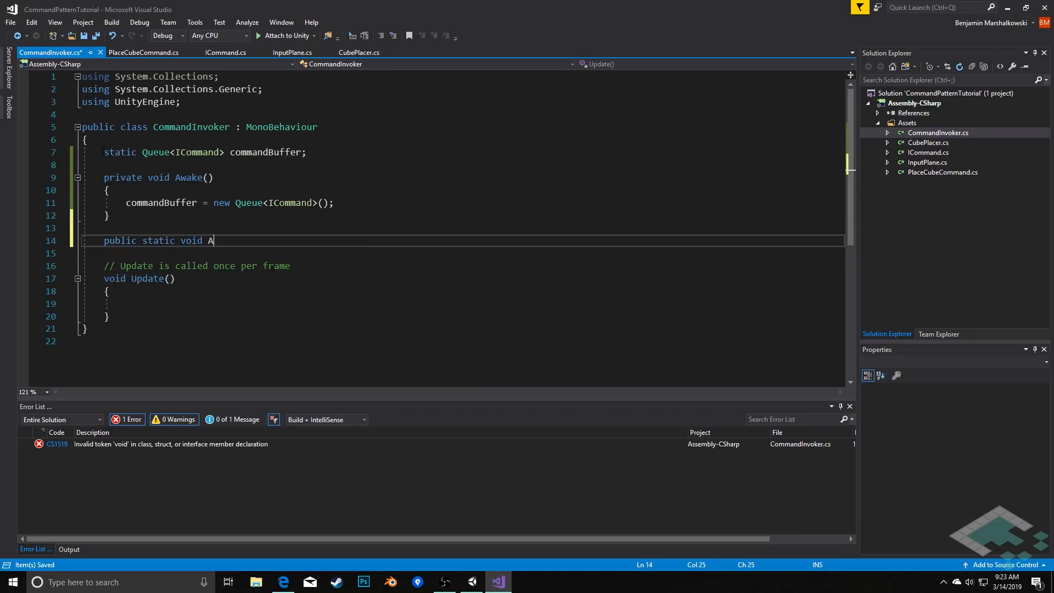
type("ddCommand()")
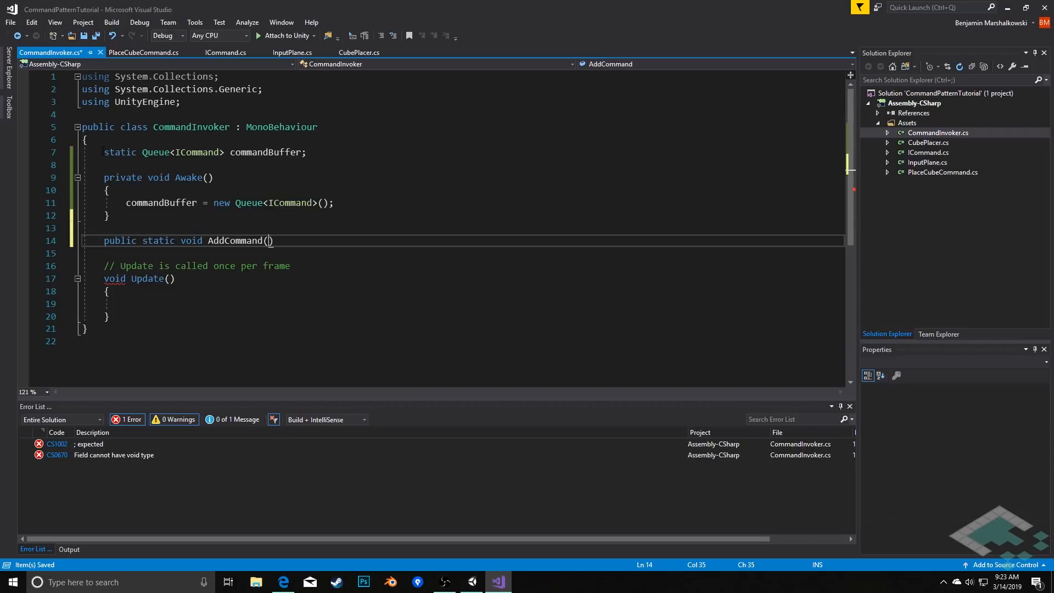
type("IComman")
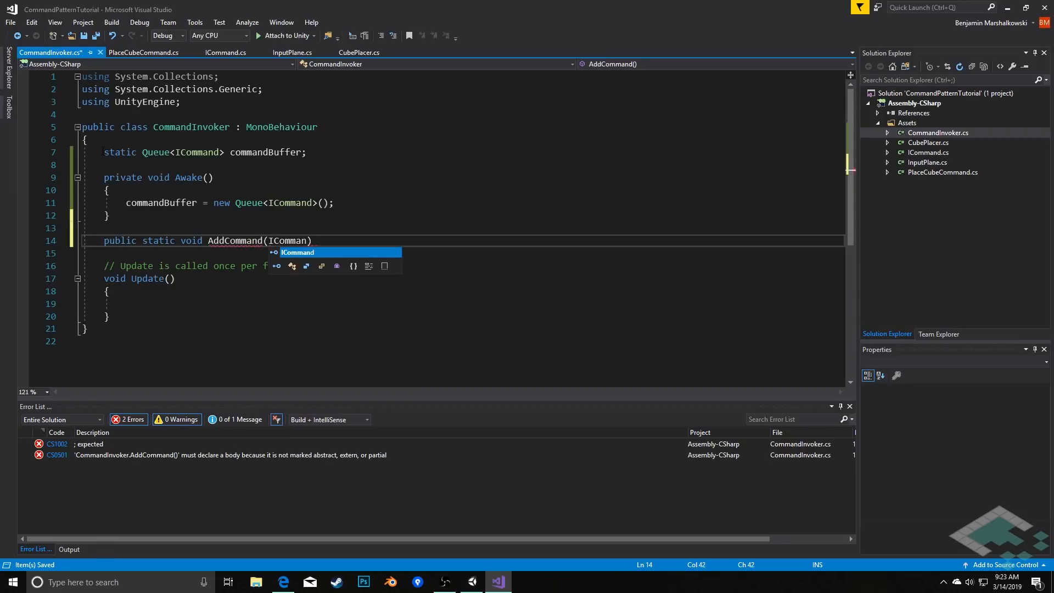
type("Command")
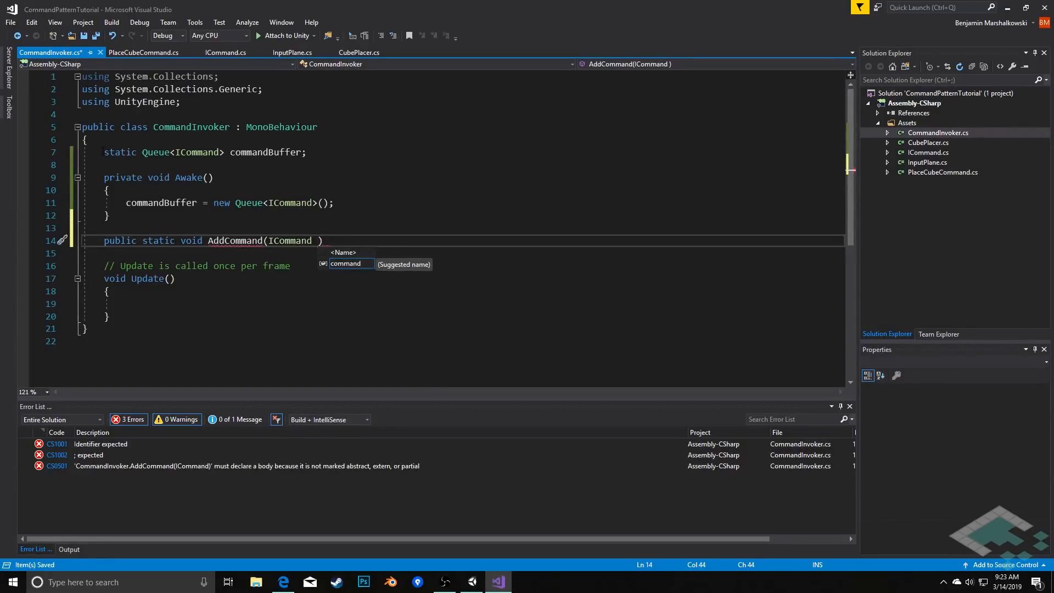
type("command")
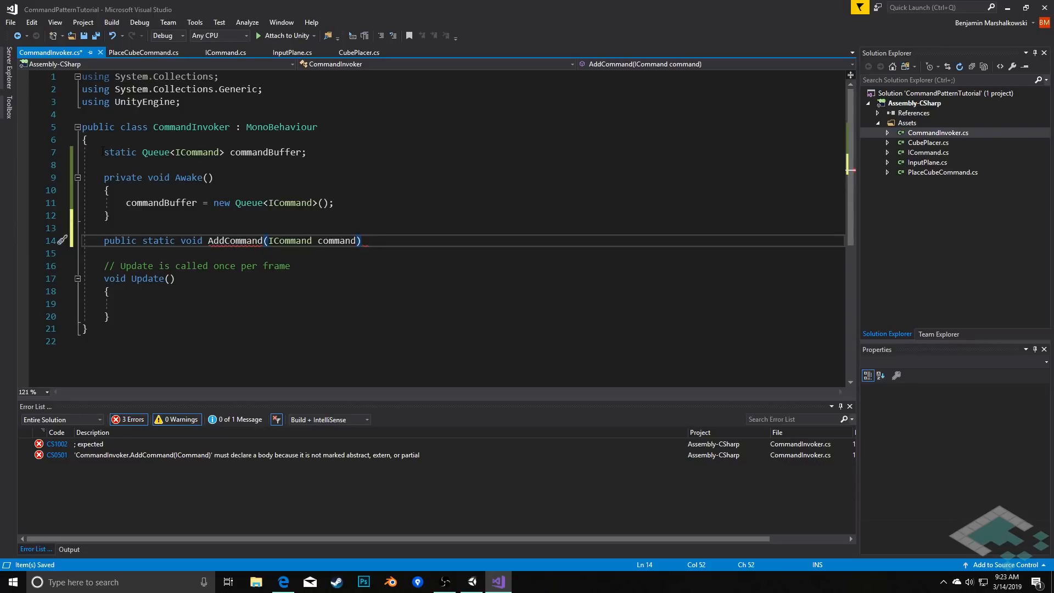
type("{")
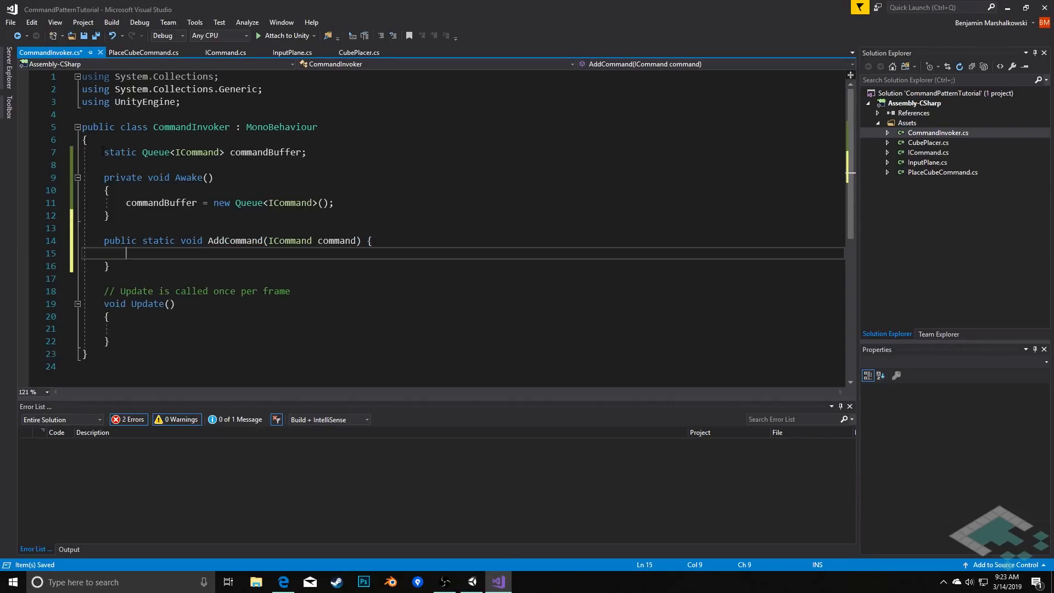
type("com")
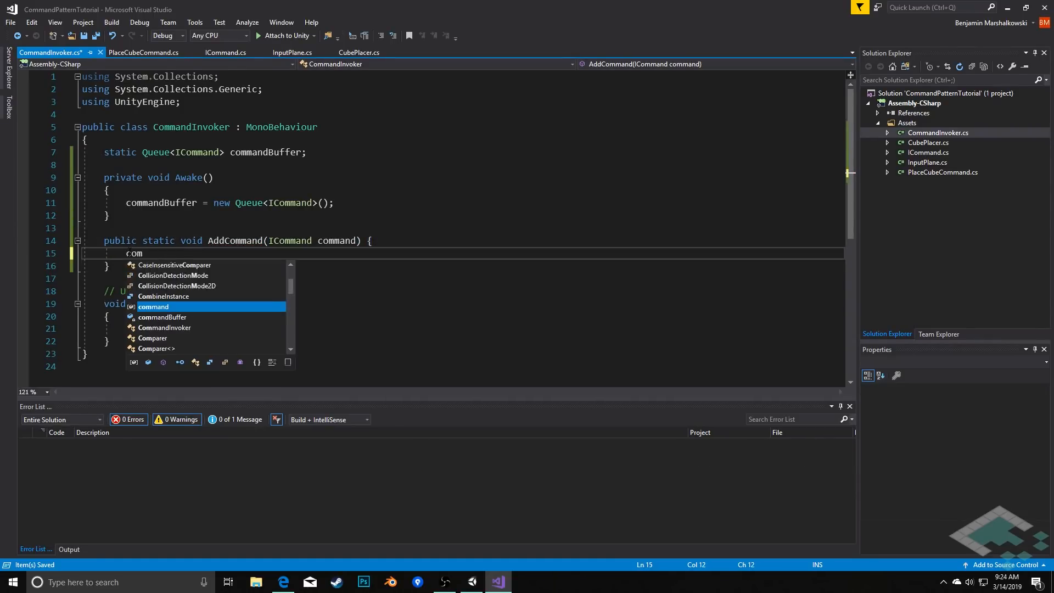
type("mandBuffer.")
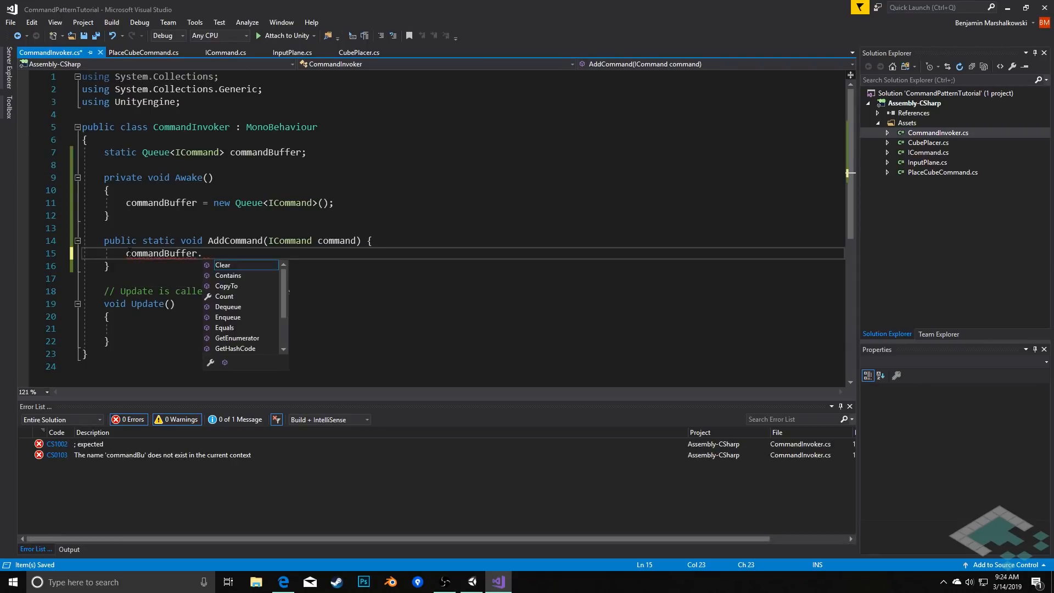
type("Ene")
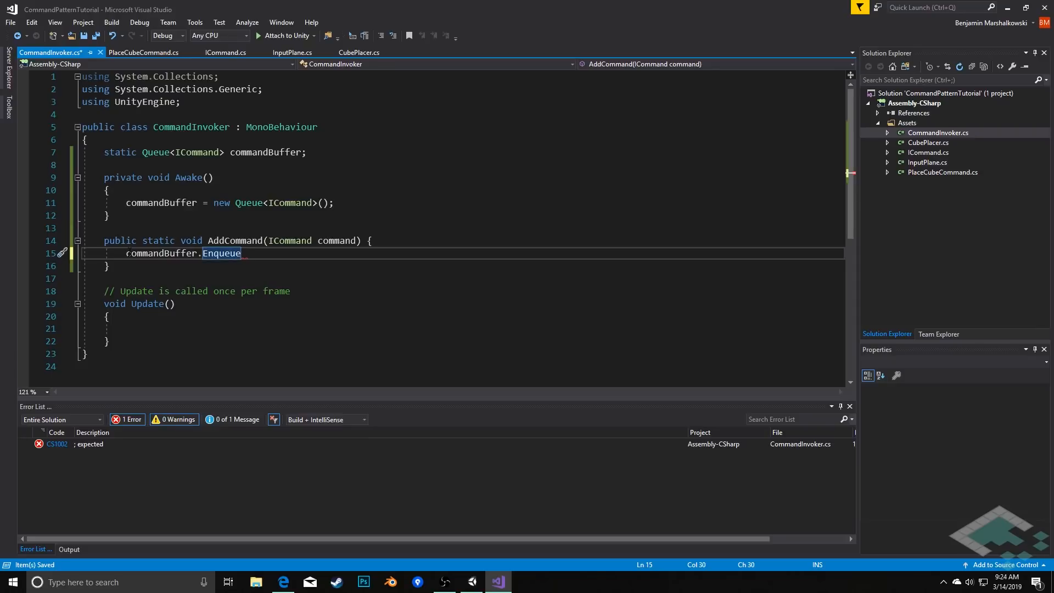
type("(command);")
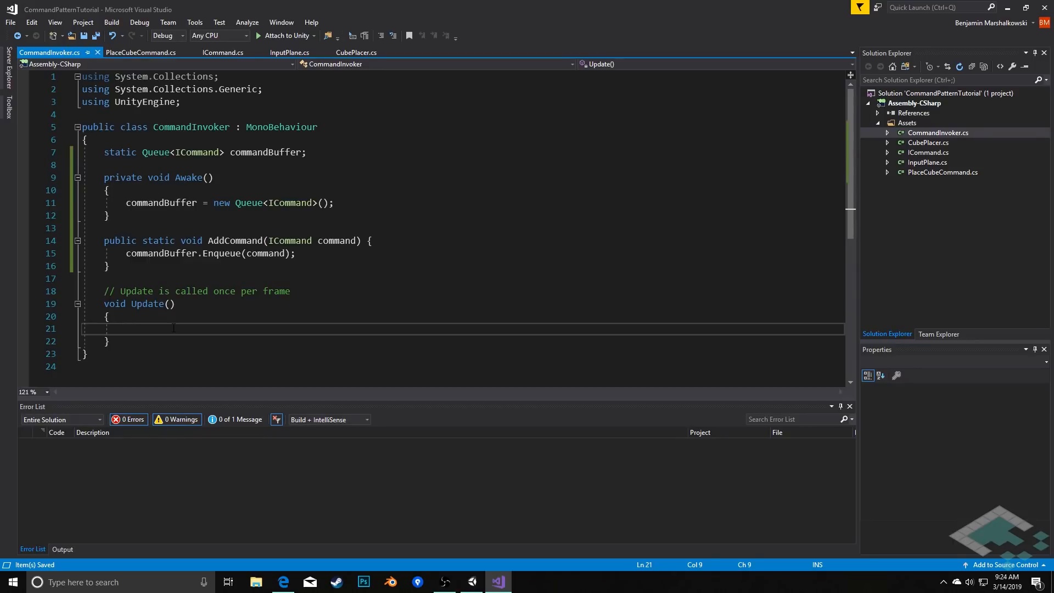
Step: Add an if (commandBuffer.Count > 0) block with braces to CommandInvoker's Update
type("if (c")
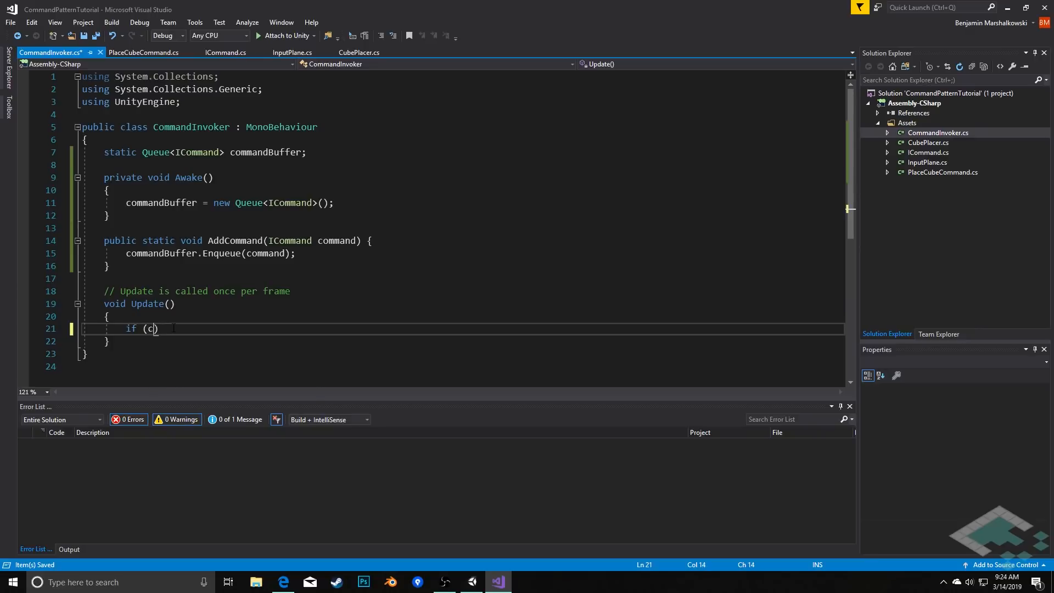
type("ommandBuffer.Co")
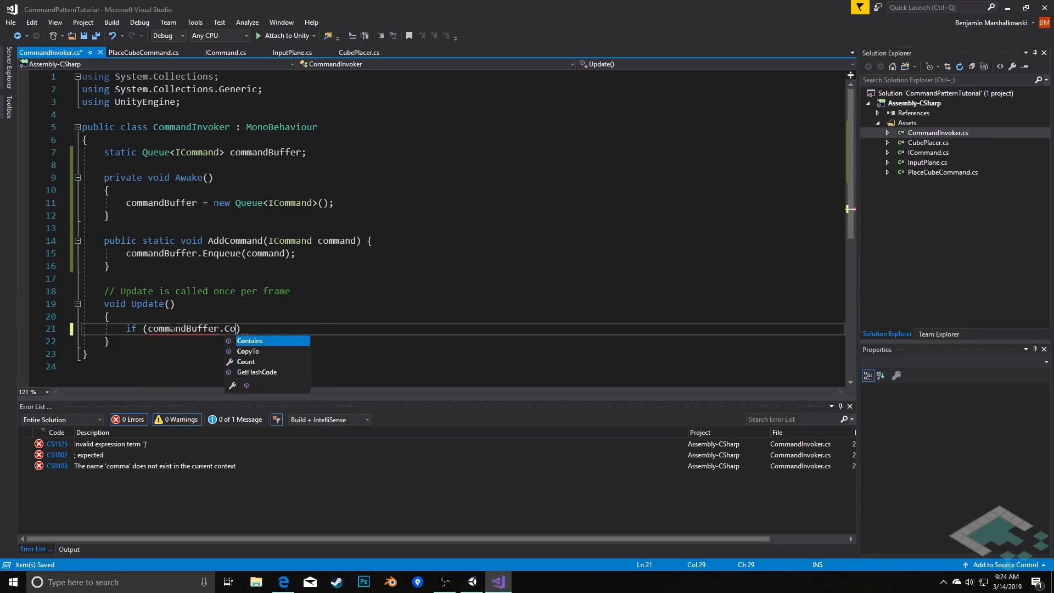
type("unt")
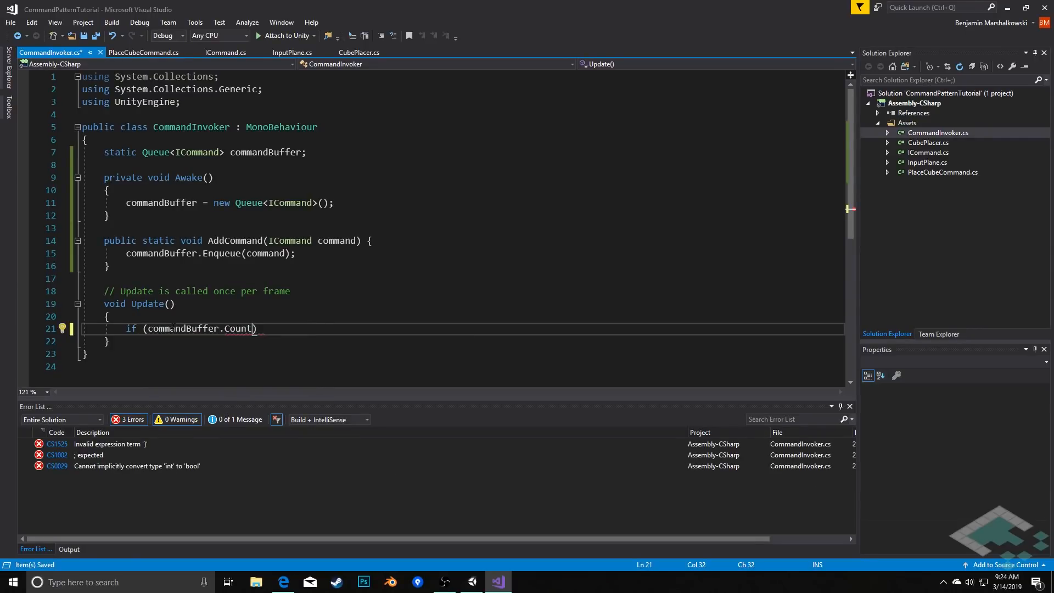
double_click(238, 329)
type(" > 0")
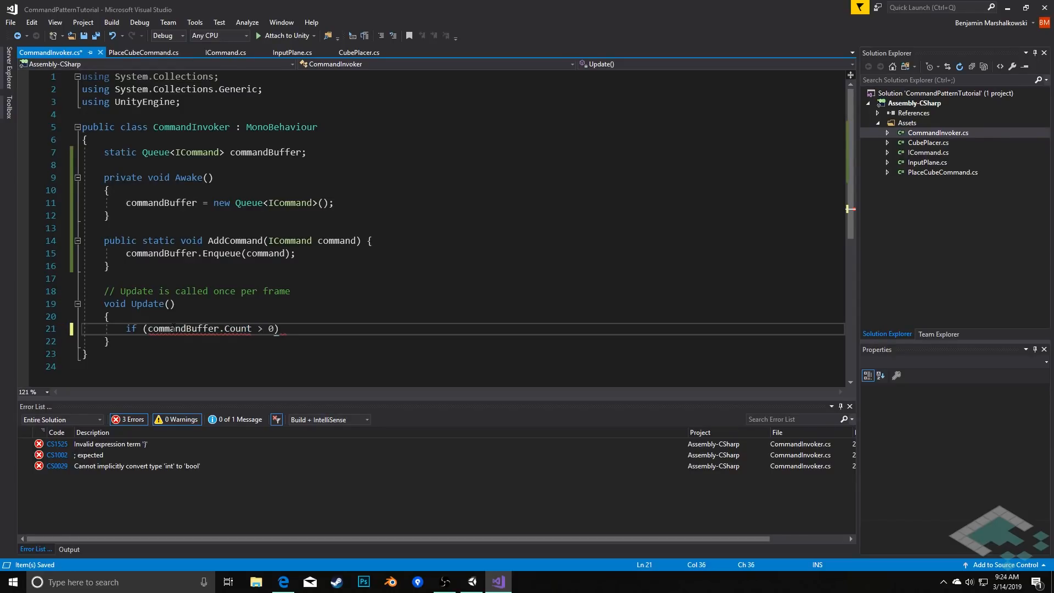
type("{ }")
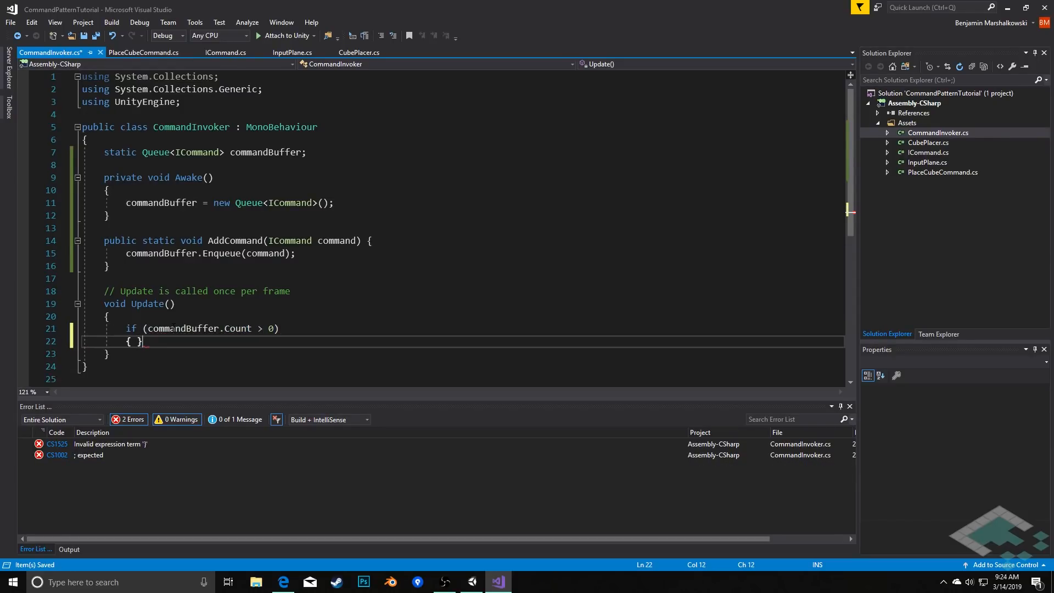
key("Enter")
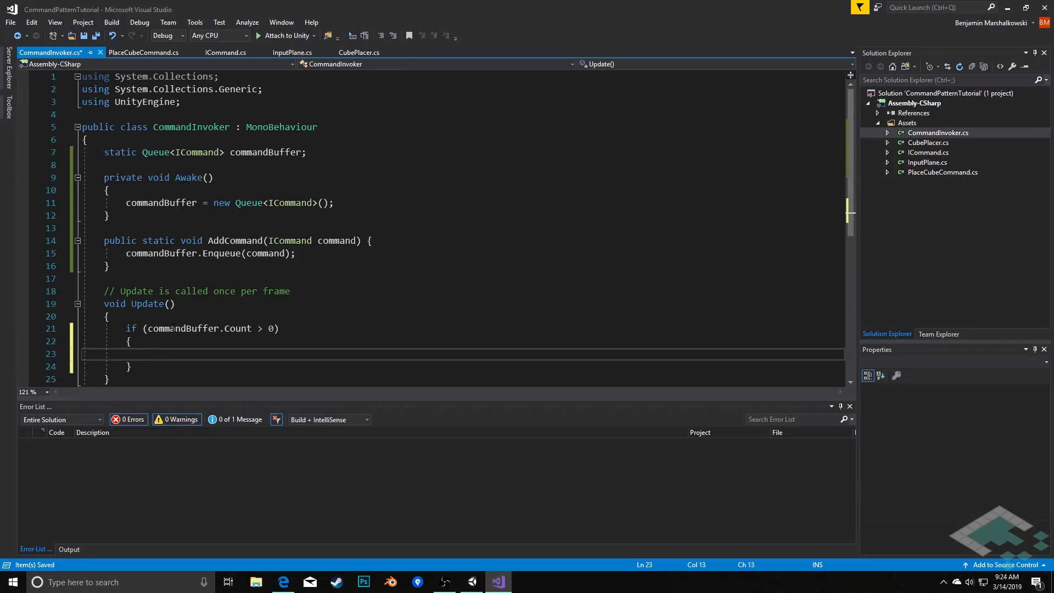
Step: Inside the block, dequeue ICommand c from commandBuffer and call c.Execute()
type("ICommand c =")
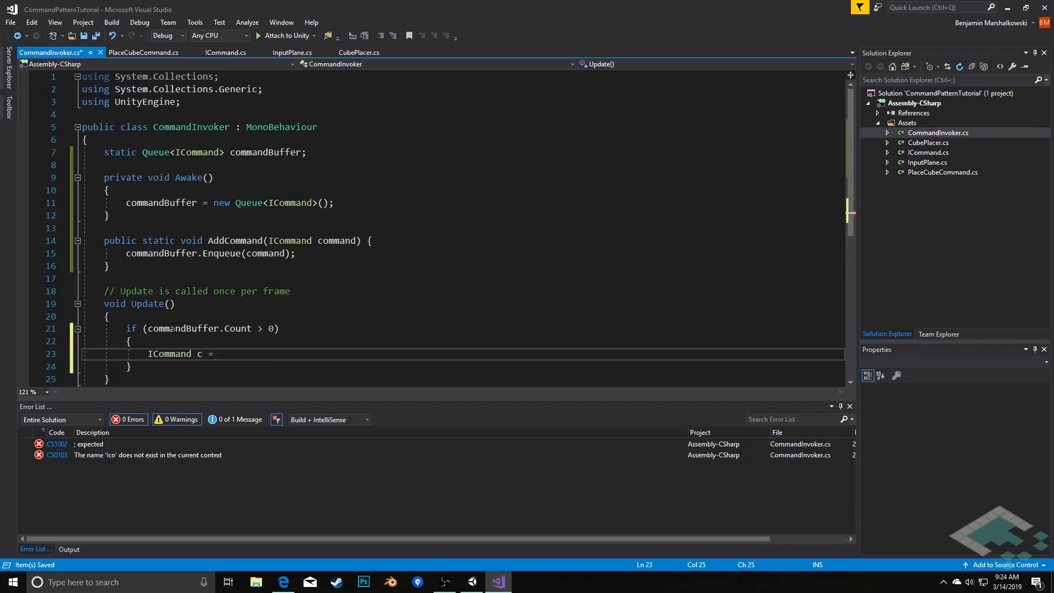
type("comma")
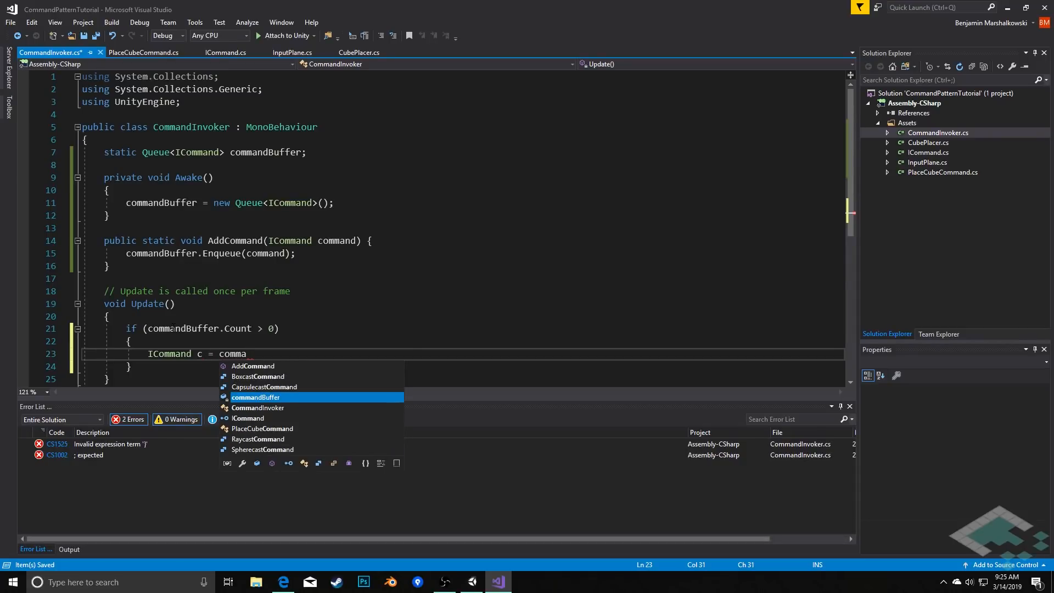
type("ndBuffer.Dequeue")
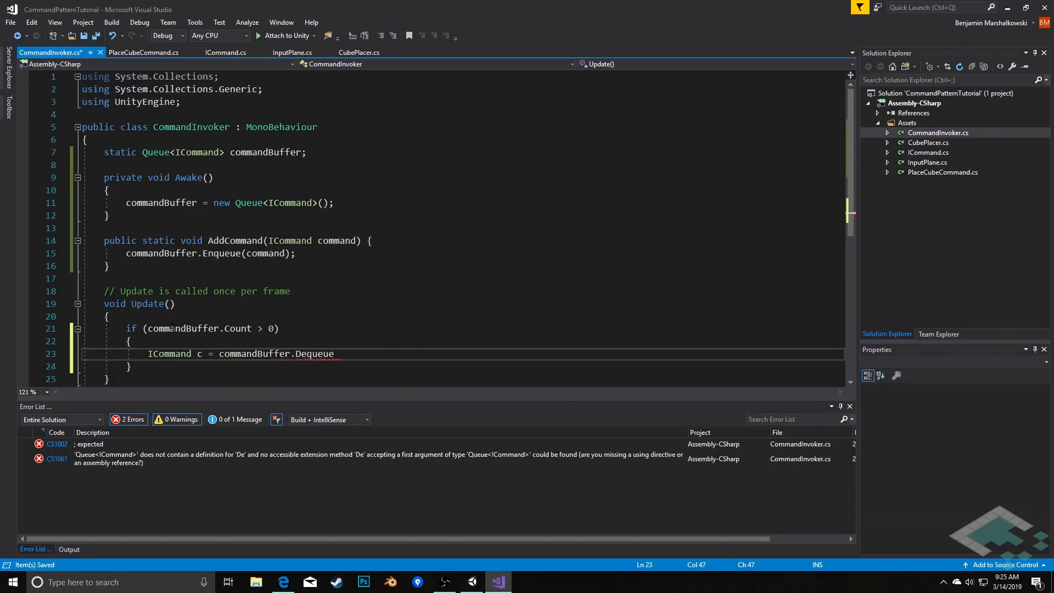
type("();")
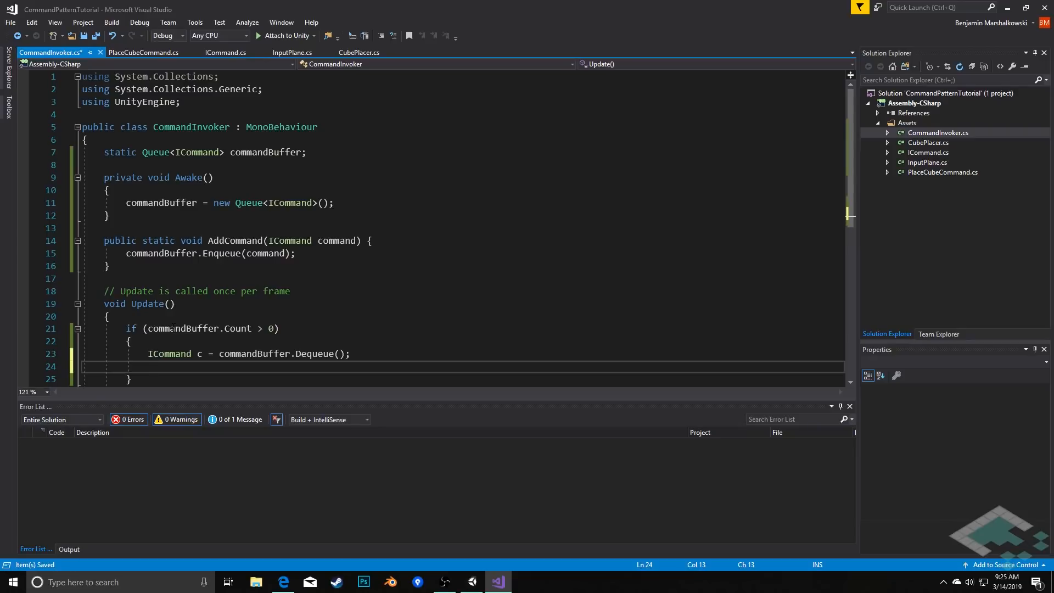
type("c.E")
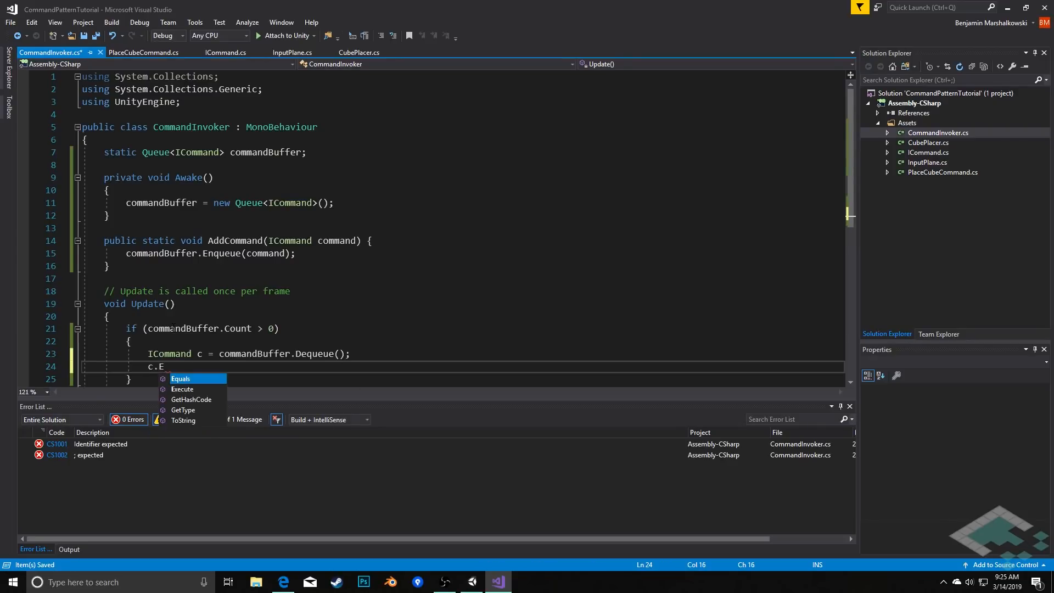
type("xecute()")
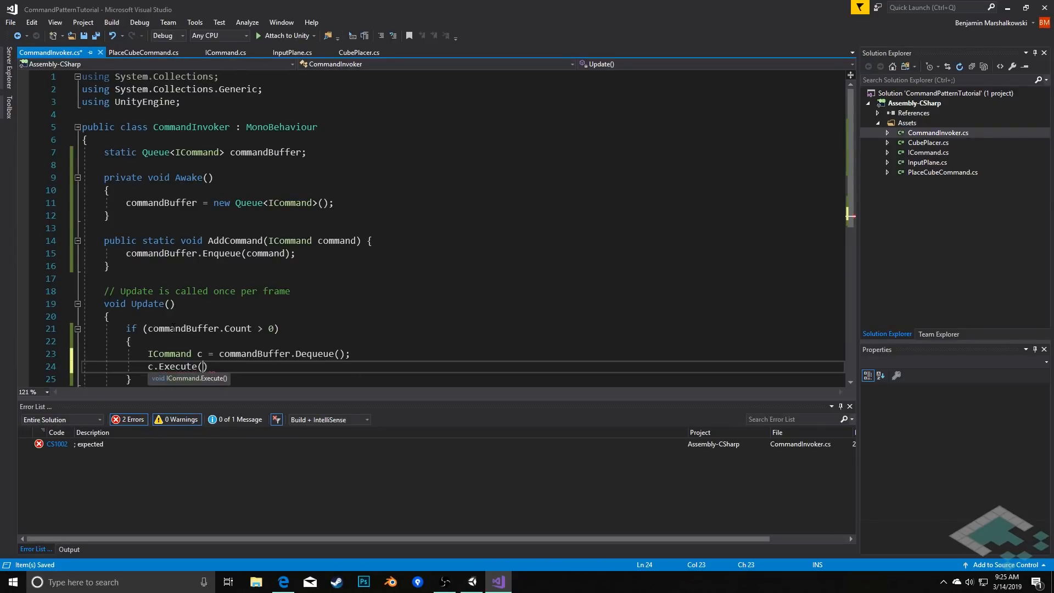
type("''")
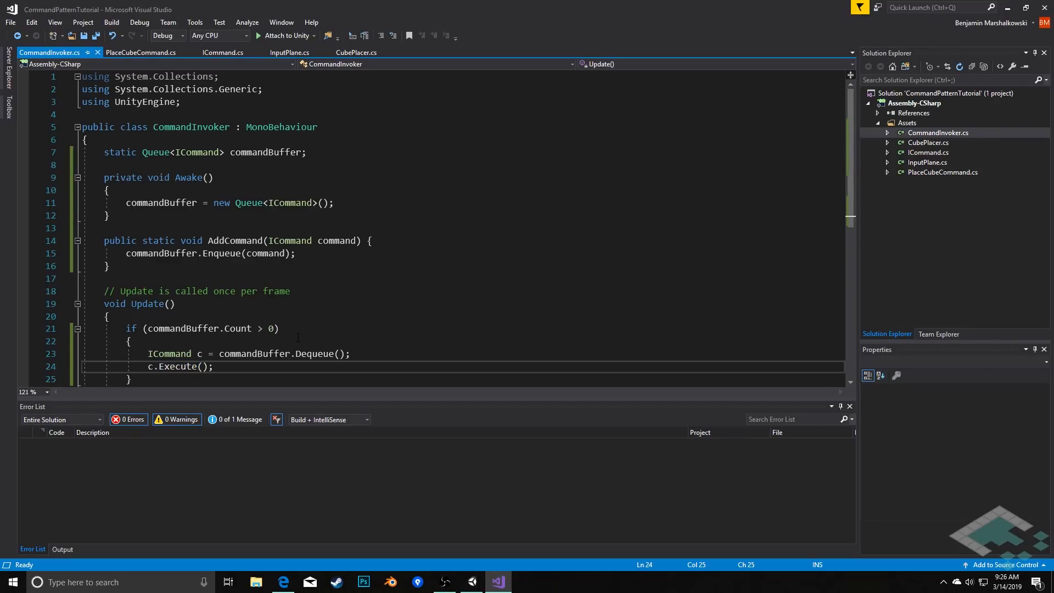
Step: Add the commented-out one-liner commandBuffer.Dequeue().Execute(); below the execute call
type("commandBuffer.Dequeue().")
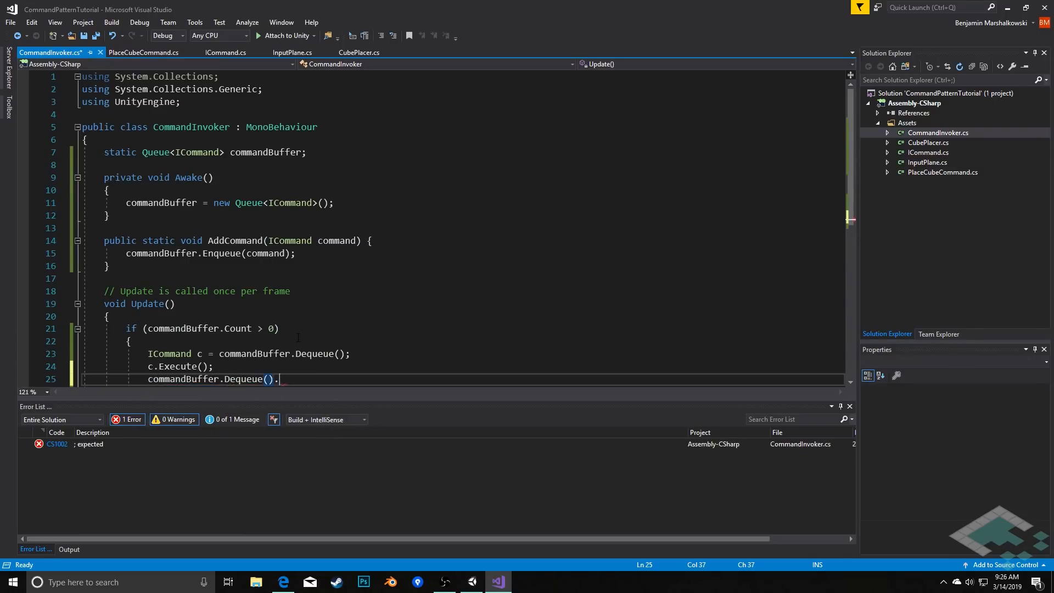
type("Execute();")
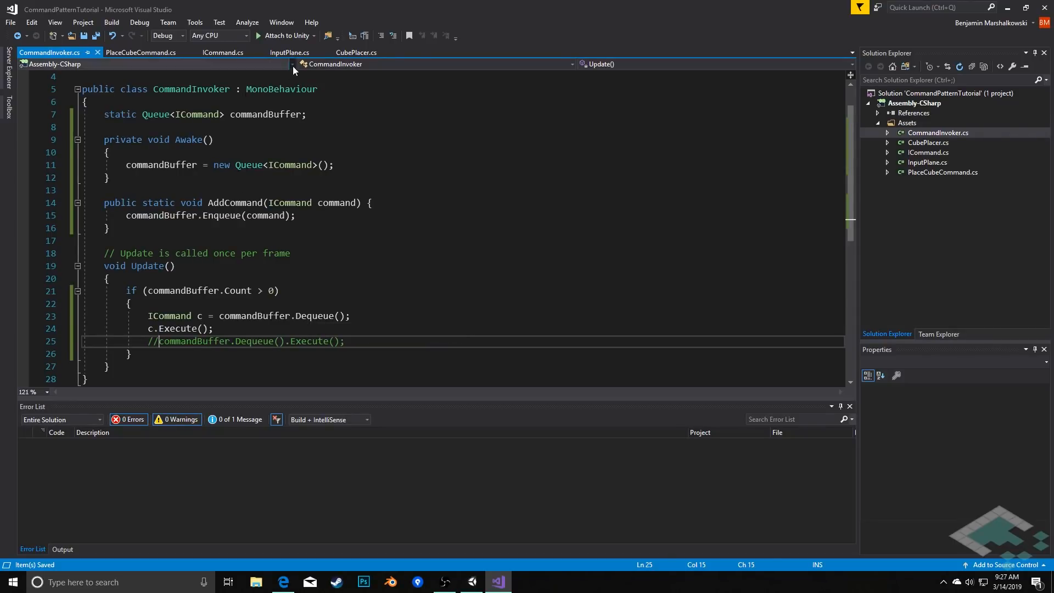
Step: In InputPlane.cs, replace the PlaceCube call with ICommand command = new PlaceCubeCommand(hitInfo.point, c, cubePrefab)
left_click(290, 53)
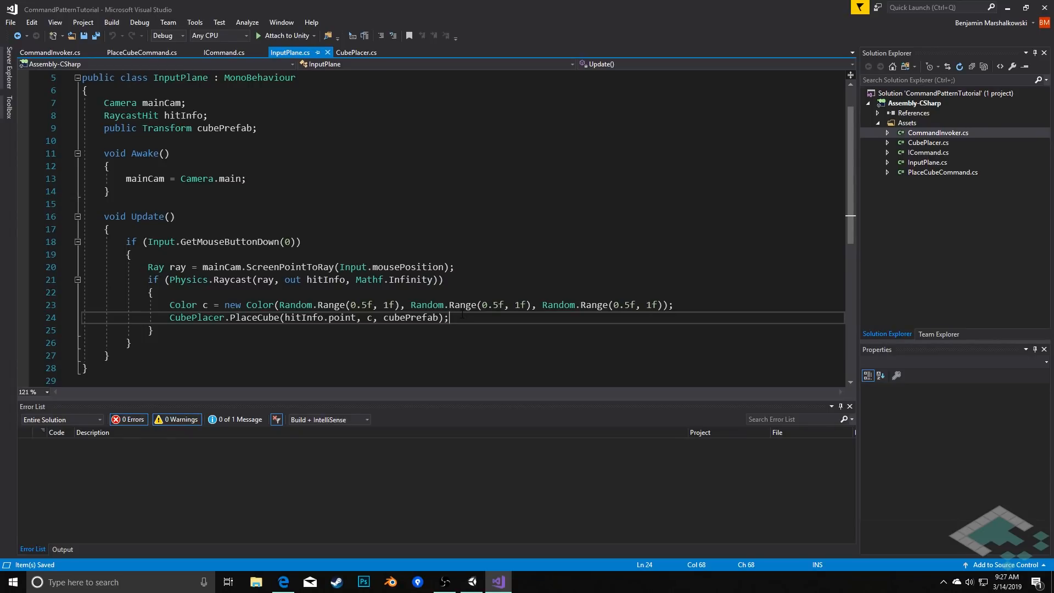
double_click(417, 318)
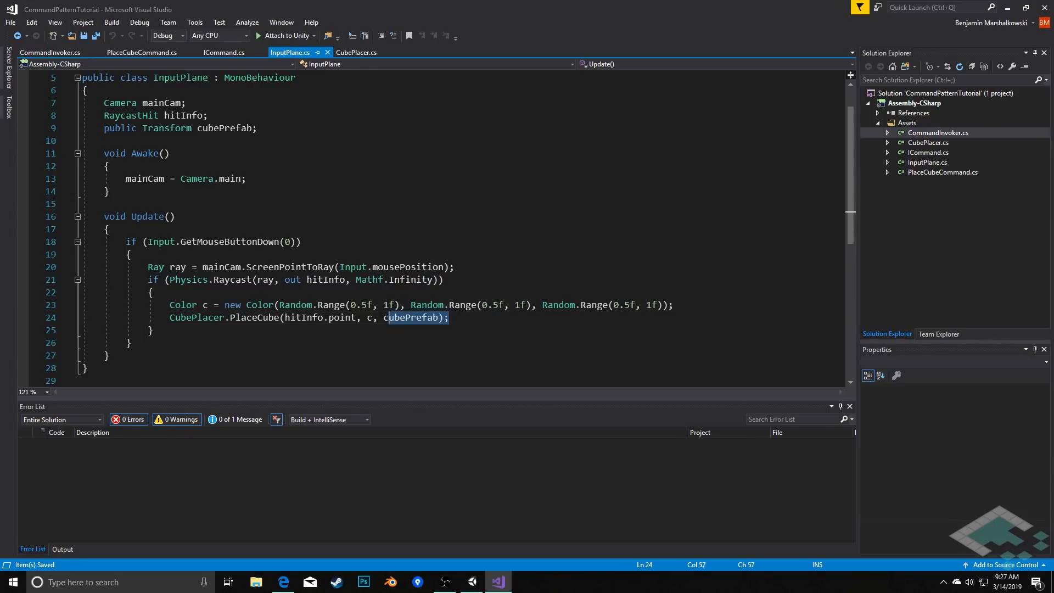
double_click(197, 317)
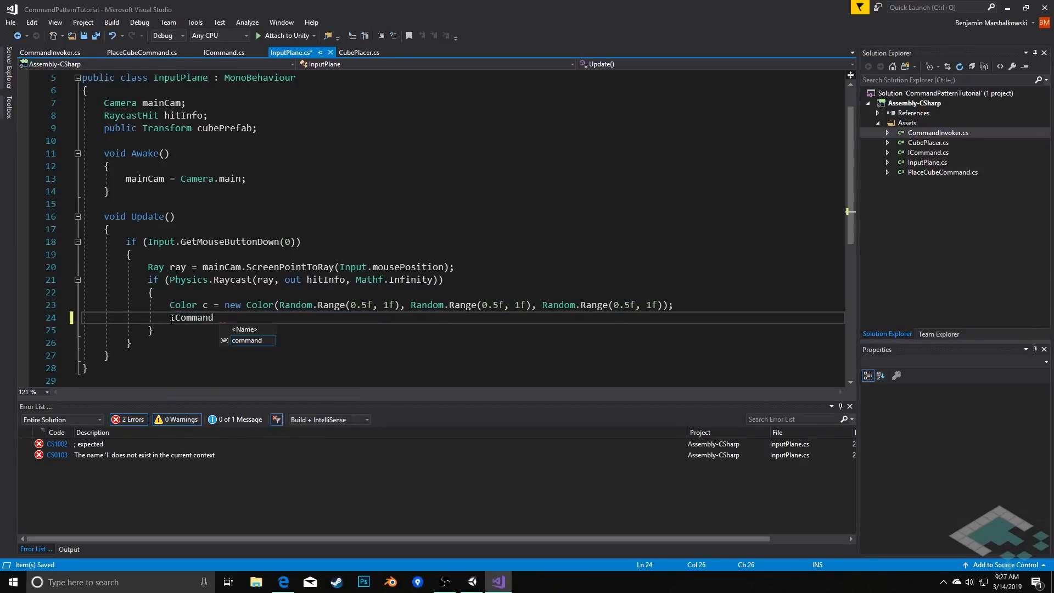
type("command = n")
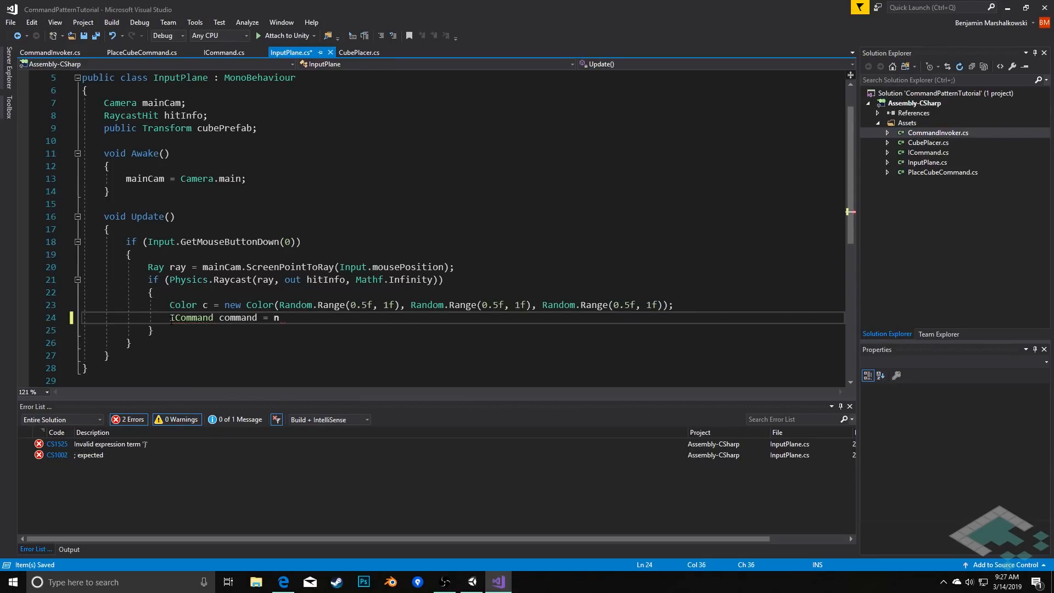
type("ew PlaceCubeCommand")
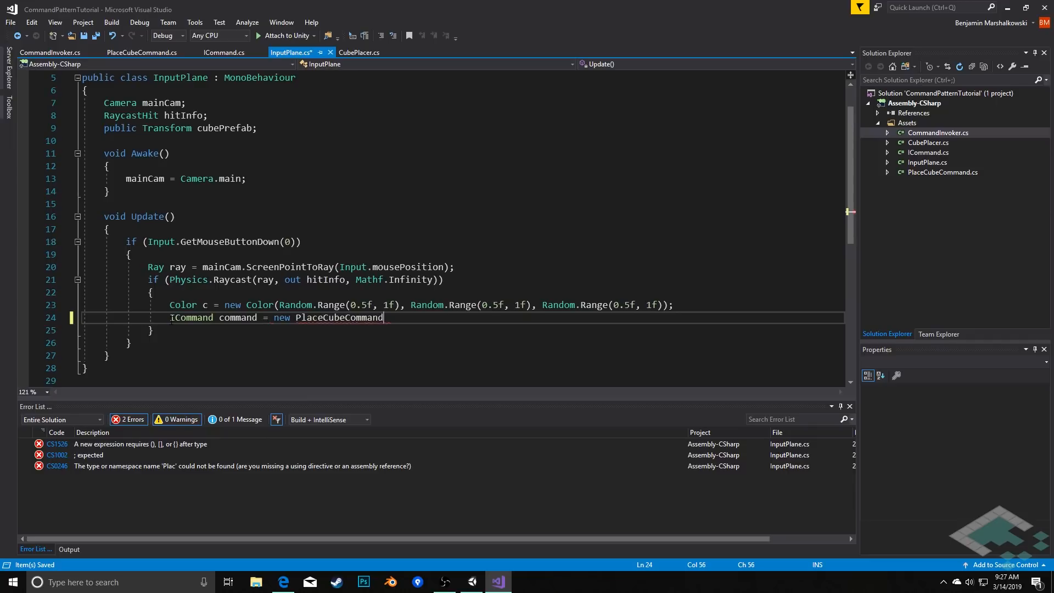
type("(")
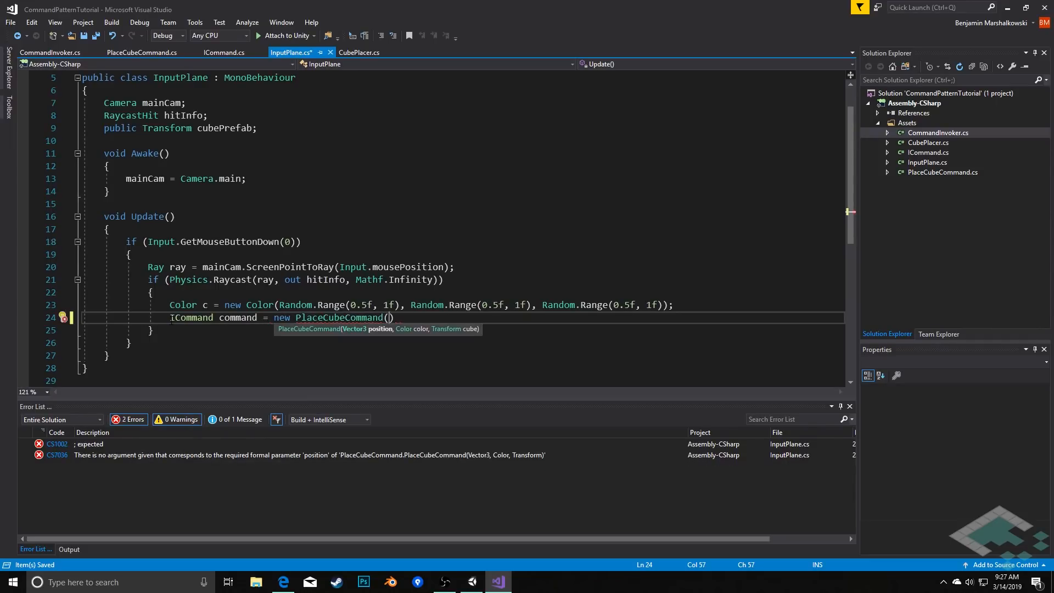
type("hitInfo")
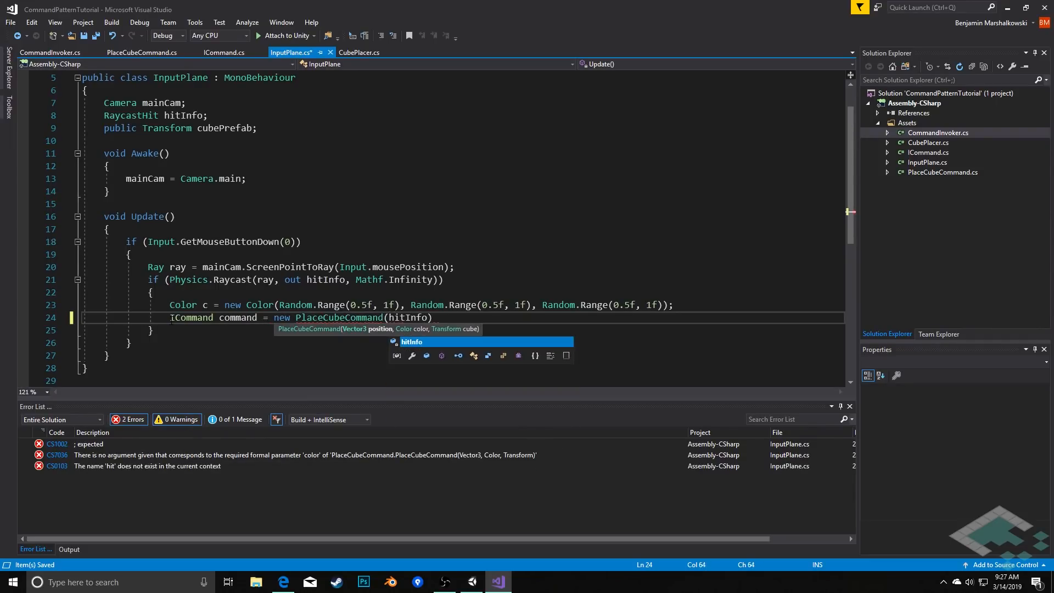
type(".poin")
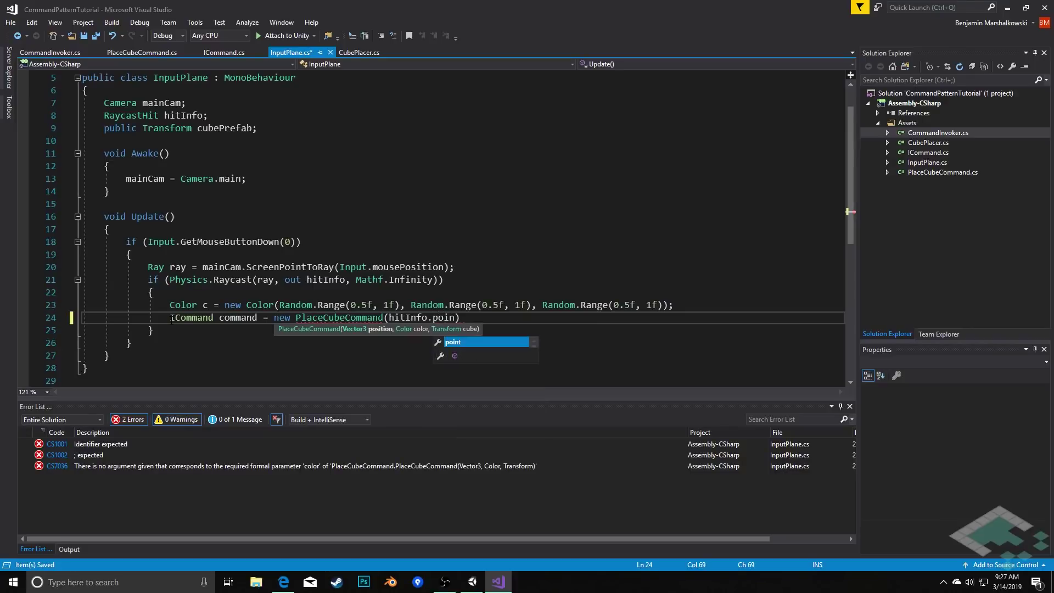
type("t")
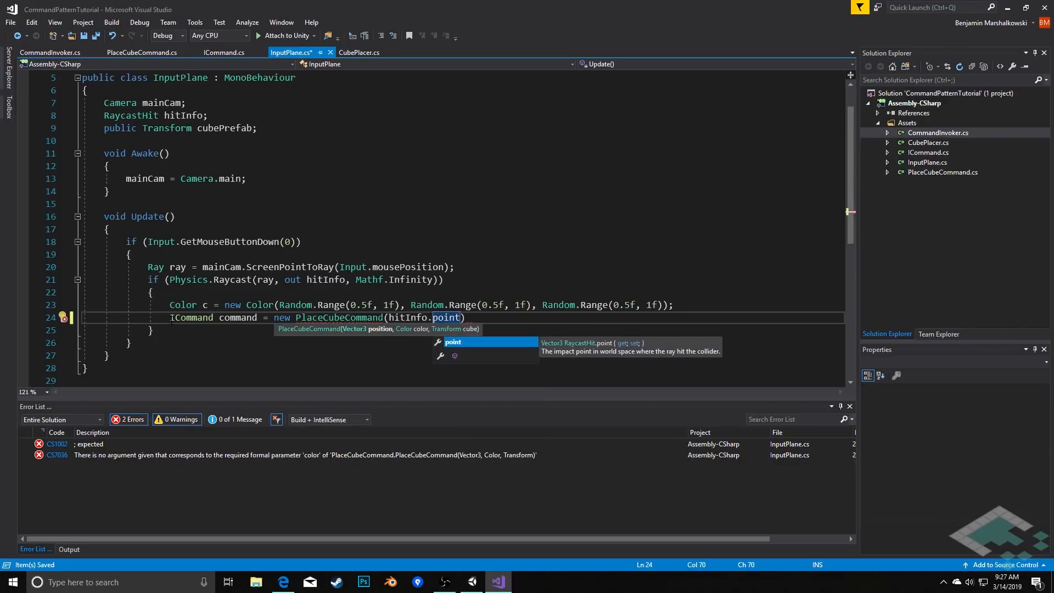
type(", c,")
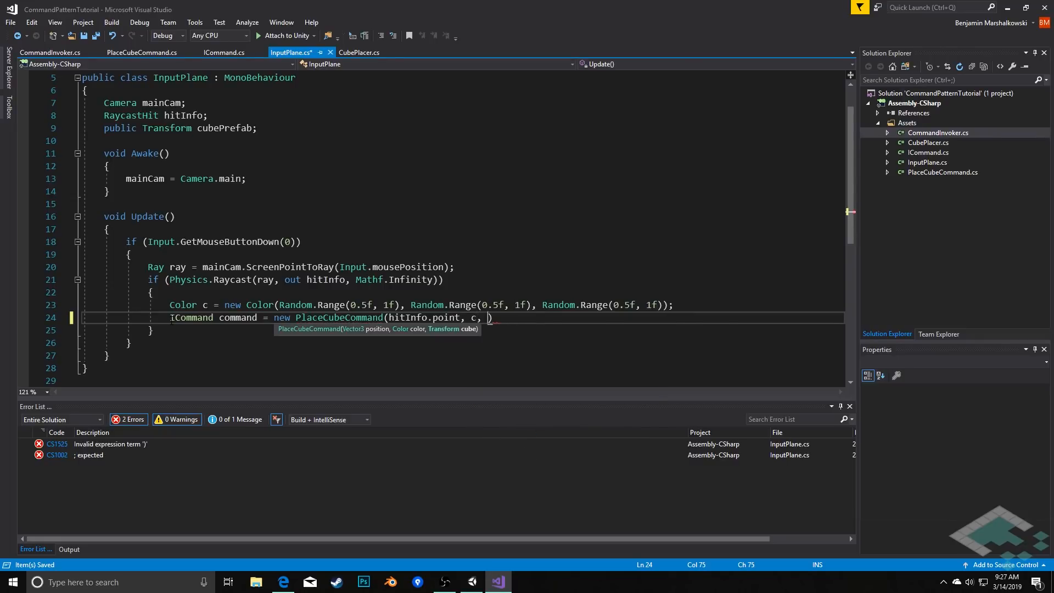
type("cubePrefab")
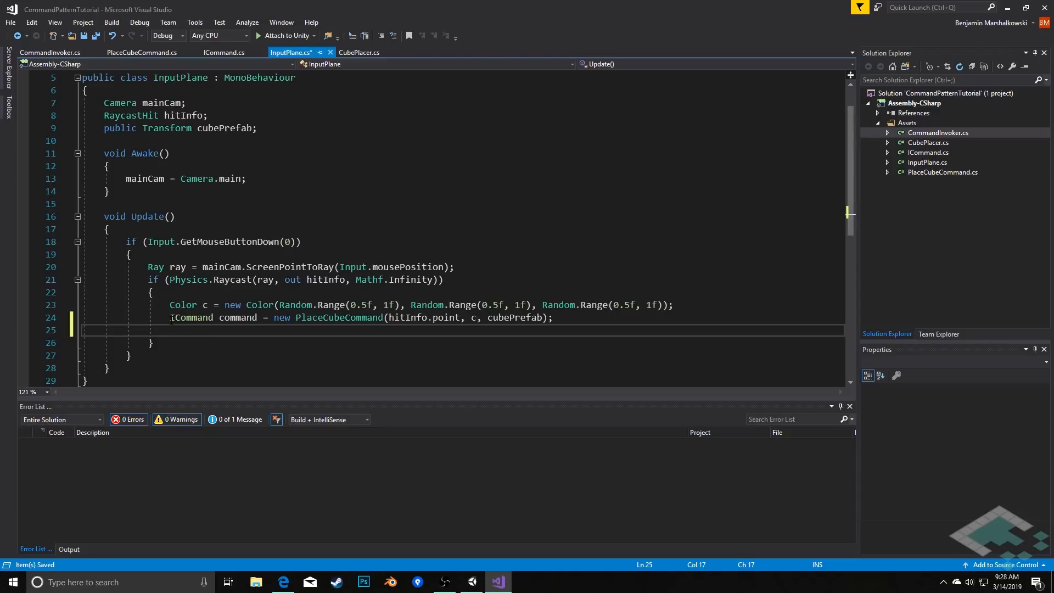
Step: Pass the command to CommandInvoker.AddCommand(command) on the following line
type("CommandInvoker.AddCommand")
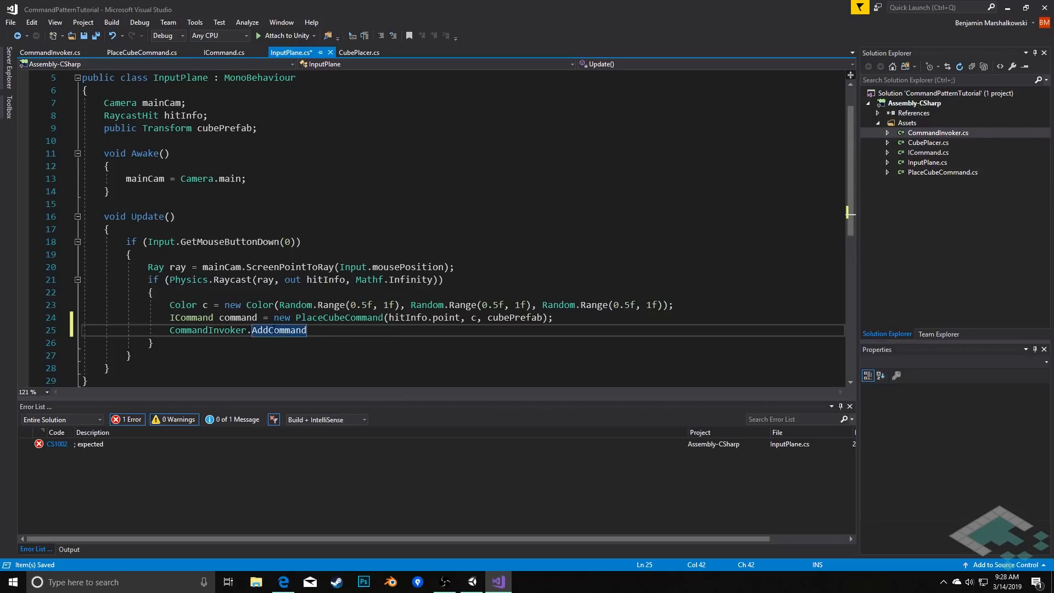
mouse_move(207, 330)
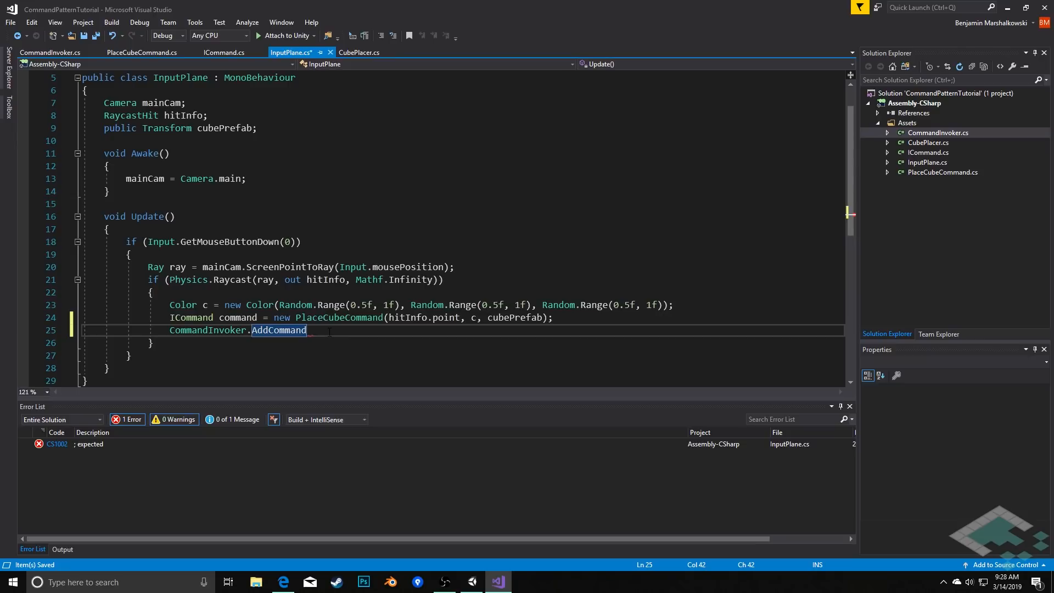
type("(command)")
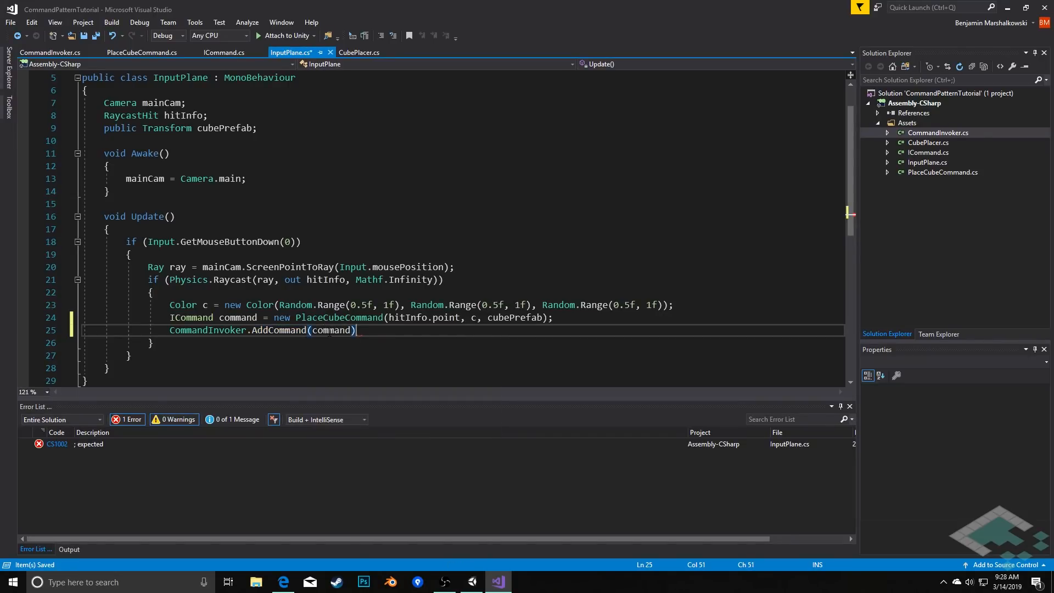
type(";")
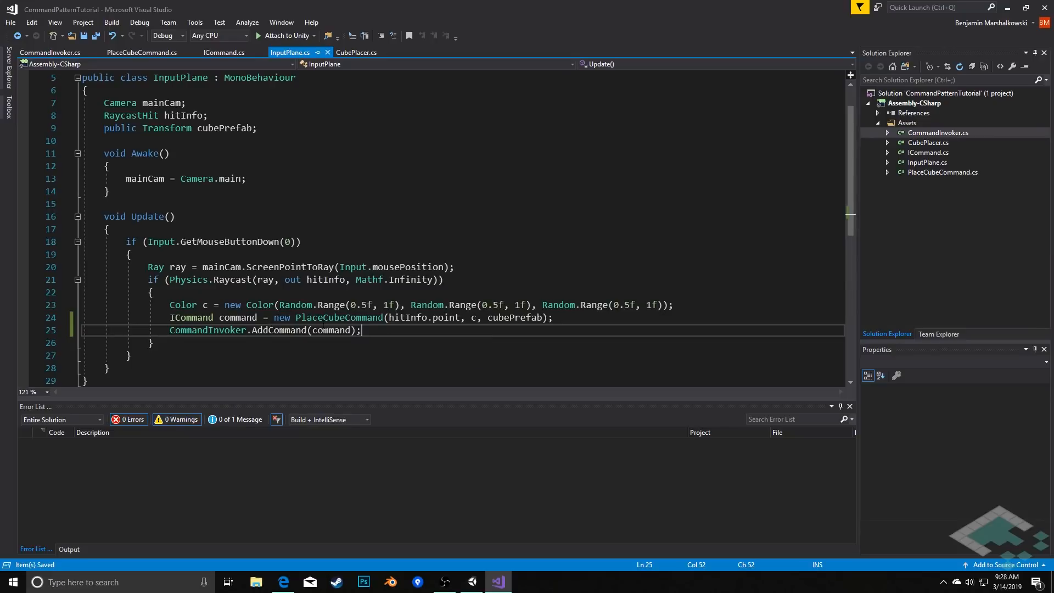
left_click_drag(274, 317, 547, 318)
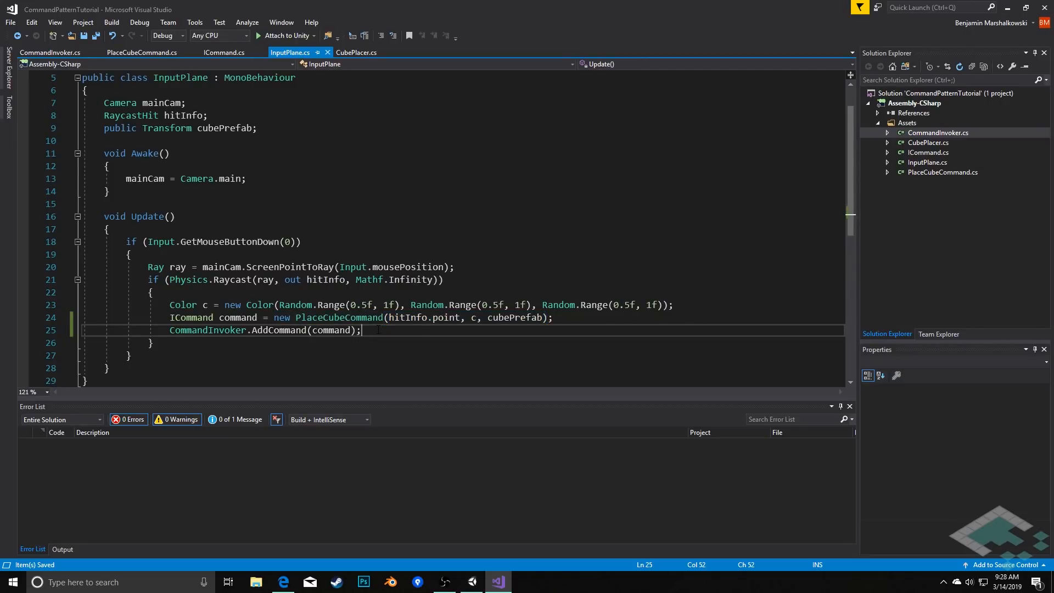
left_click_drag(273, 318, 542, 318)
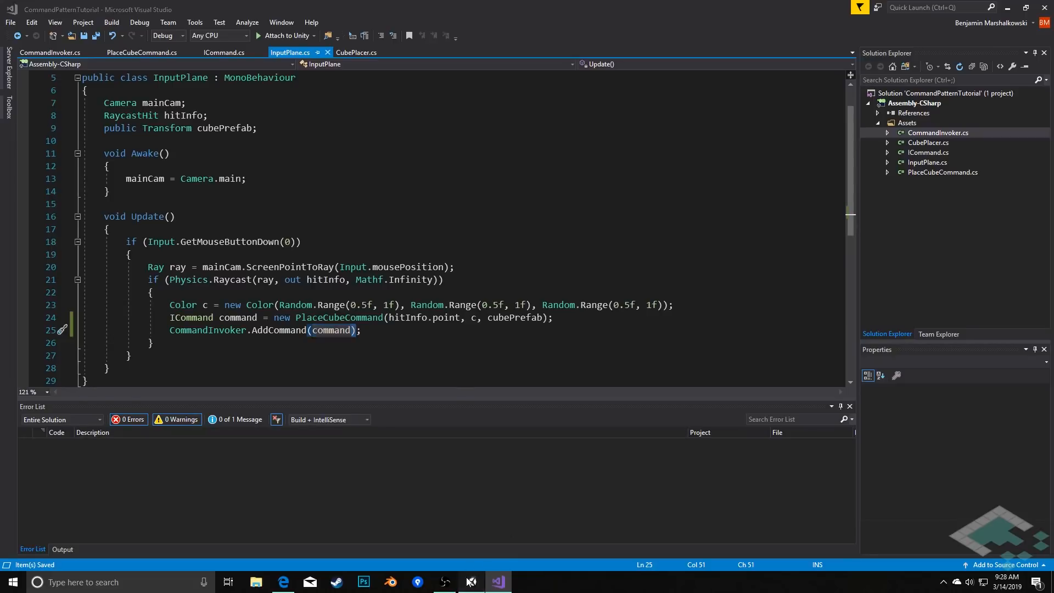
Step: Create an empty scene object named Invoker and attach the Command Invoker script
left_click(444, 582)
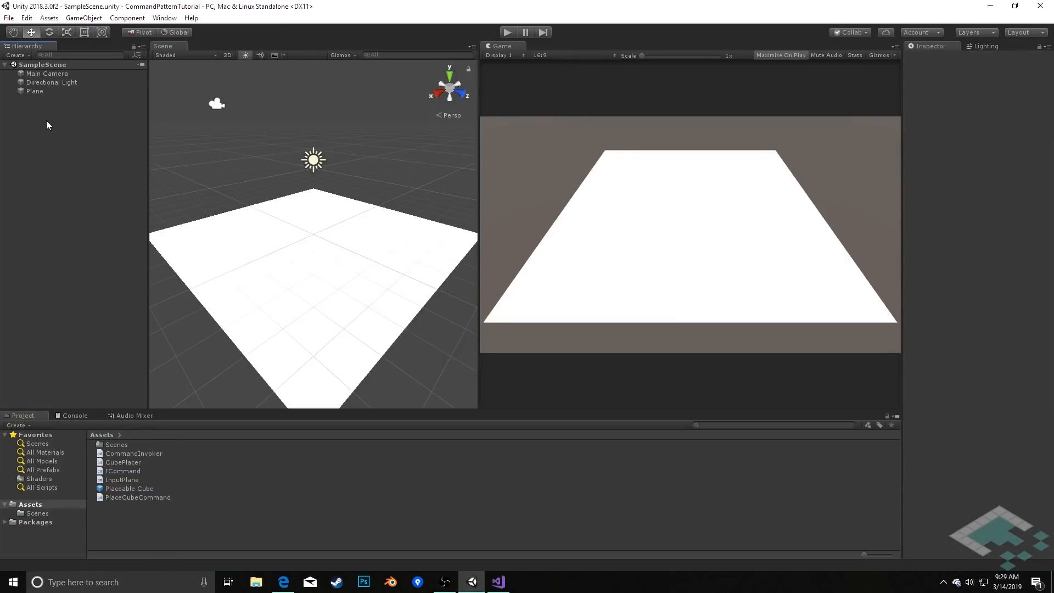
right_click(48, 124)
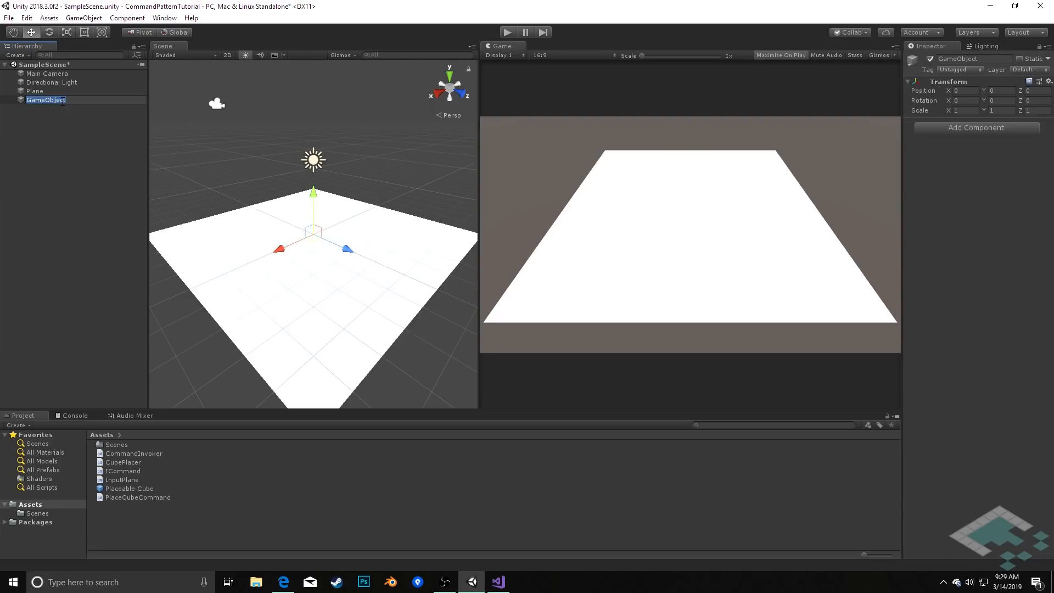
type("Invoker")
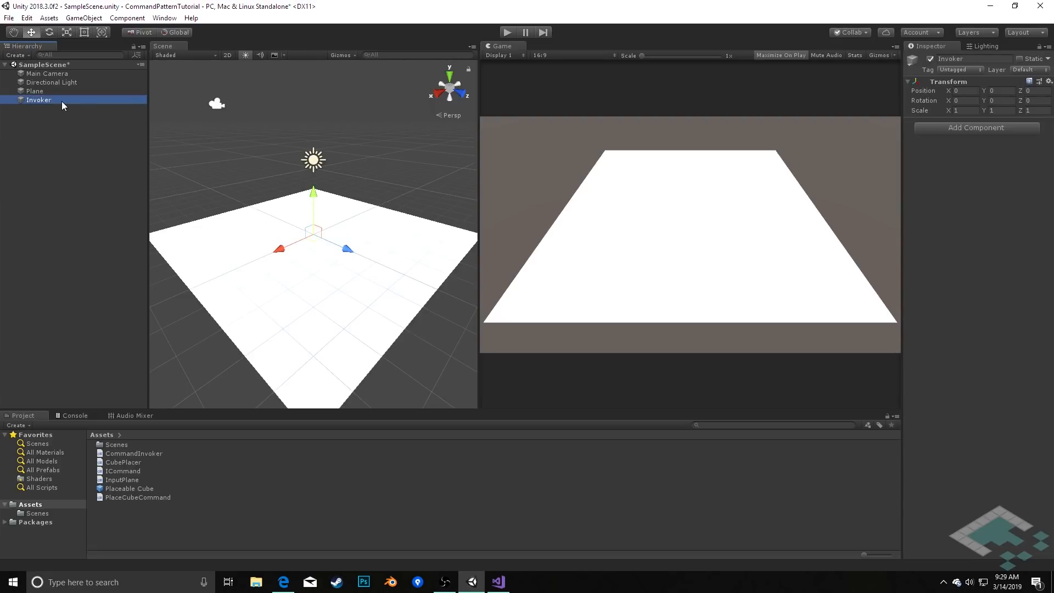
left_click(976, 128)
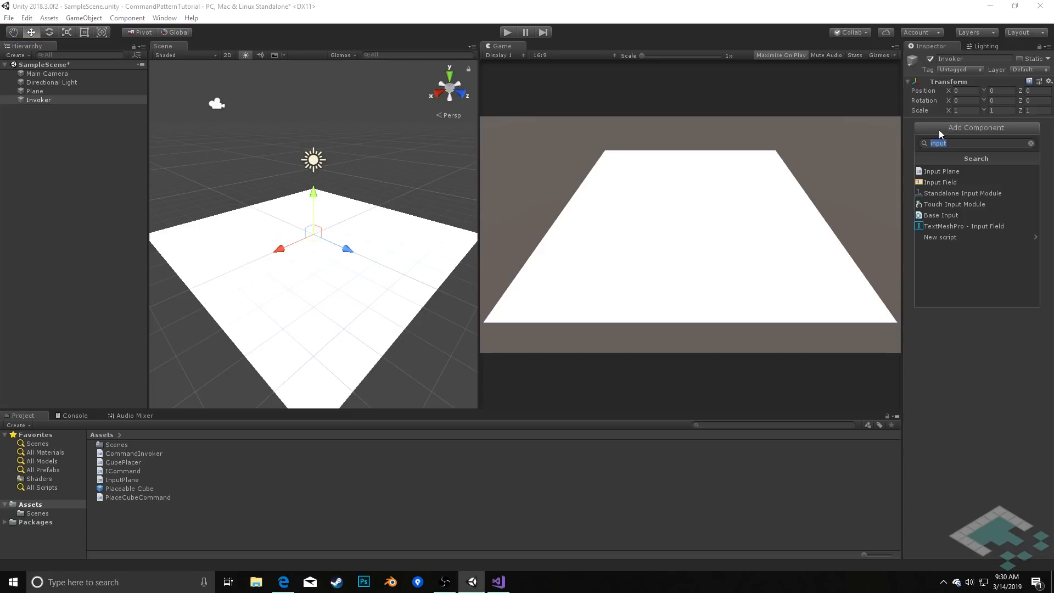
type("inv")
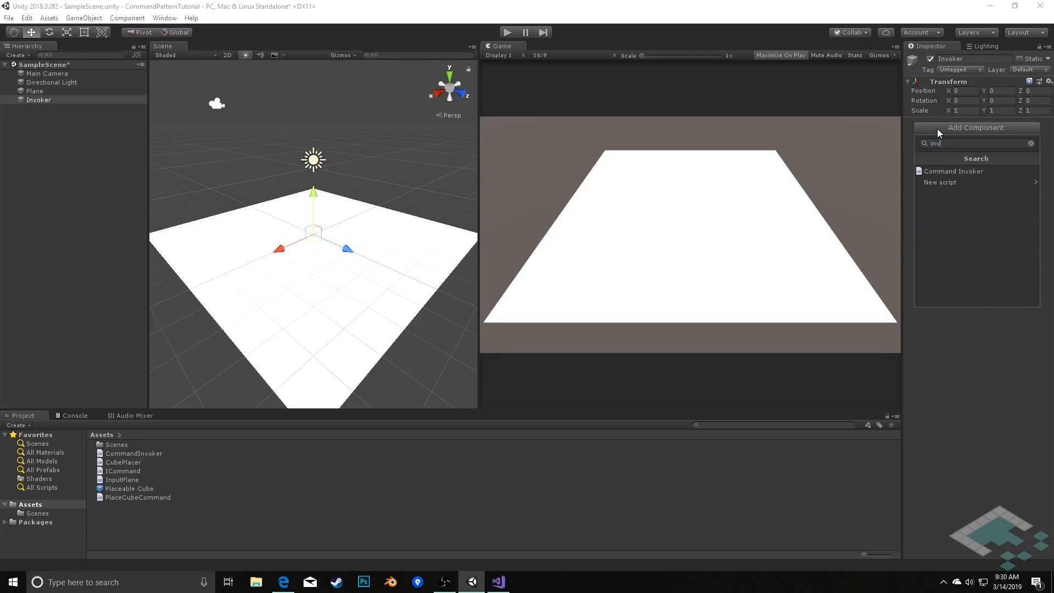
left_click(953, 171)
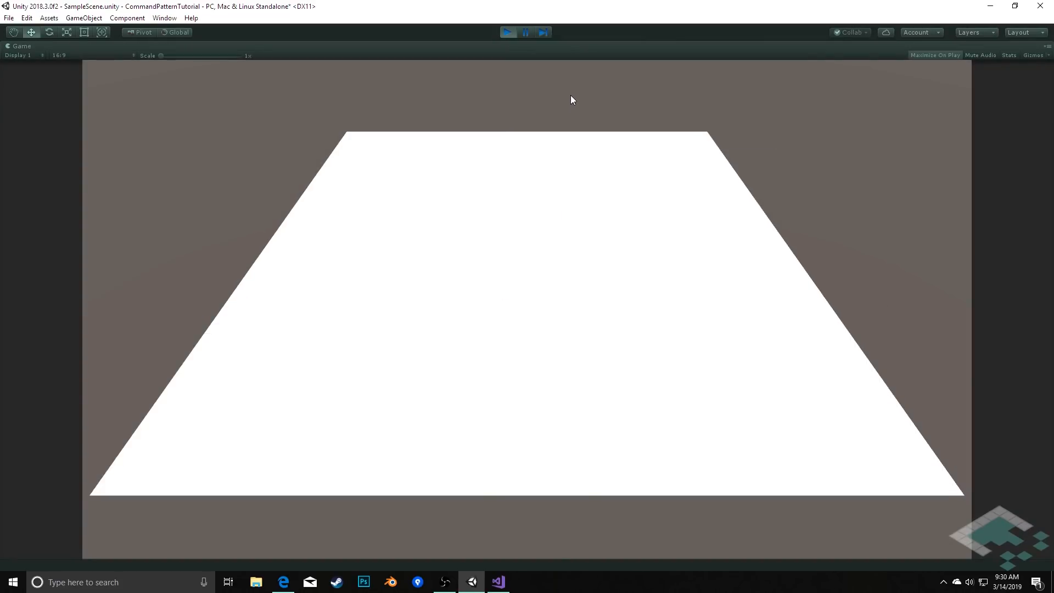
mouse_move(468, 378)
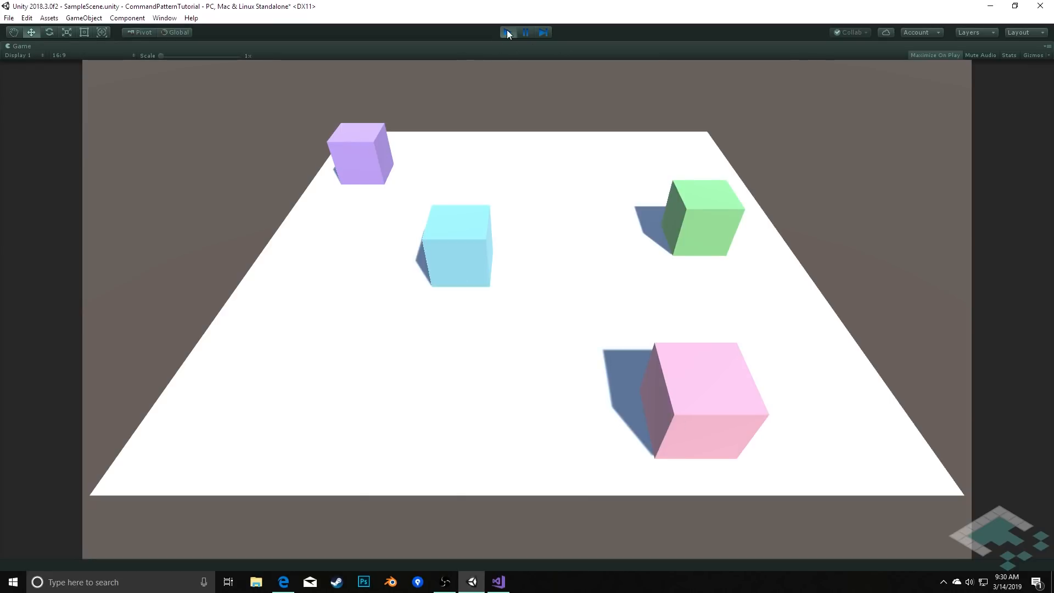
Step: Stop the running play test after placing coloured cubes on the plane
left_click(507, 31)
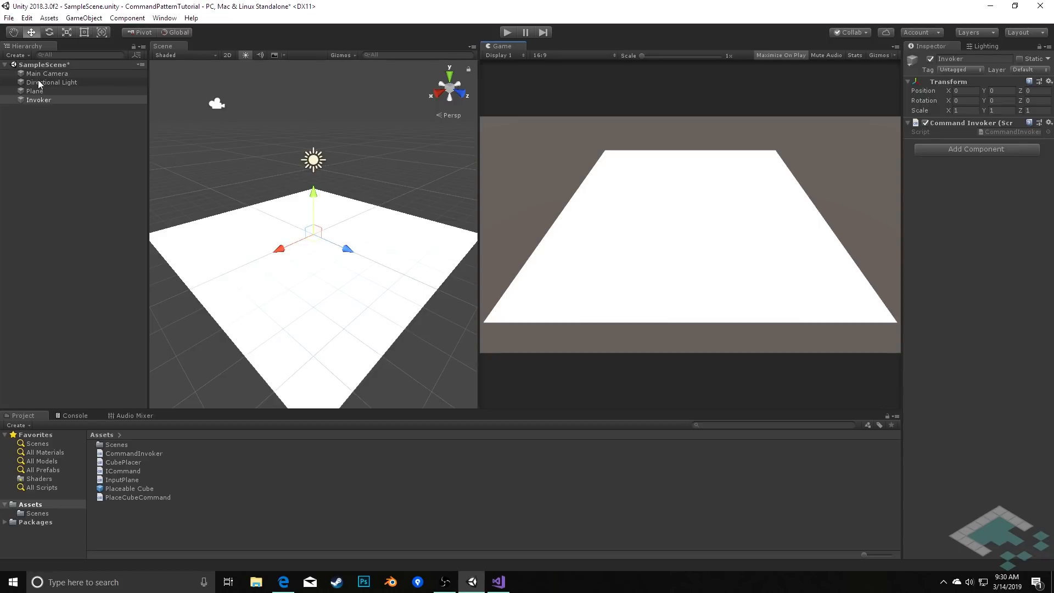
mouse_move(51, 94)
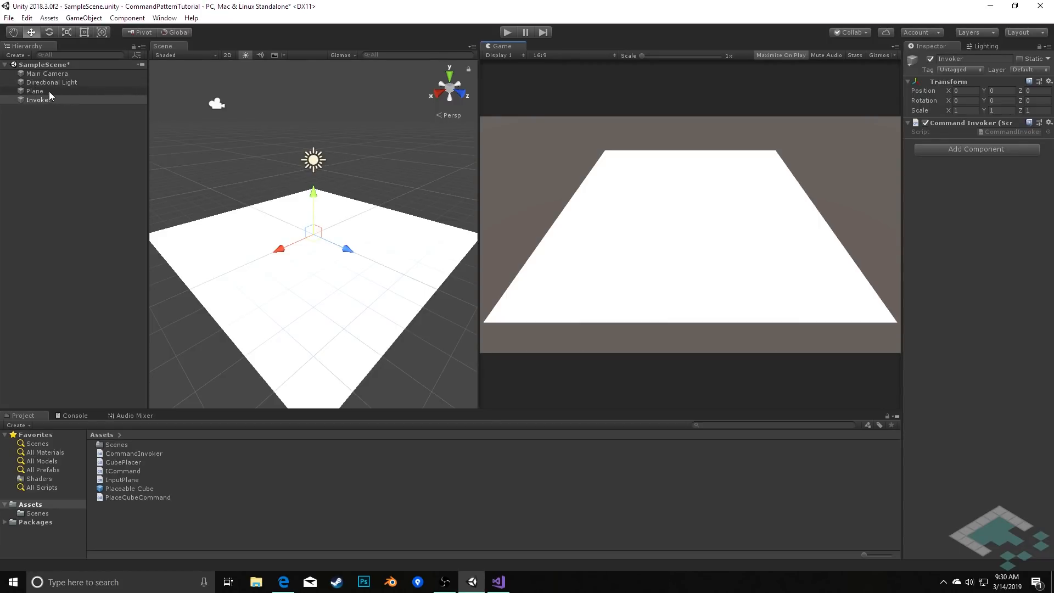
mouse_move(70, 105)
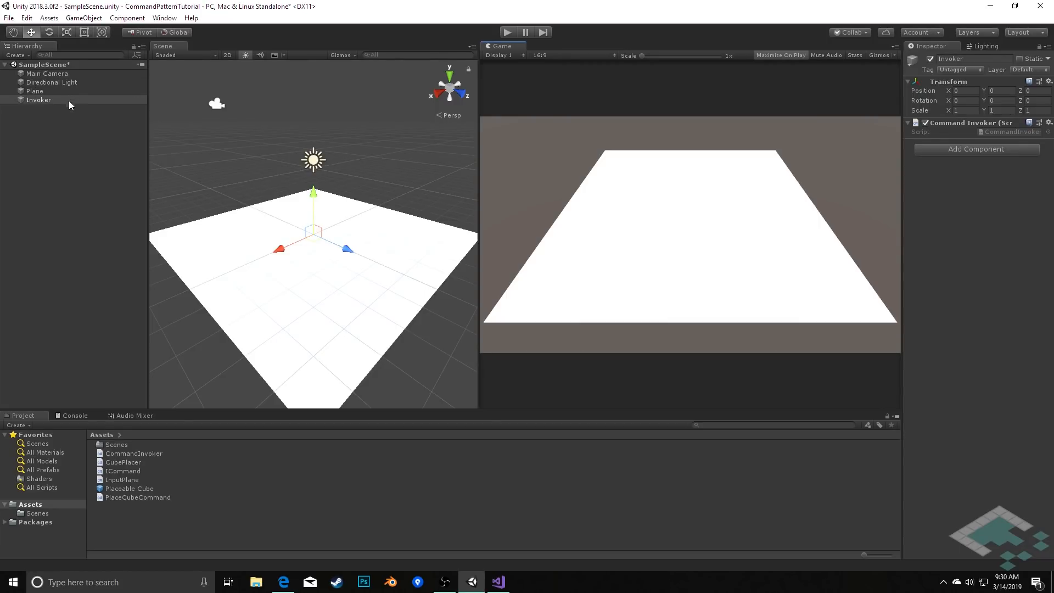